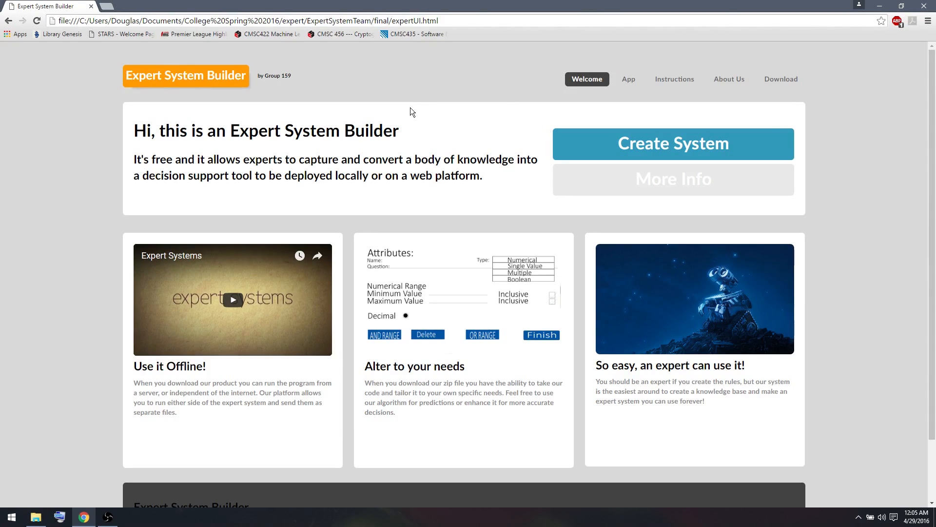
{"action": "mouse_move", "coordinate": [645, 156]}
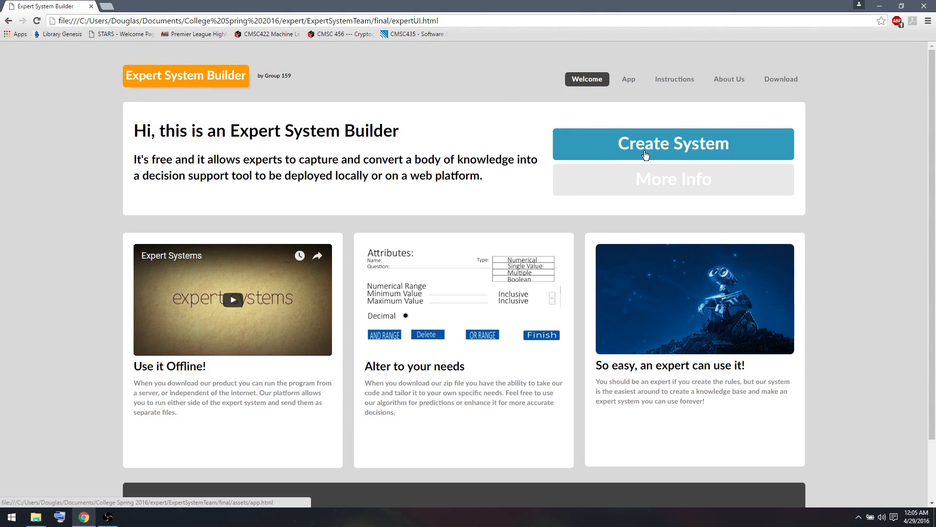
Step: Start a brand-new expert system from scratch and focus the System Name field
{"action": "left_click", "coordinate": [673, 144]}
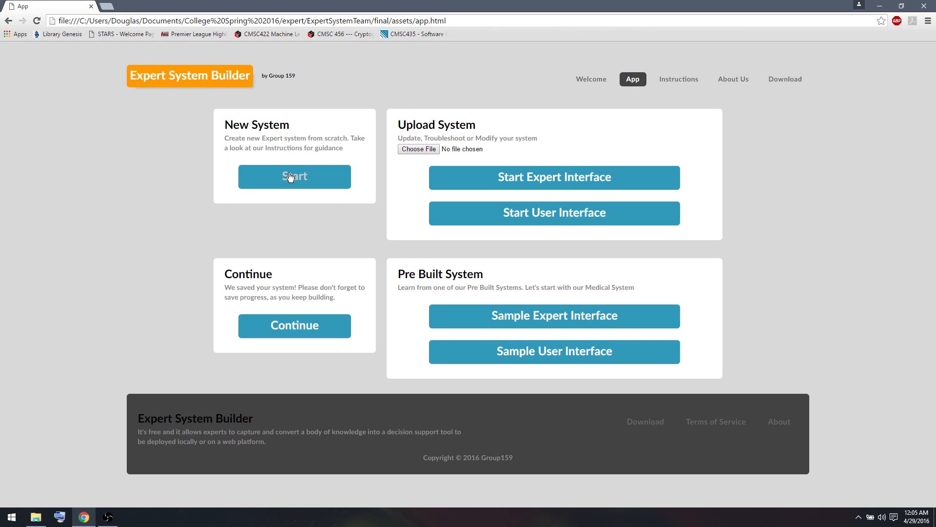
{"action": "left_click", "coordinate": [294, 177]}
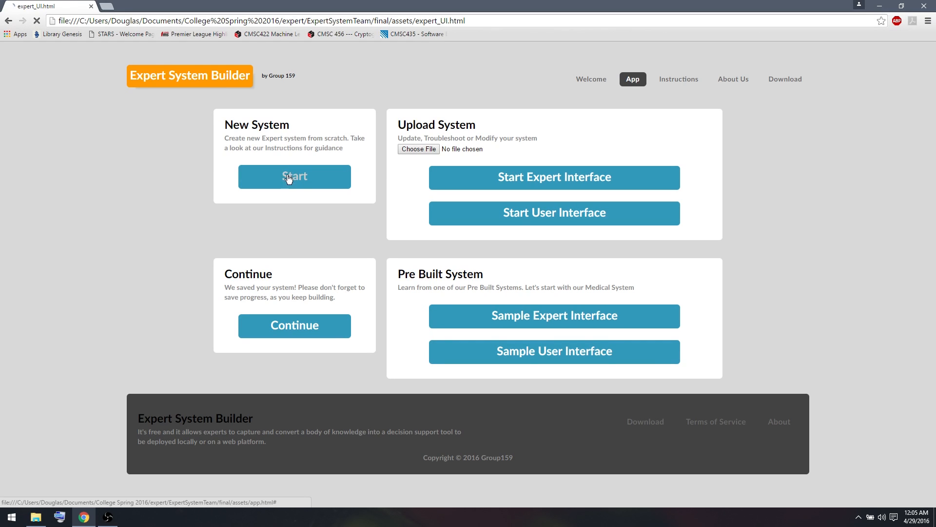
{"action": "left_click", "coordinate": [295, 177]}
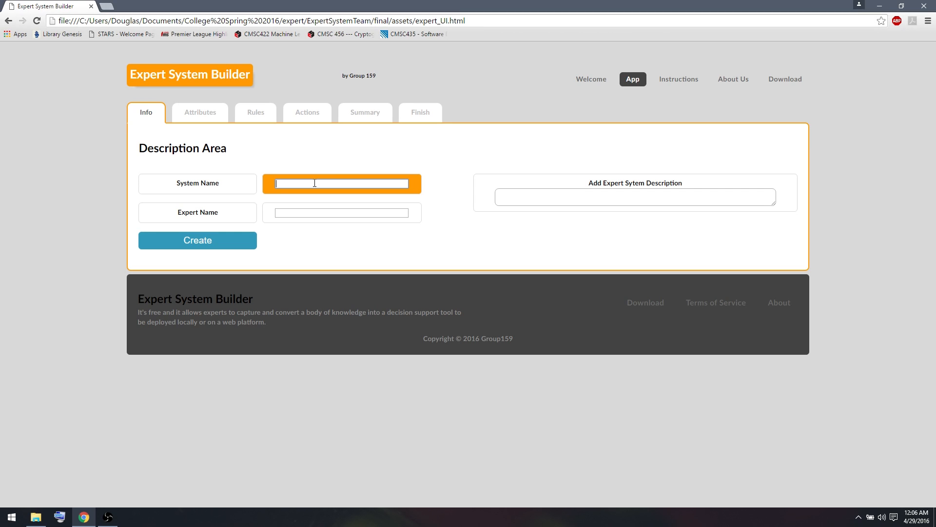
Step: Name the system AnimalClassifier with expert name Doug and create it
{"action": "type", "text": "A"}
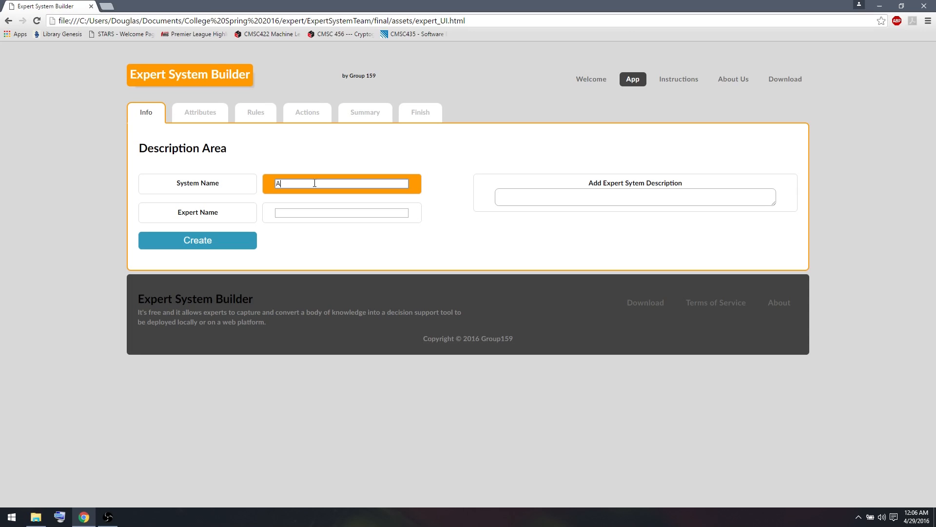
{"action": "type", "text": "nimalClassi"}
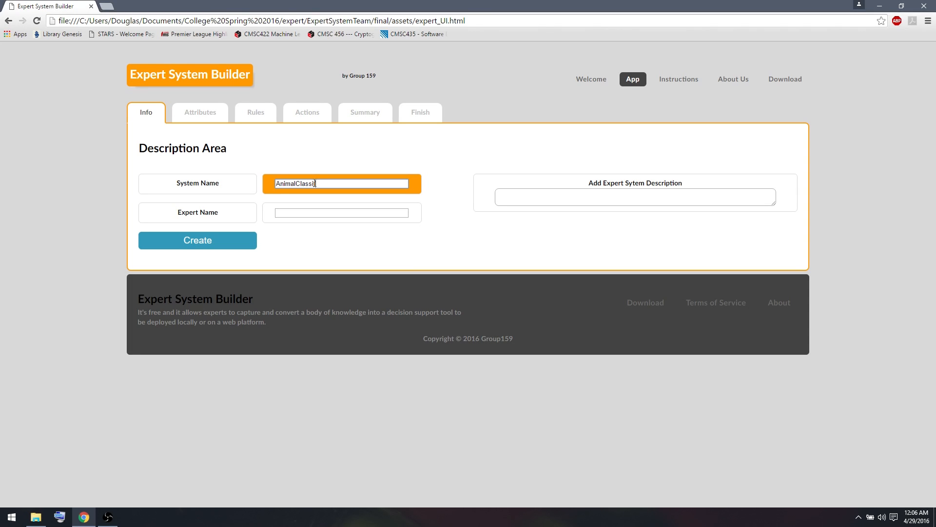
{"action": "type", "text": "Do"}
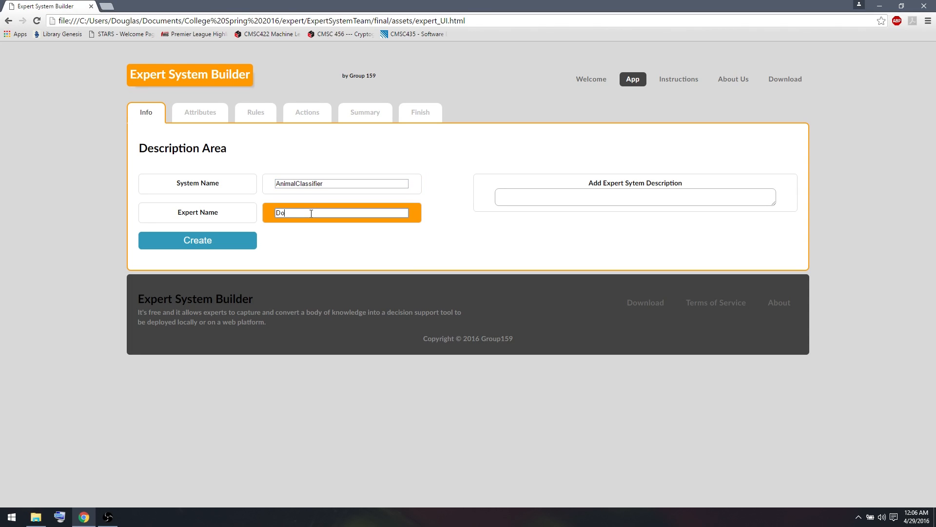
{"action": "type", "text": "ug"}
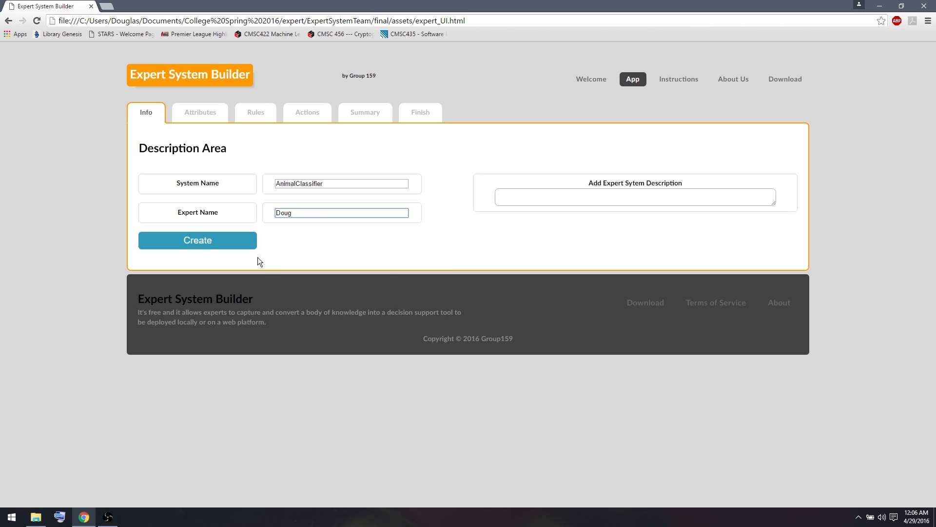
{"action": "left_click", "coordinate": [200, 112]}
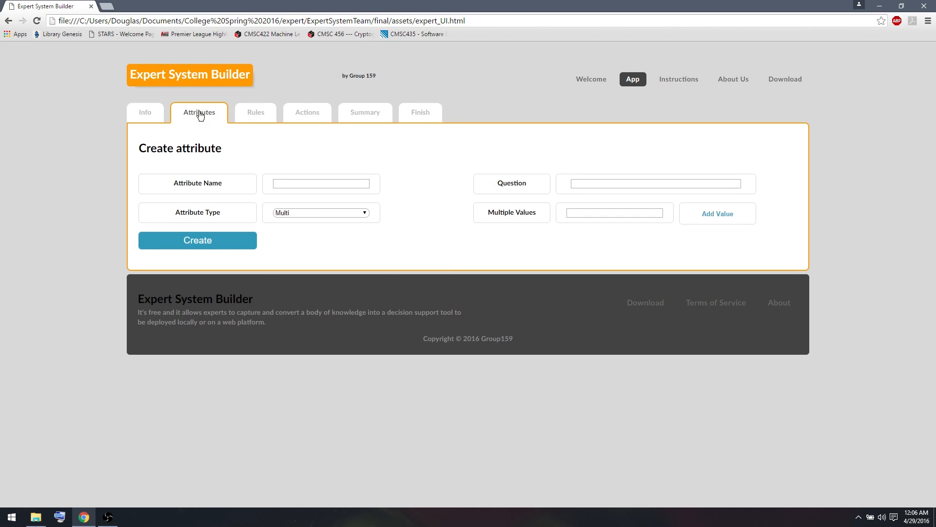
{"action": "mouse_move", "coordinate": [231, 126]}
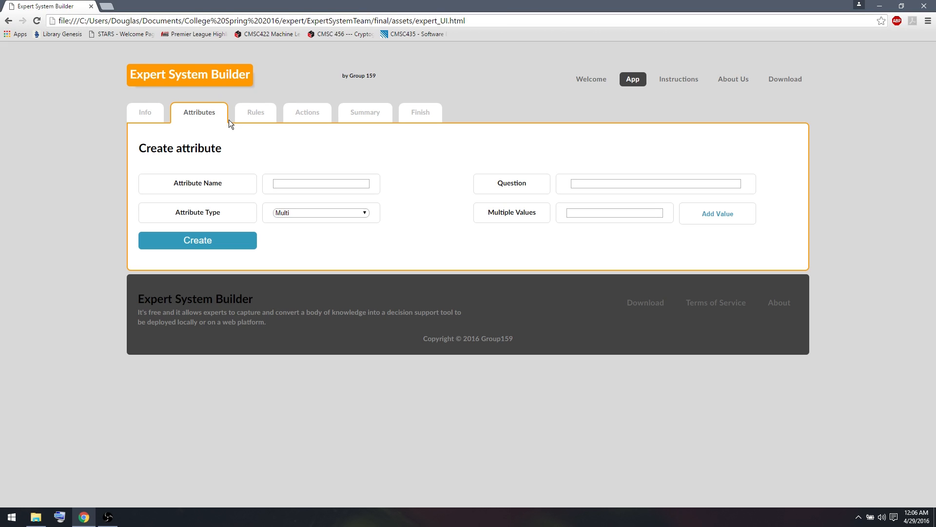
{"action": "mouse_move", "coordinate": [295, 124]}
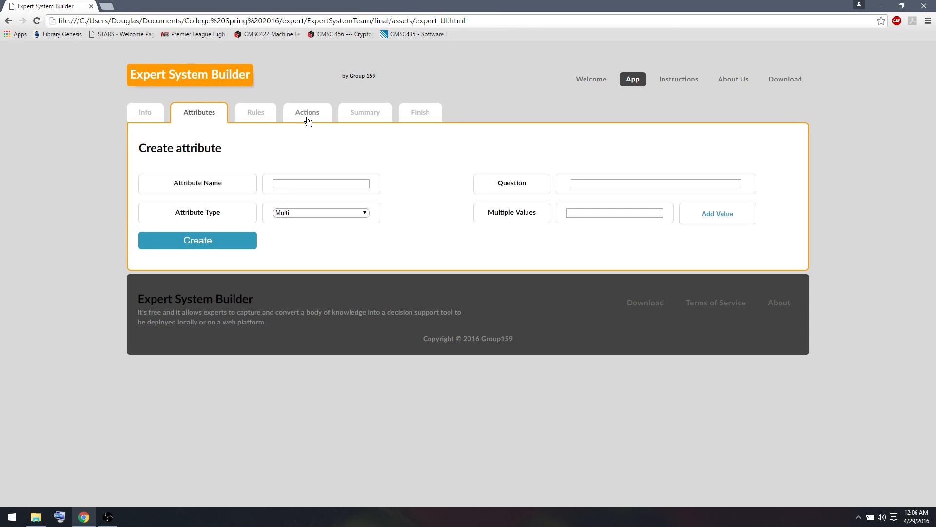
Step: Add a Display Message action reading 'I will try to predict what class your animal is.'
{"action": "left_click", "coordinate": [307, 112]}
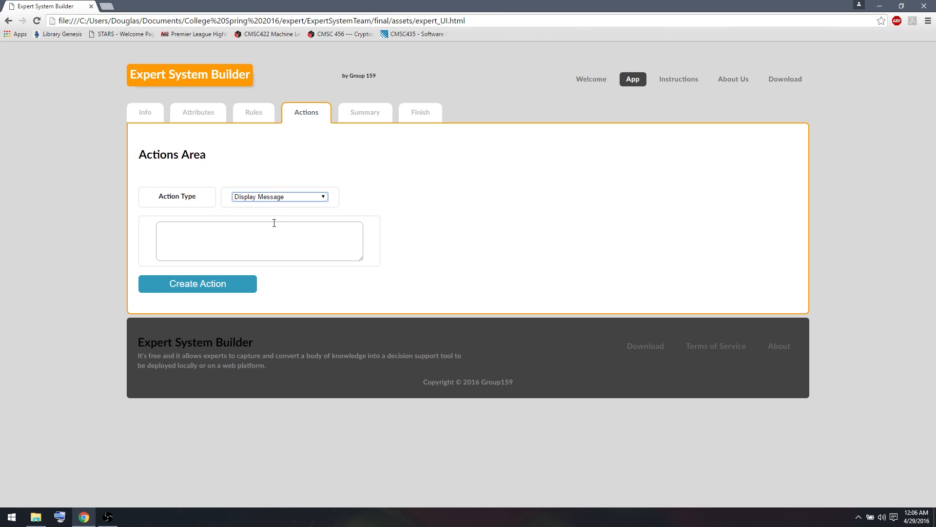
{"action": "left_click", "coordinate": [259, 240]}
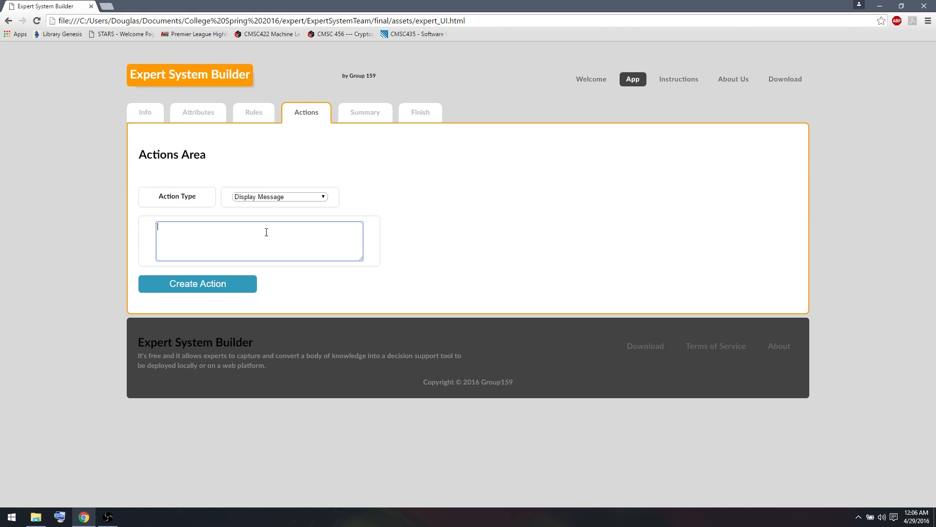
{"action": "type", "text": "I will try to pred"}
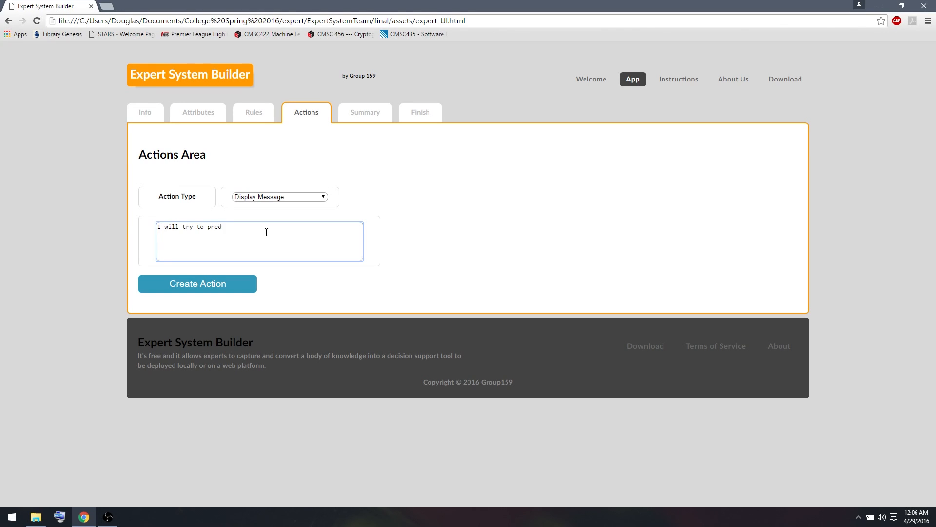
{"action": "type", "text": "ict what clas"}
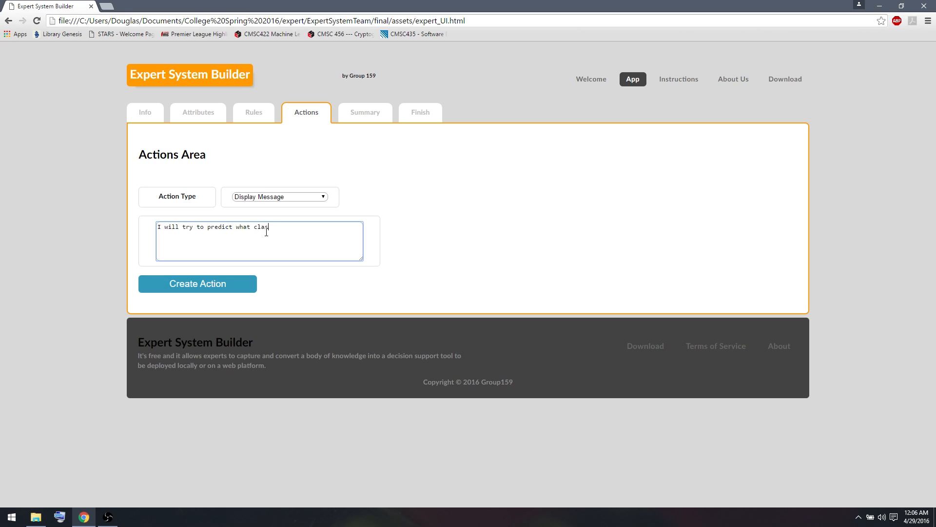
{"action": "type", "text": "s your animal"}
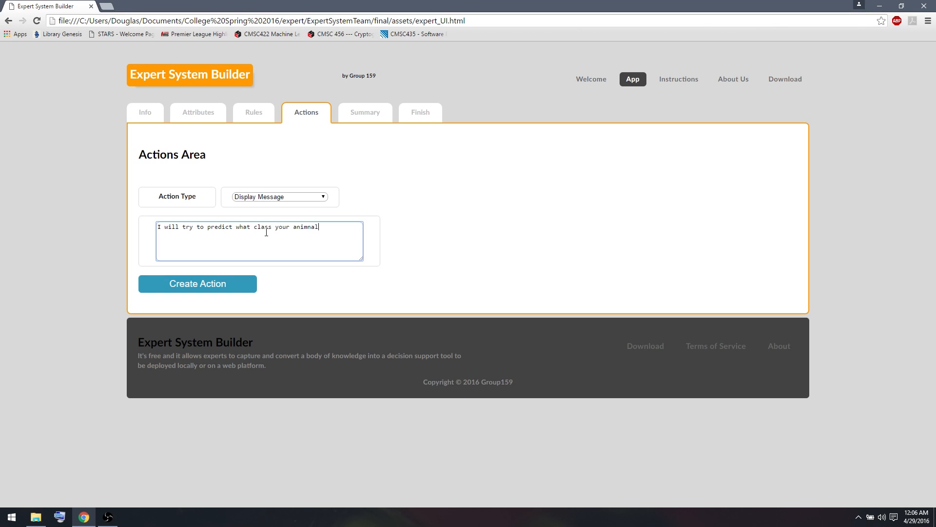
{"action": "type", "text": "is"}
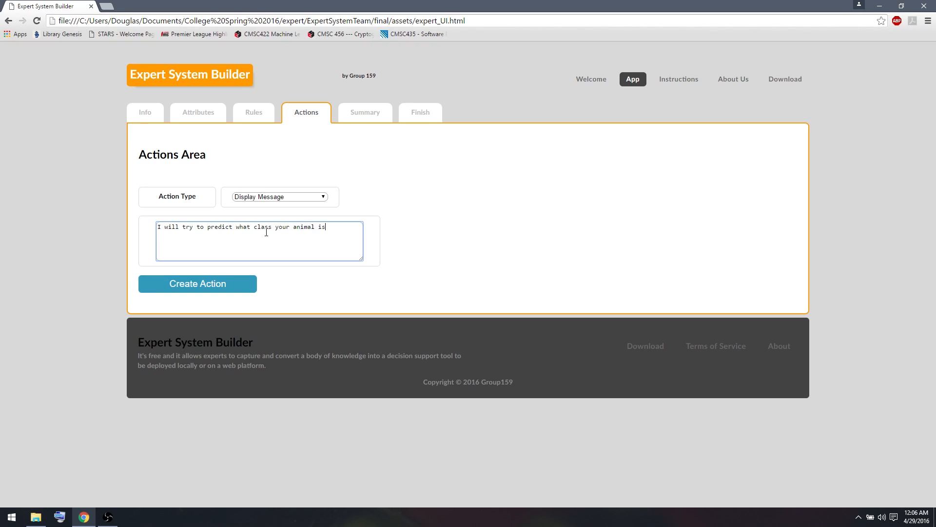
{"action": "type", "text": "."}
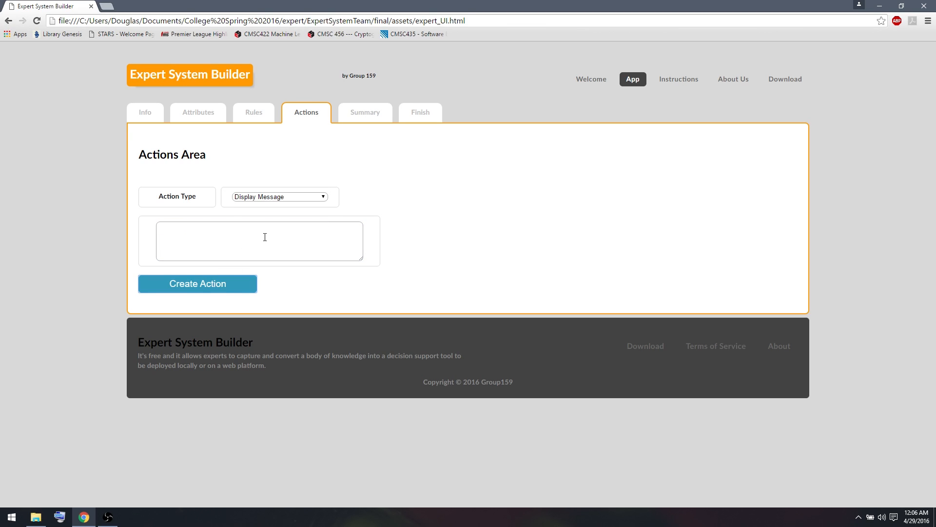
{"action": "mouse_move", "coordinate": [376, 141]}
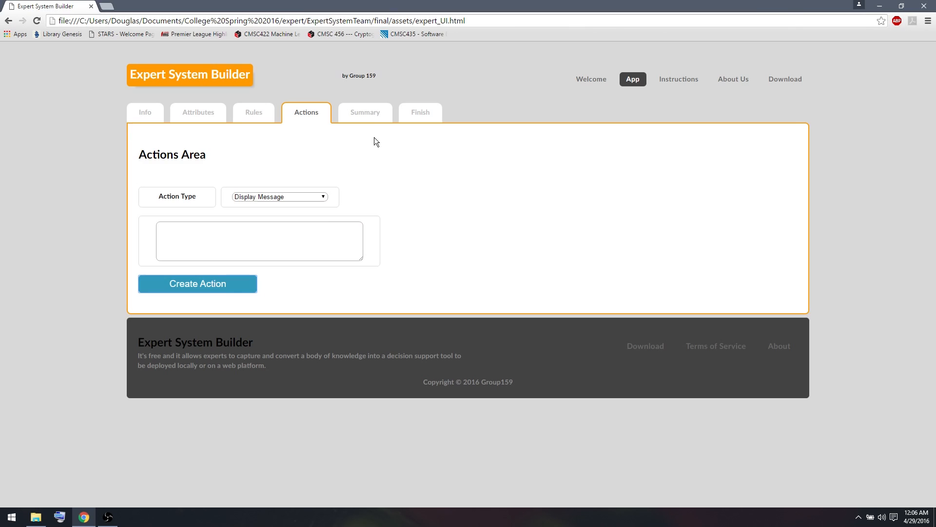
Step: Check the message action in the summary, then move to the Finish stage
{"action": "left_click", "coordinate": [364, 112]}
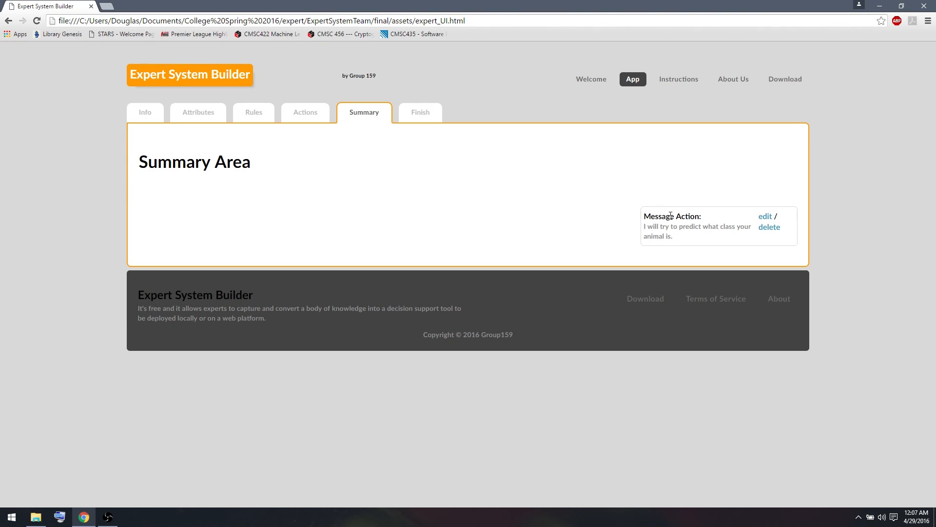
{"action": "mouse_move", "coordinate": [670, 230]}
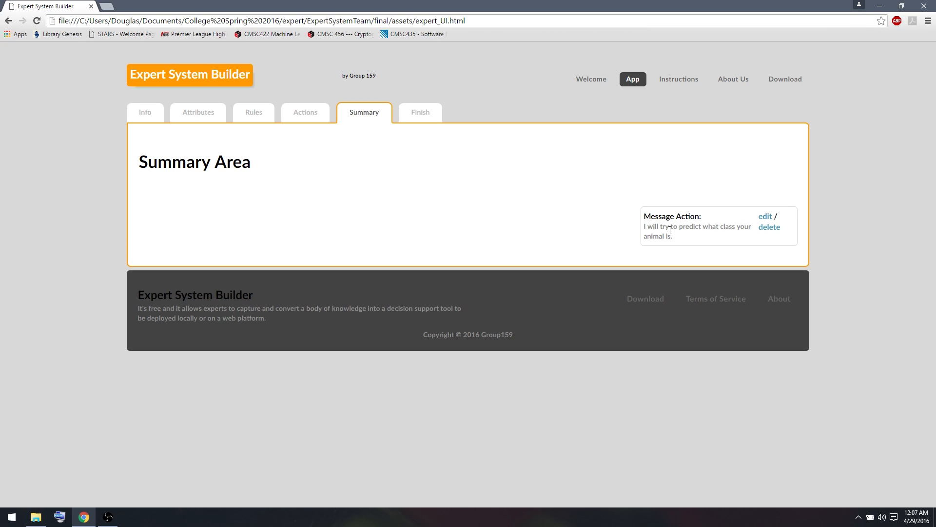
{"action": "mouse_move", "coordinate": [592, 223]}
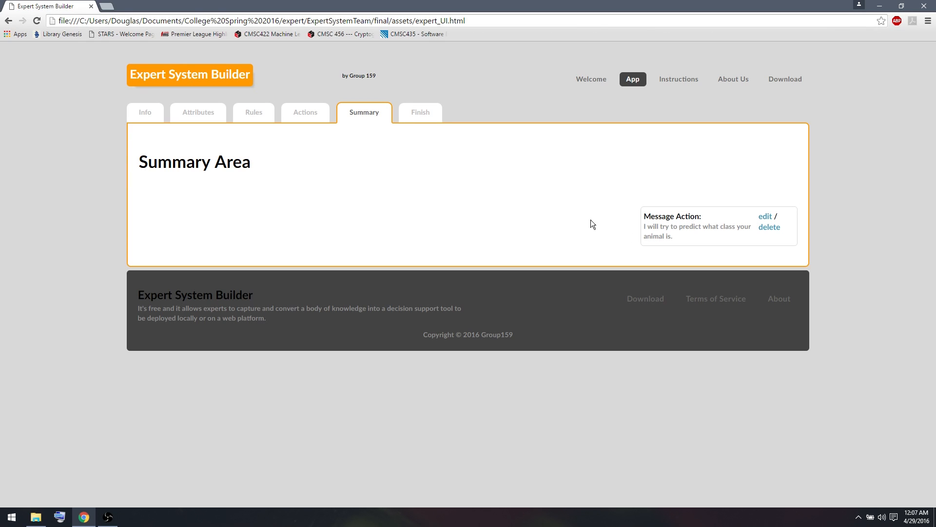
{"action": "mouse_move", "coordinate": [445, 154]}
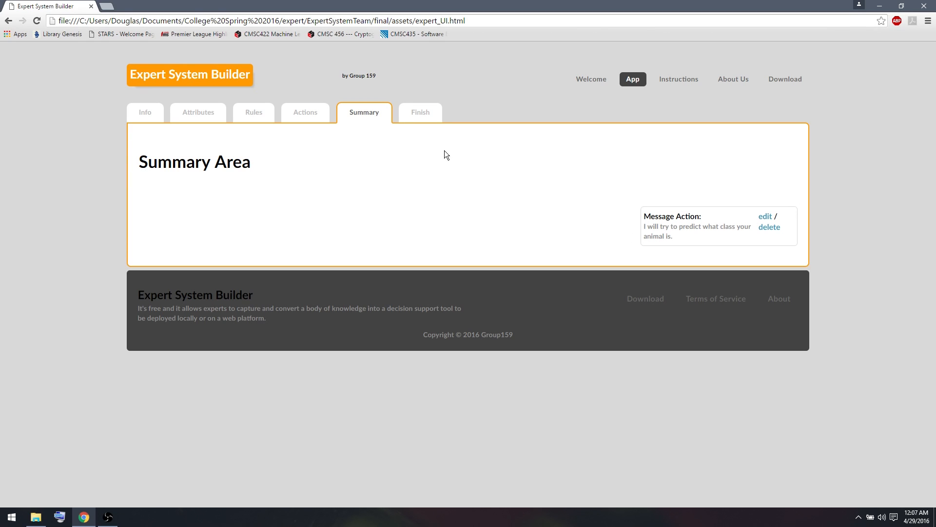
{"action": "left_click", "coordinate": [420, 112]}
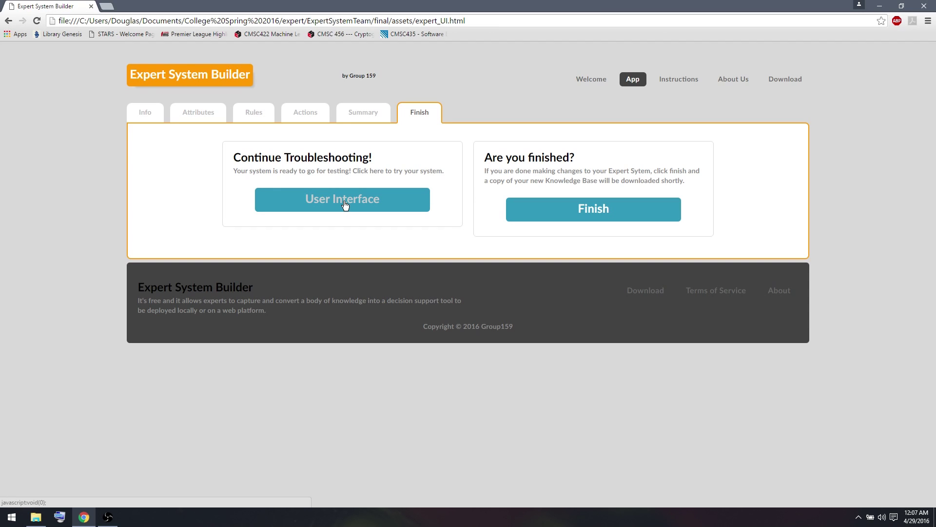
Step: Test-run the system as a user, answering through to its end message
{"action": "left_click", "coordinate": [342, 199]}
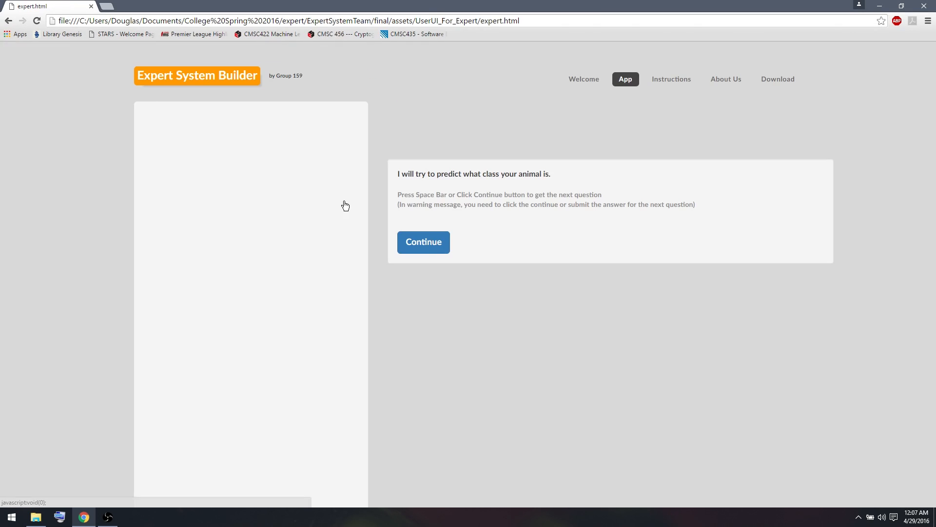
{"action": "mouse_move", "coordinate": [366, 122]}
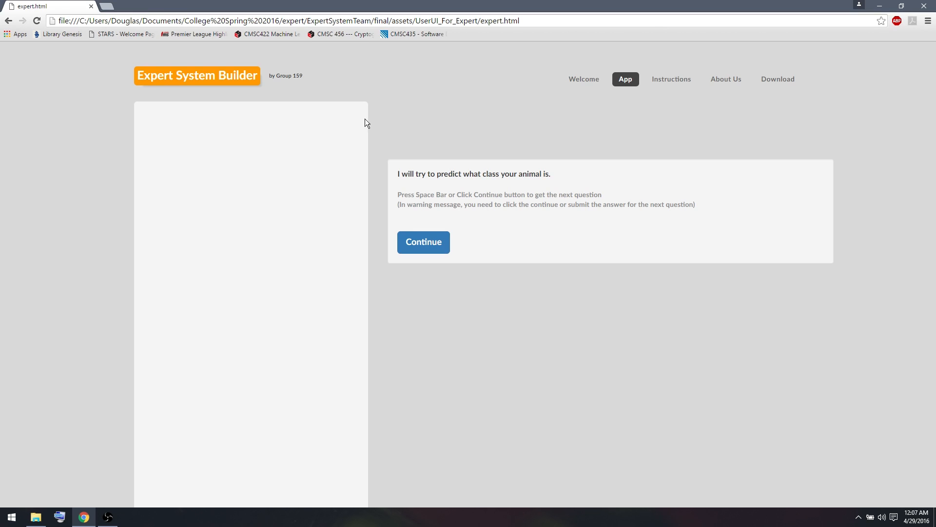
{"action": "mouse_move", "coordinate": [435, 107]}
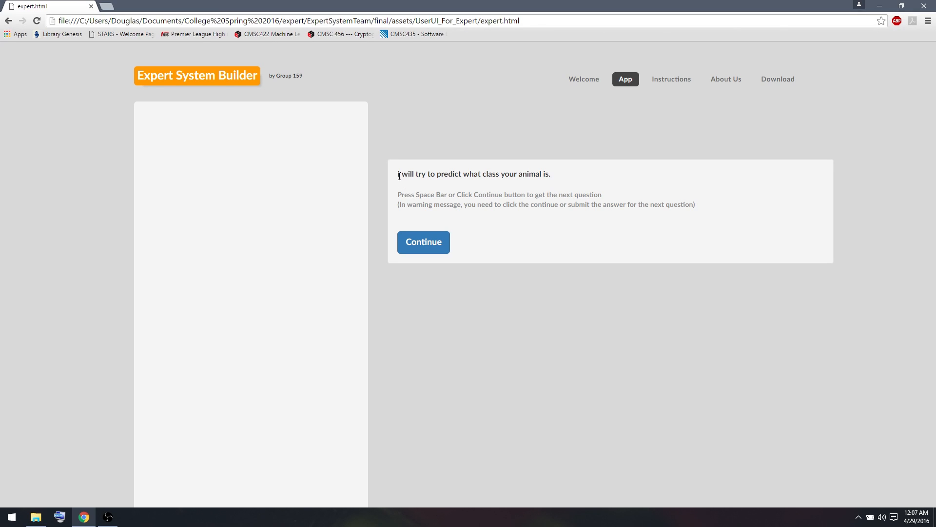
{"action": "mouse_move", "coordinate": [584, 179]}
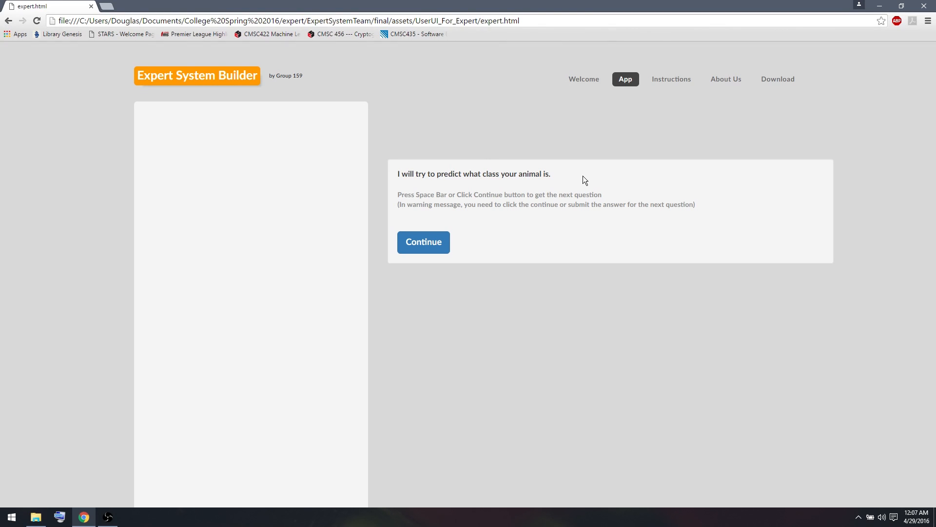
{"action": "left_click", "coordinate": [424, 242]}
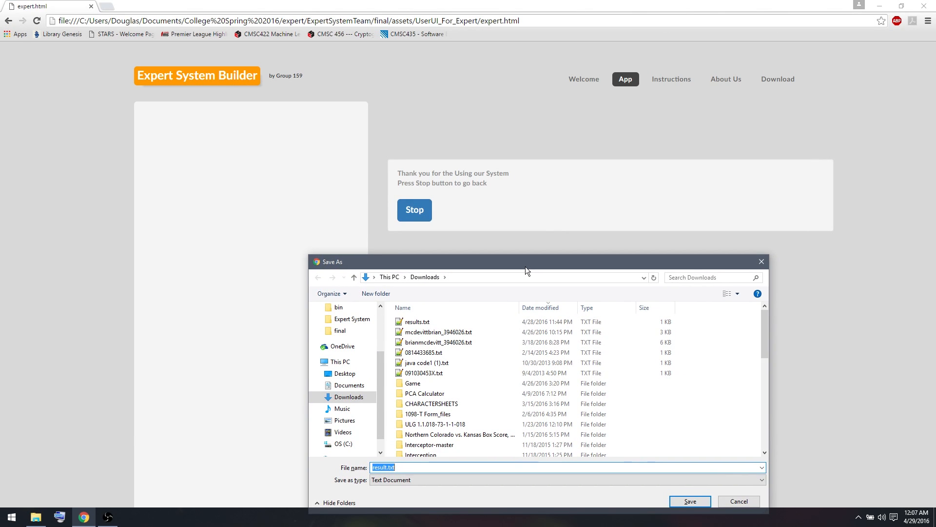
{"action": "mouse_move", "coordinate": [734, 265]}
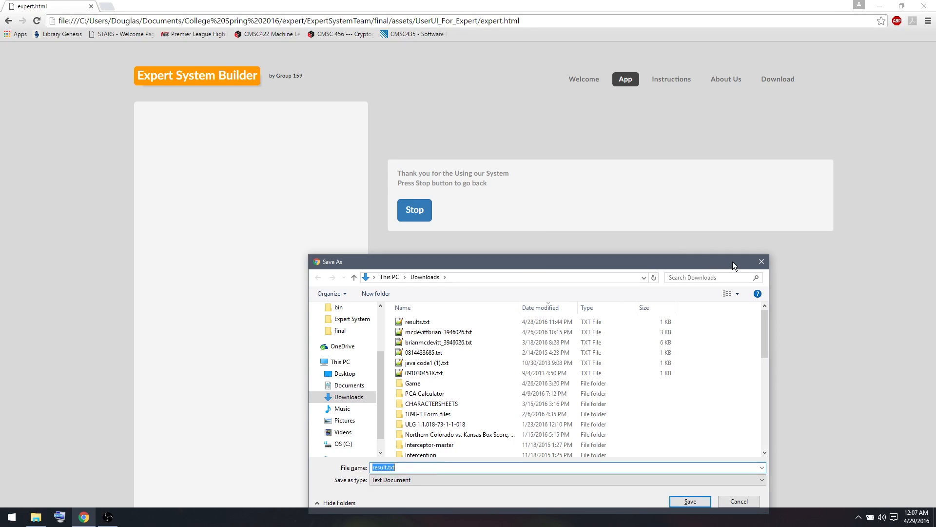
{"action": "mouse_move", "coordinate": [762, 262]}
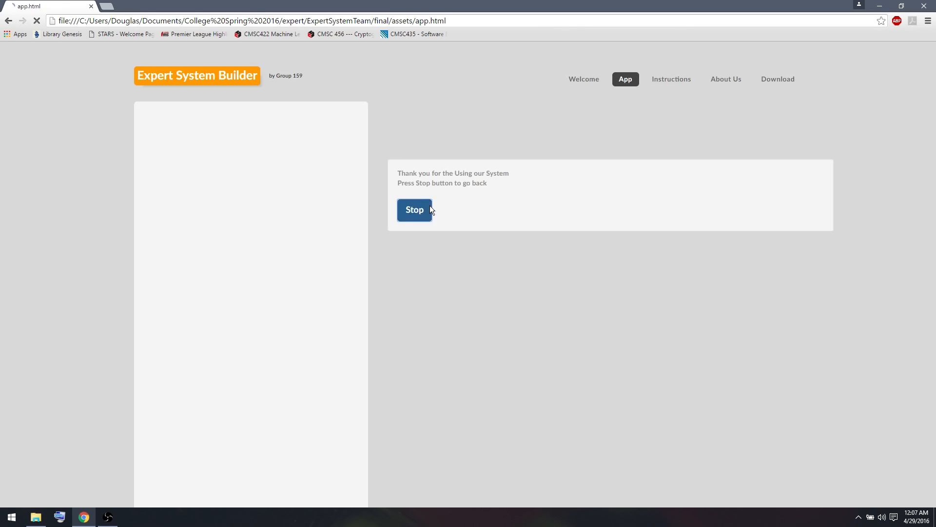
Step: Stop the test, continue the saved AnimalClassifier system, and view its summary
{"action": "left_click", "coordinate": [414, 210]}
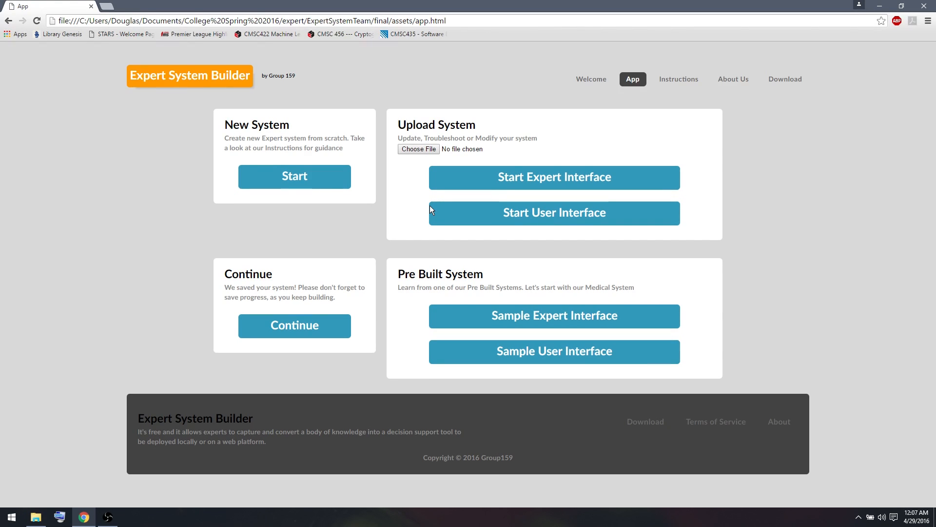
{"action": "mouse_move", "coordinate": [368, 218]}
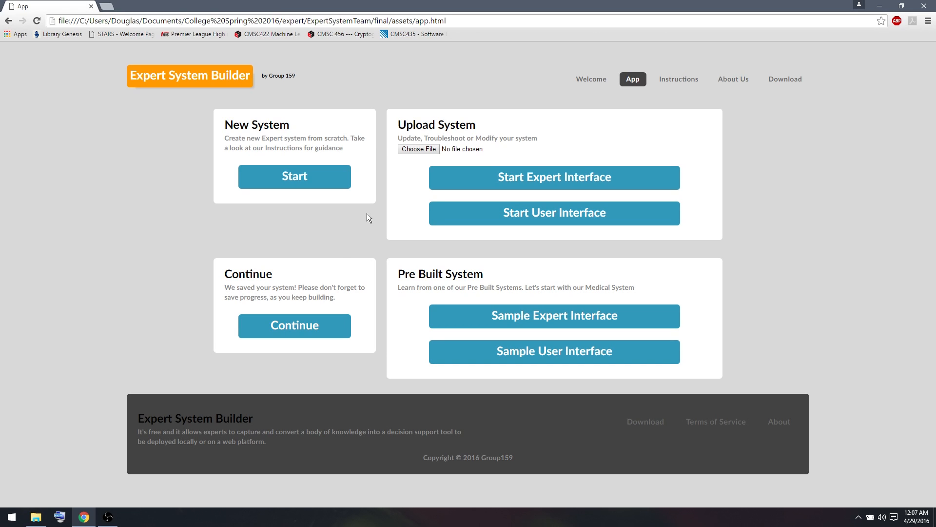
{"action": "mouse_move", "coordinate": [297, 327]}
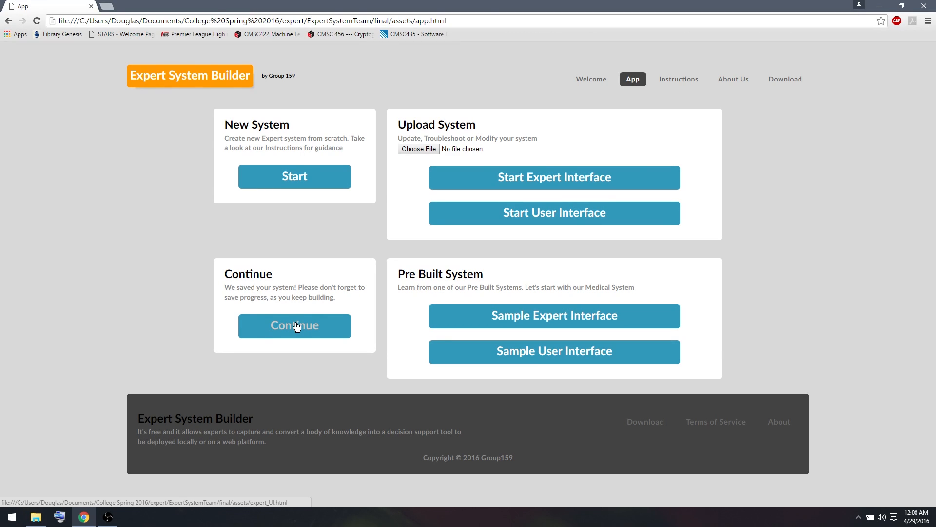
{"action": "left_click", "coordinate": [294, 326]}
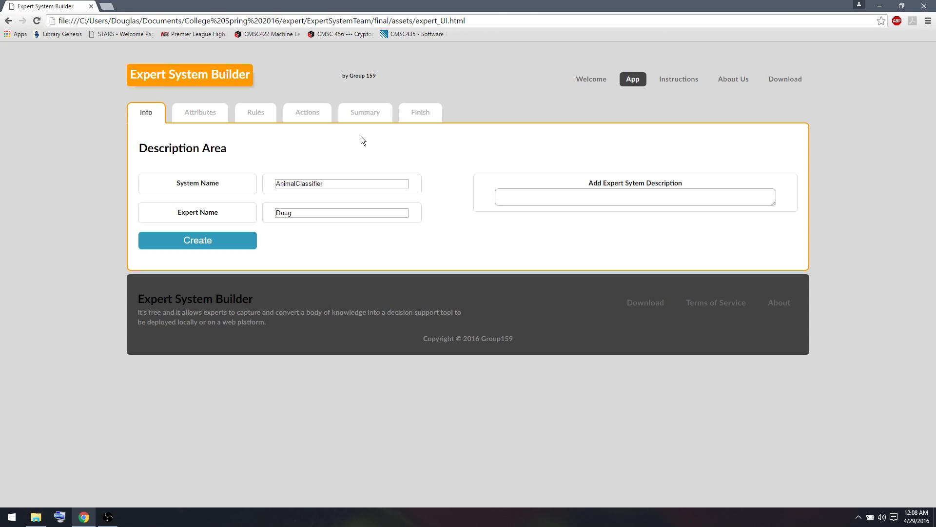
{"action": "left_click", "coordinate": [340, 184]}
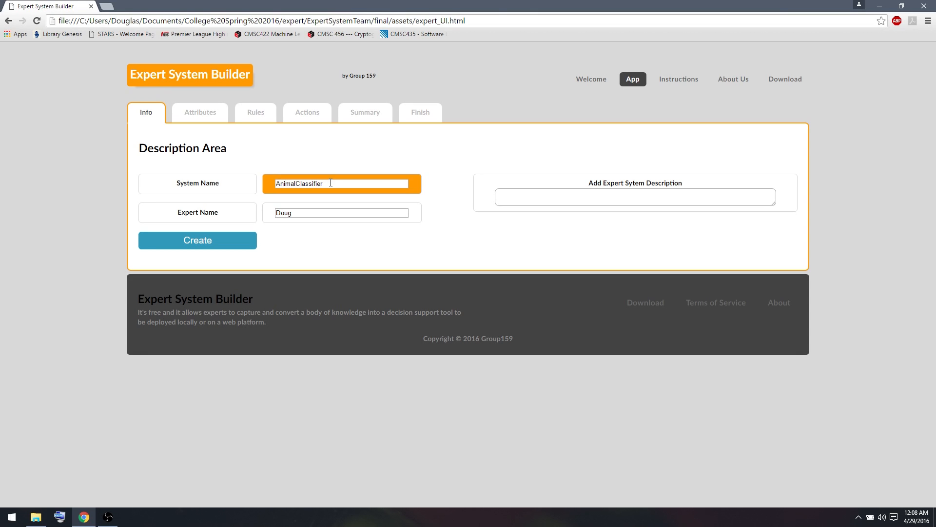
{"action": "left_click", "coordinate": [365, 113]}
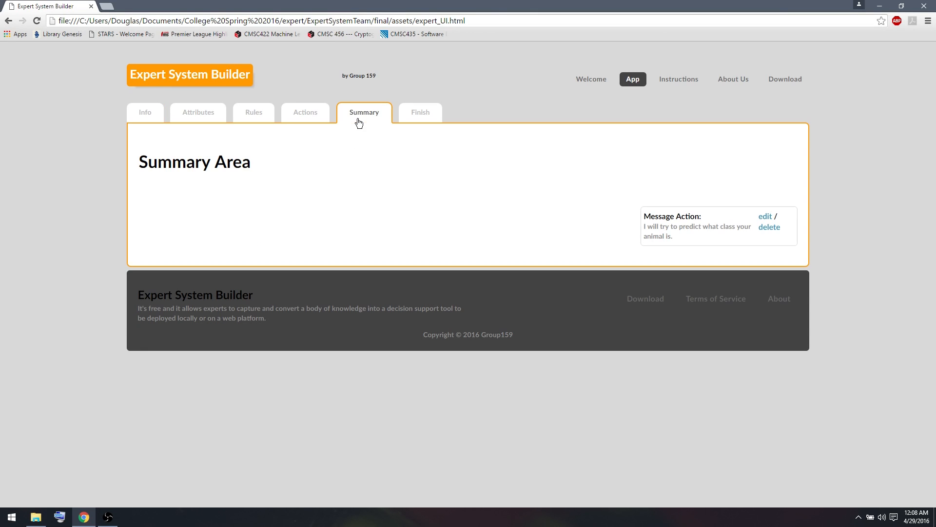
{"action": "mouse_move", "coordinate": [644, 216]}
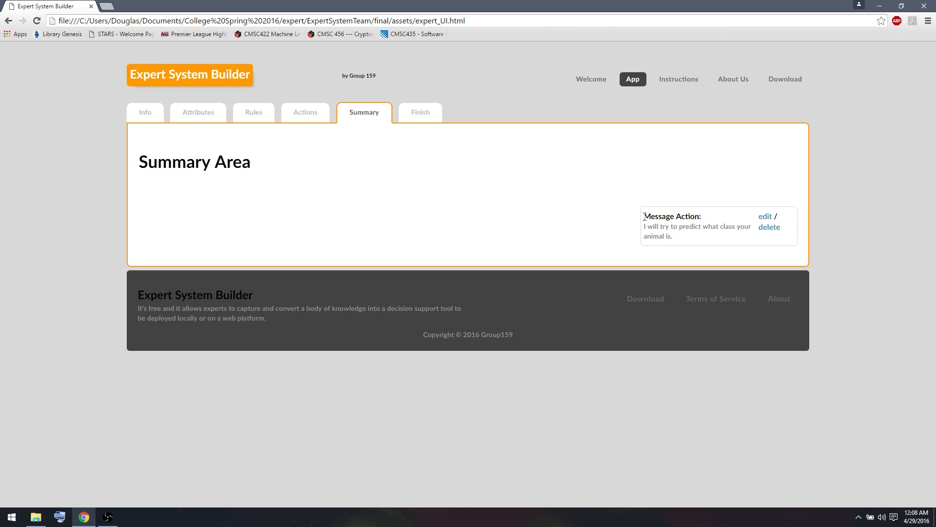
{"action": "mouse_move", "coordinate": [278, 135]}
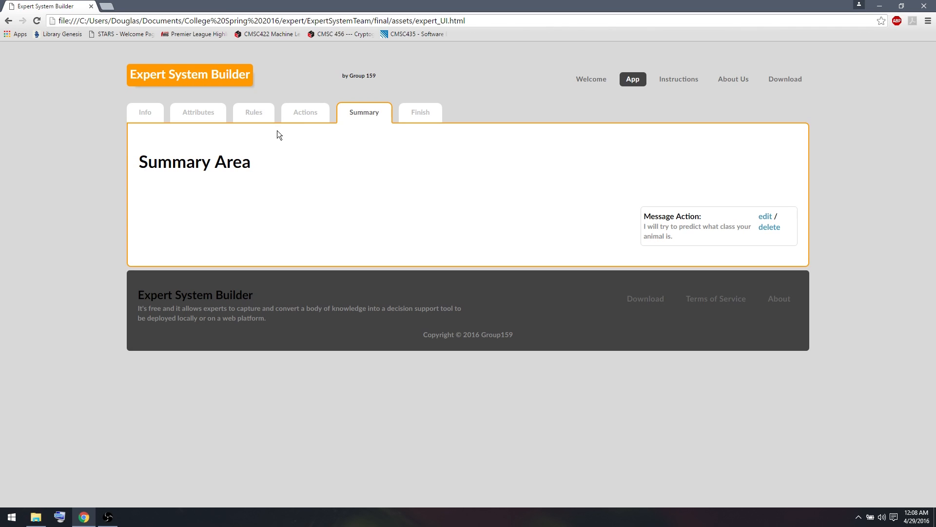
Step: Name a Single-type attribute animalClass asking 'What class is your animal?'
{"action": "left_click", "coordinate": [198, 112]}
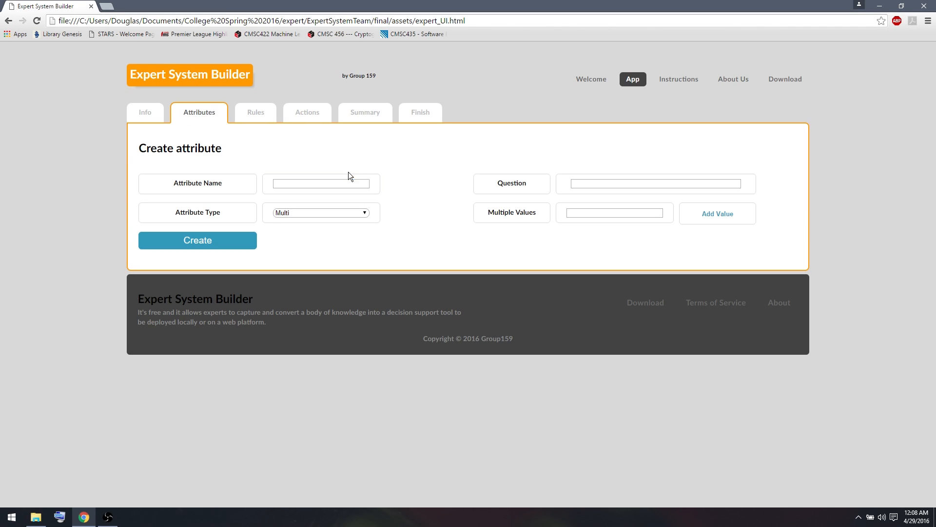
{"action": "left_click", "coordinate": [321, 184]}
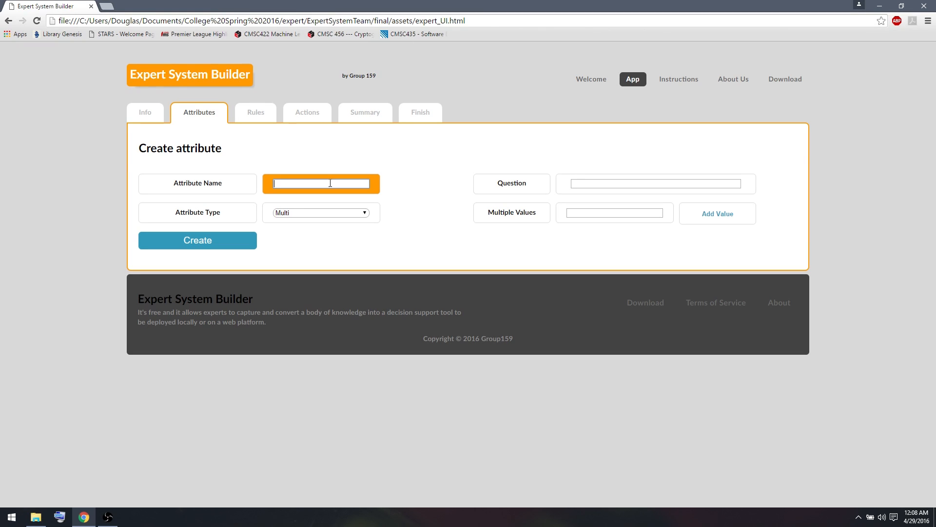
{"action": "type", "text": "animalClass"}
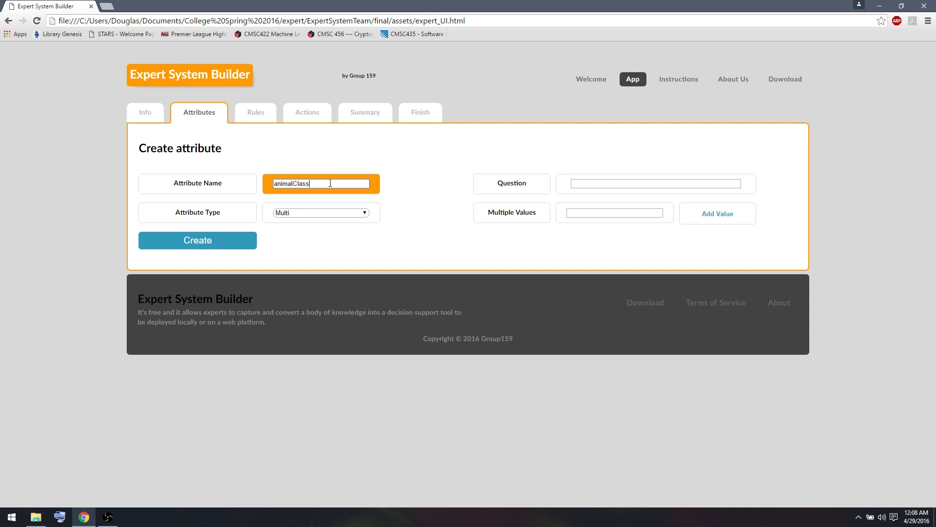
{"action": "left_click", "coordinate": [321, 213]}
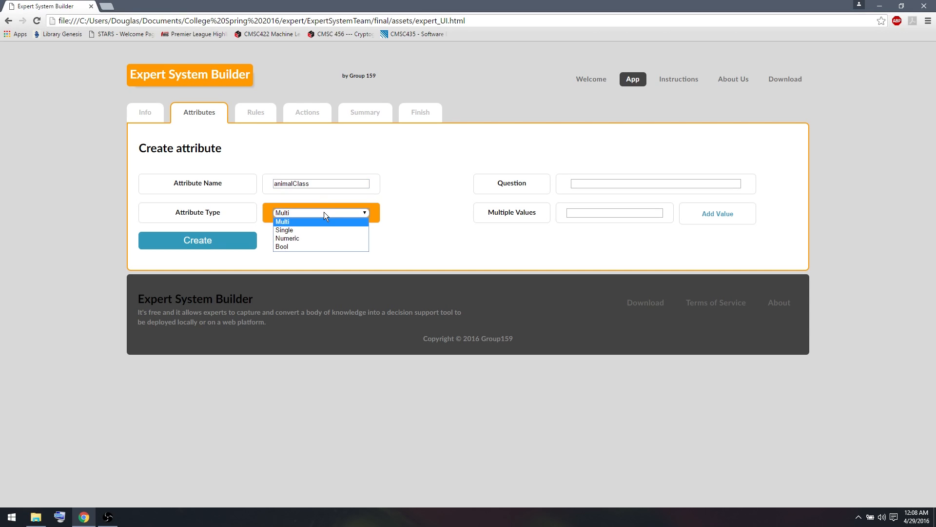
{"action": "left_click", "coordinate": [285, 229]}
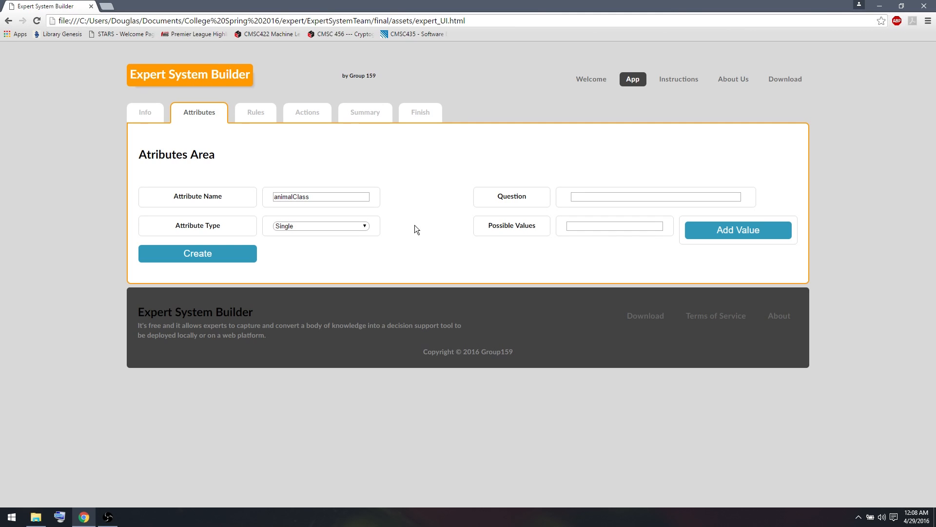
{"action": "left_click", "coordinate": [656, 196]}
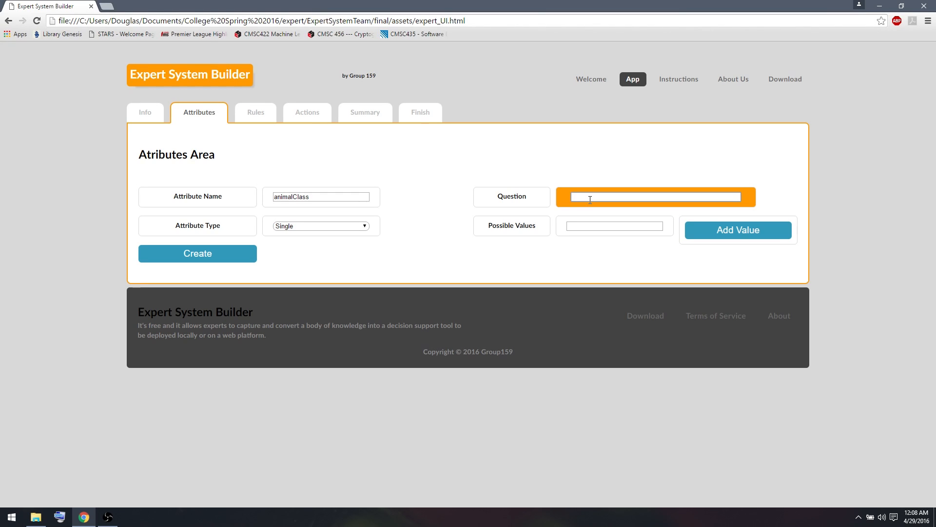
{"action": "type", "text": "What class"}
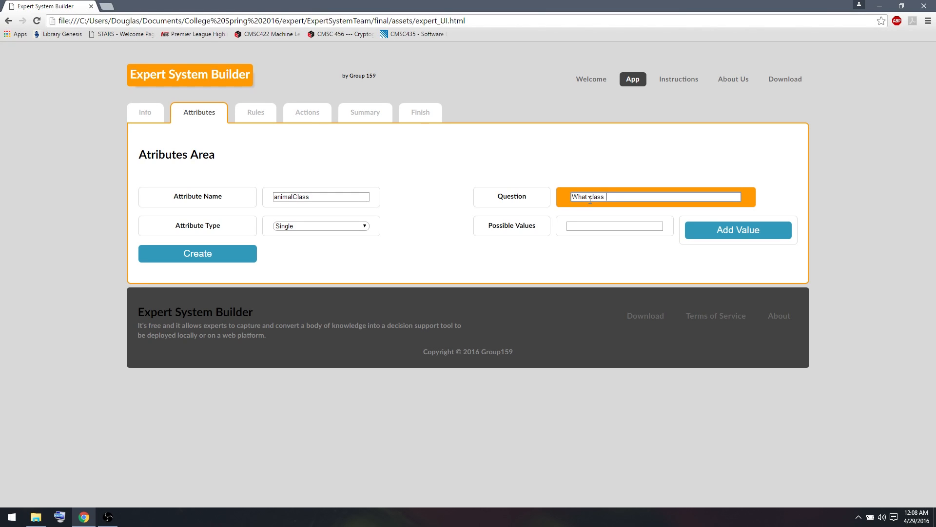
{"action": "type", "text": "is your animal"}
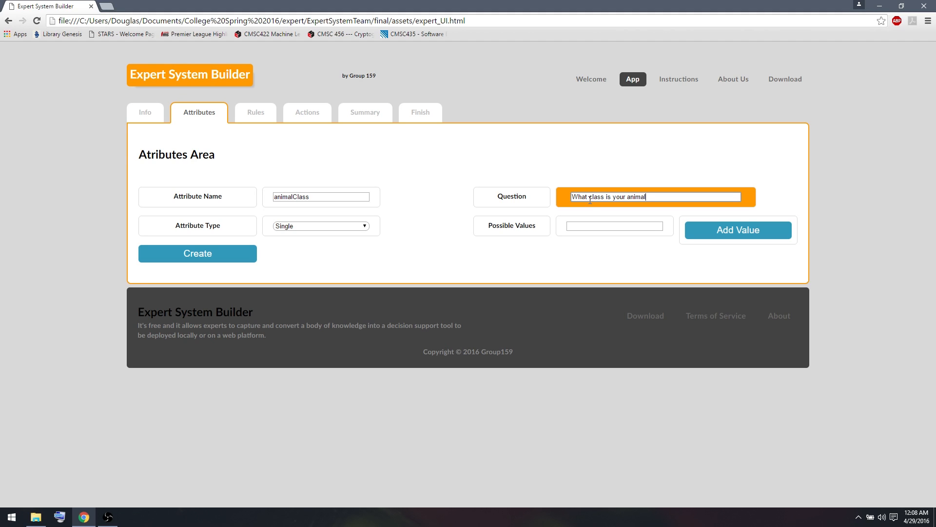
Step: Add values mammal, fish, bird, amphibian, reptile and create the attribute
{"action": "left_click", "coordinate": [614, 226]}
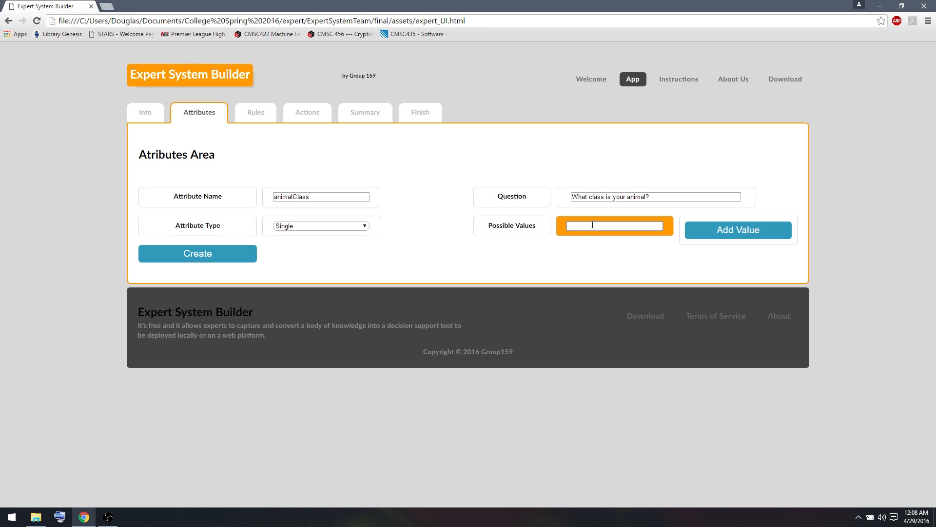
{"action": "type", "text": "mammal"}
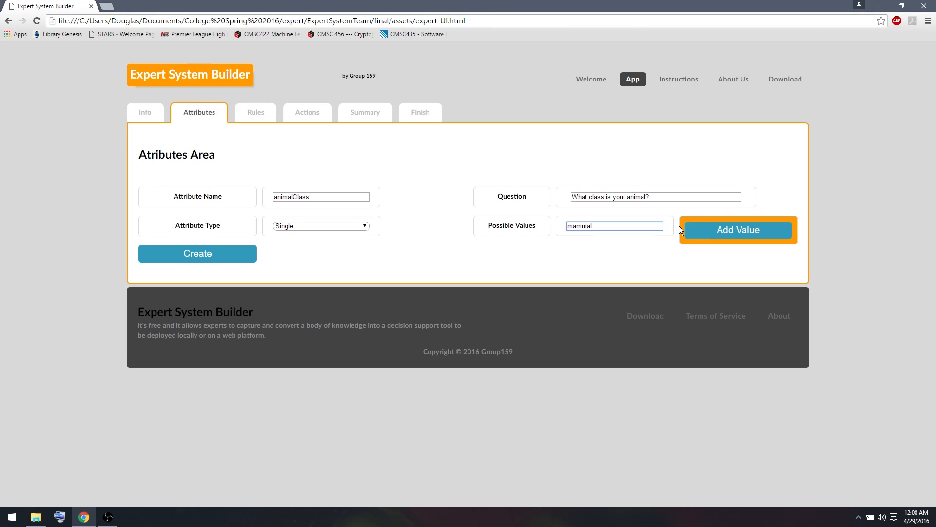
{"action": "left_click", "coordinate": [739, 230]}
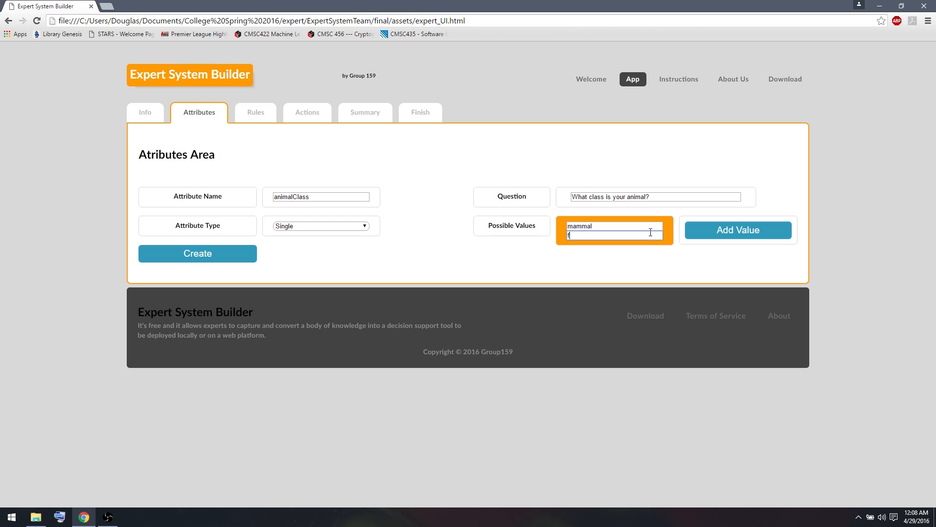
{"action": "type", "text": "fish"}
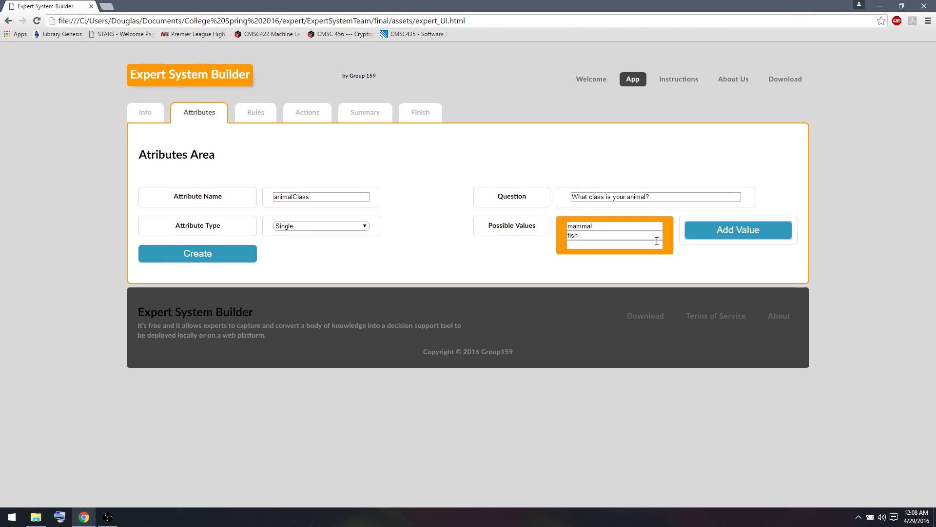
{"action": "type", "text": "bird"}
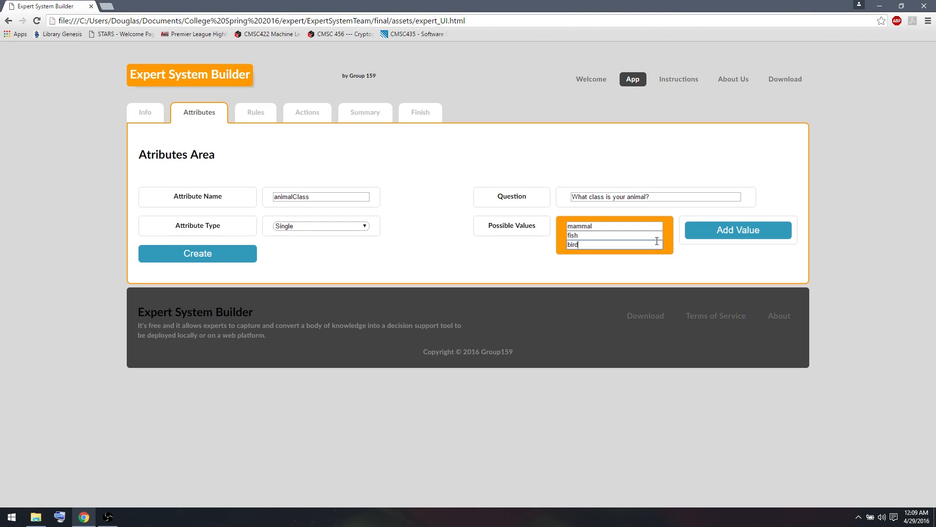
{"action": "type", "text": "amphibian"}
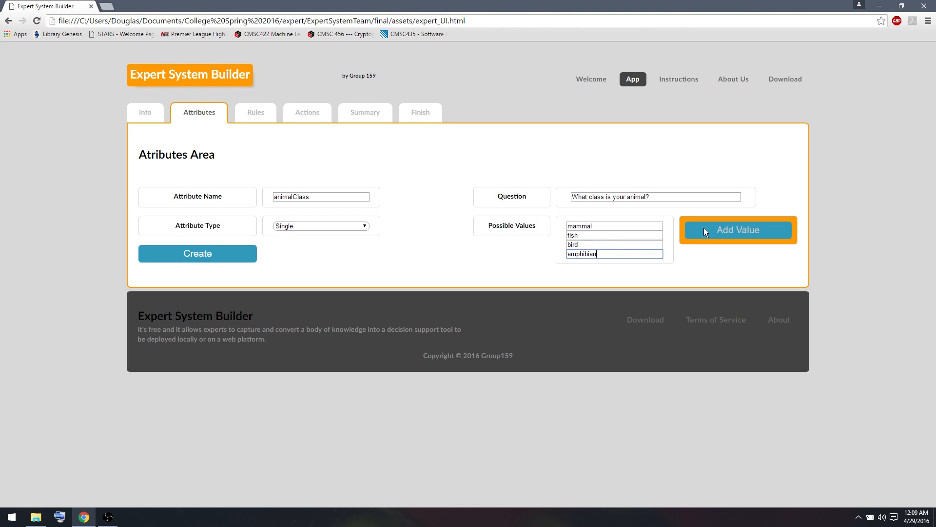
{"action": "left_click", "coordinate": [738, 230]}
{"action": "type", "text": "reptile"}
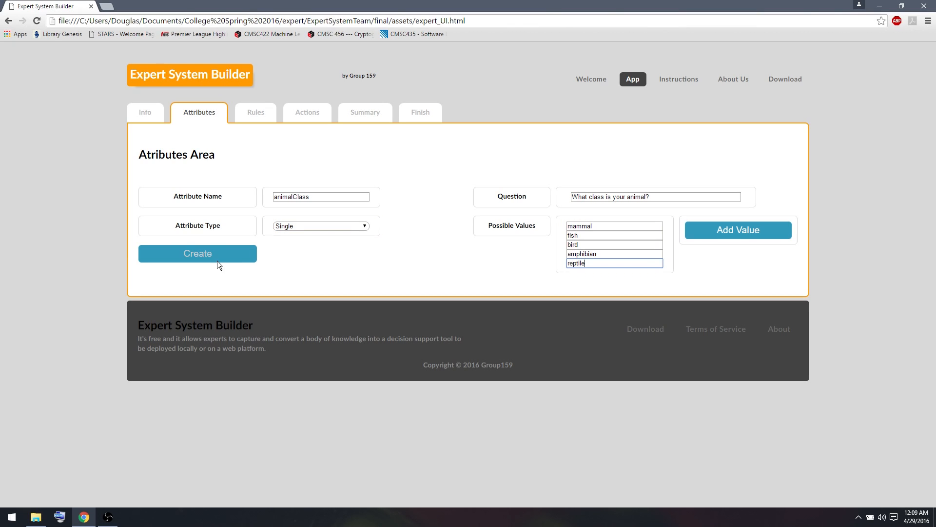
{"action": "left_click", "coordinate": [198, 253]}
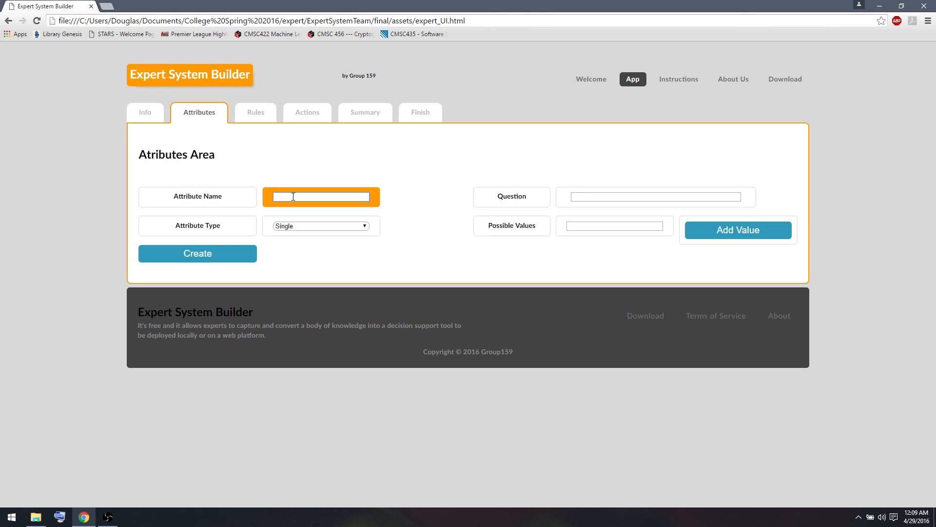
Step: Name a multi-valued attribute skinFeatures asking 'Which of these skin features does your animal have?'
{"action": "type", "text": "skin"}
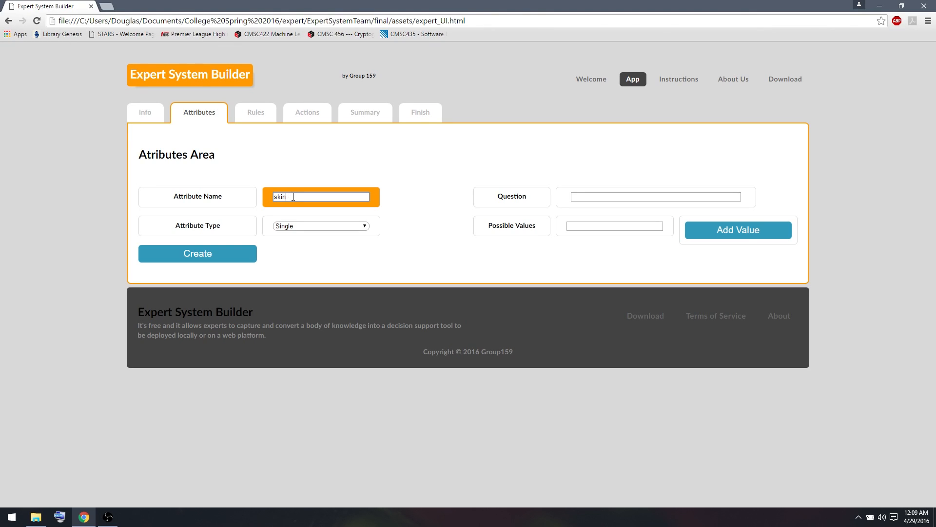
{"action": "type", "text": "Features"}
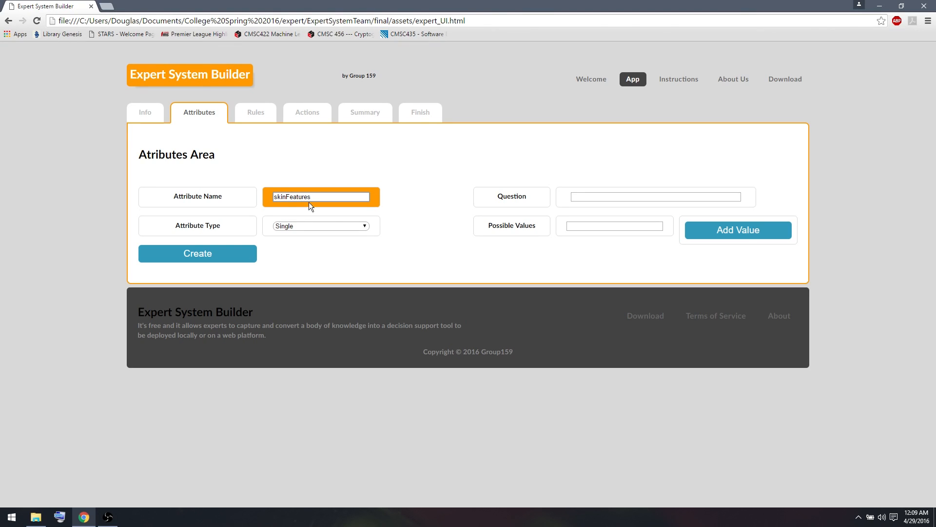
{"action": "left_click", "coordinate": [321, 226]}
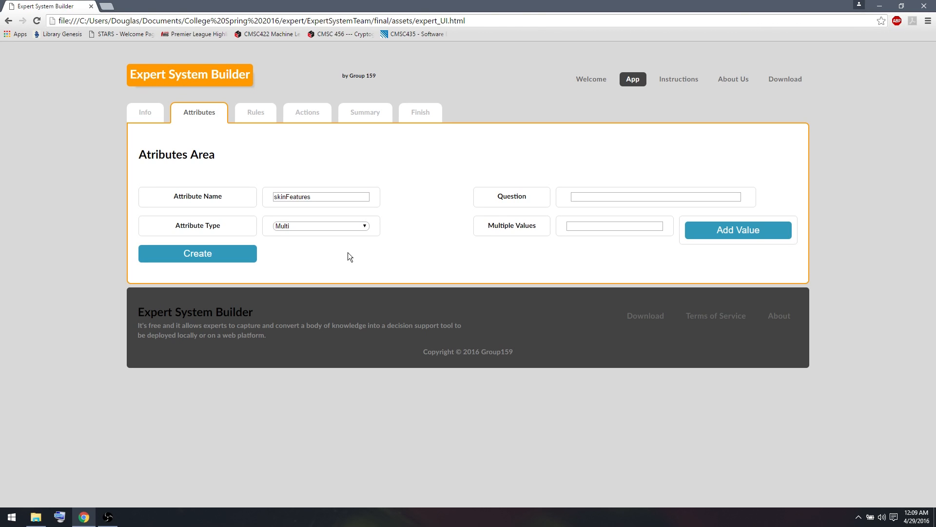
{"action": "mouse_move", "coordinate": [442, 250]}
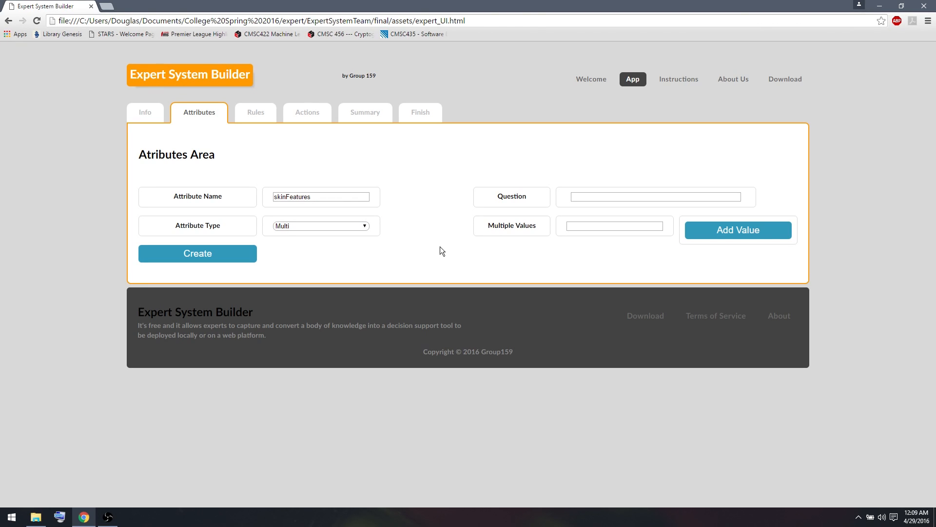
{"action": "left_click", "coordinate": [656, 197]}
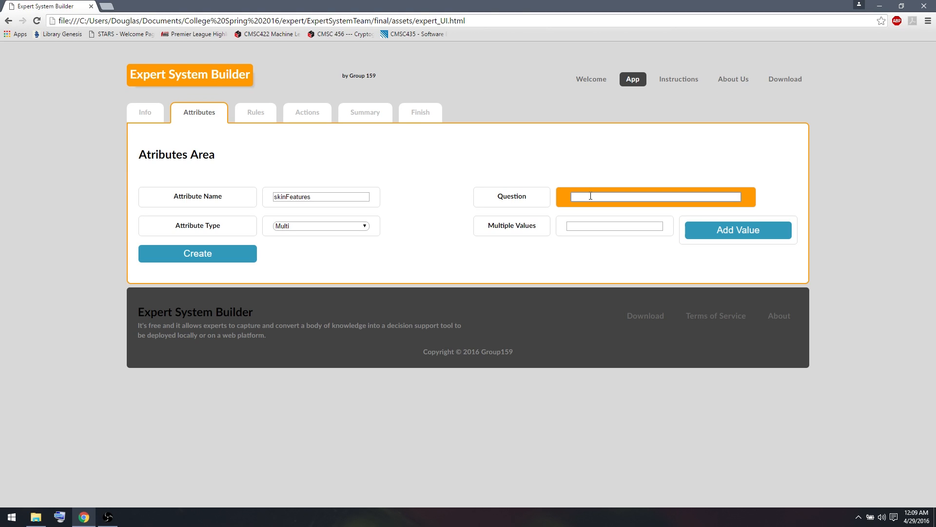
{"action": "type", "text": "Which"}
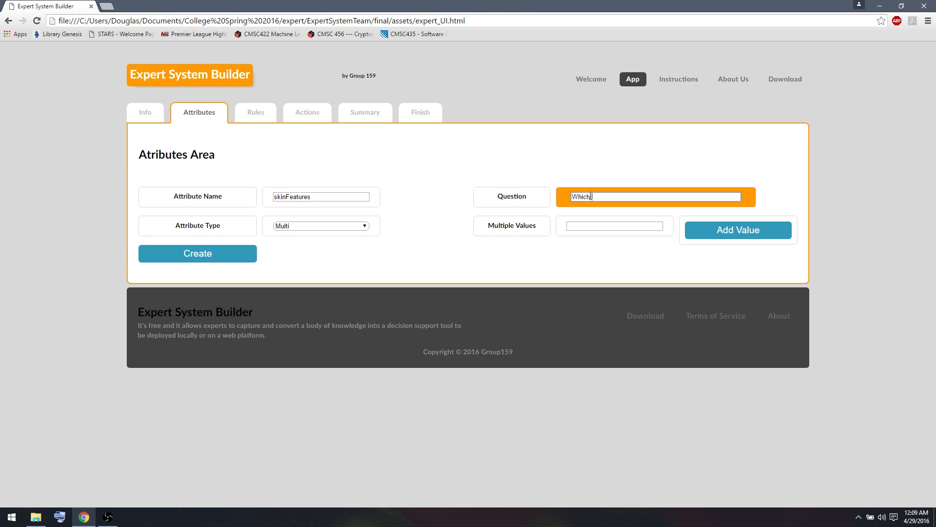
{"action": "type", "text": "of these sk"}
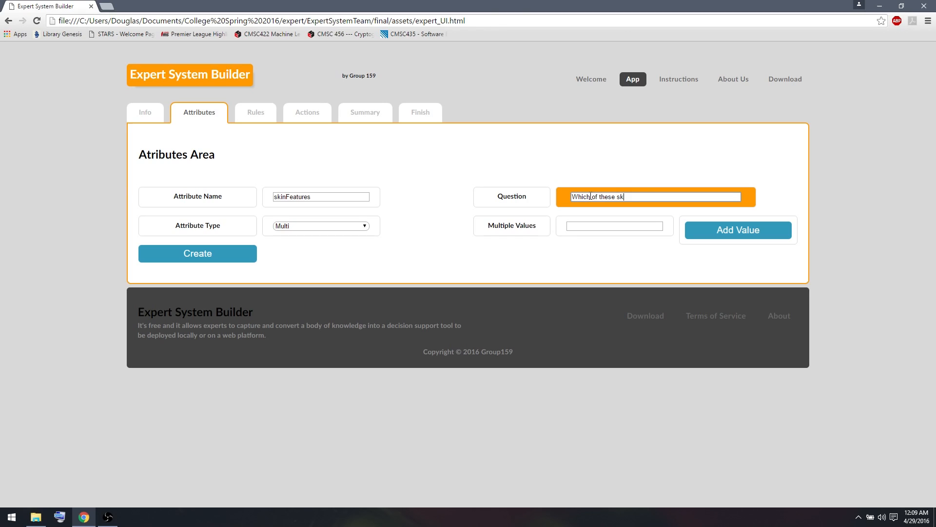
{"action": "type", "text": "in features"}
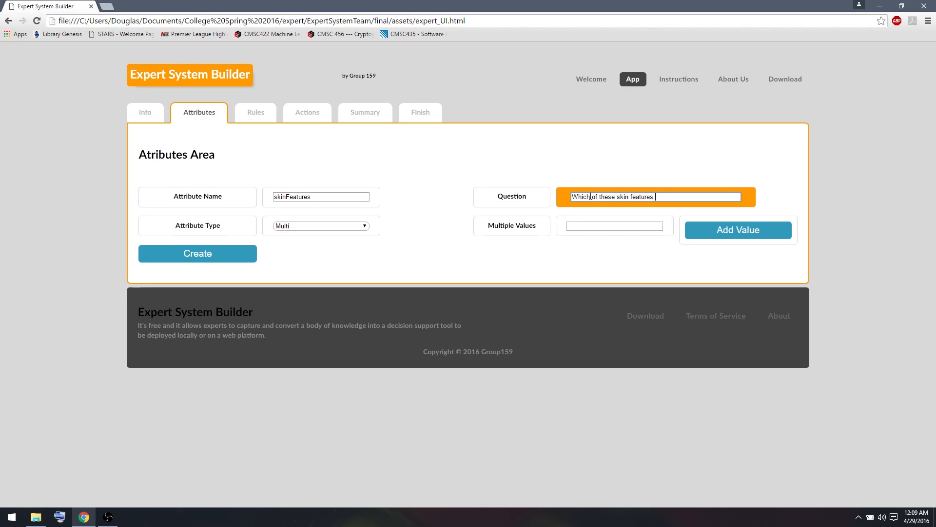
{"action": "type", "text": "does your"}
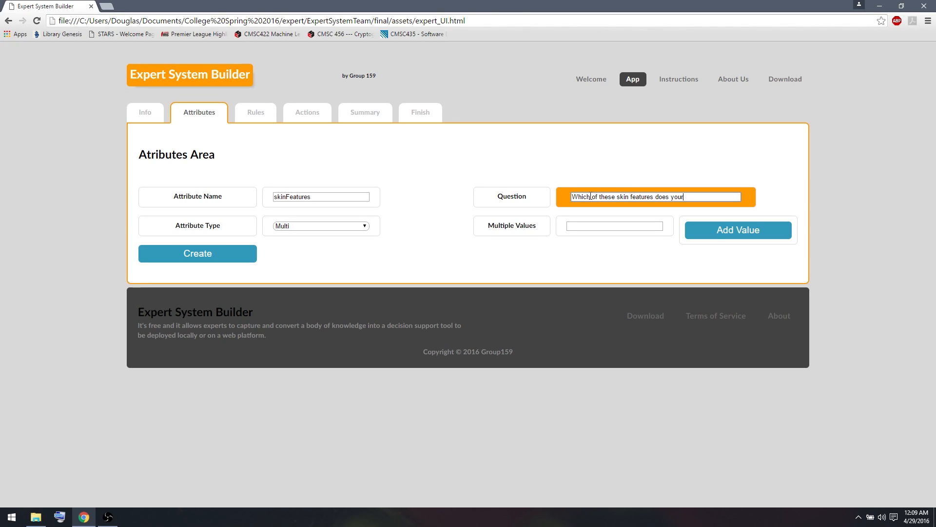
{"action": "type", "text": "animal have?"}
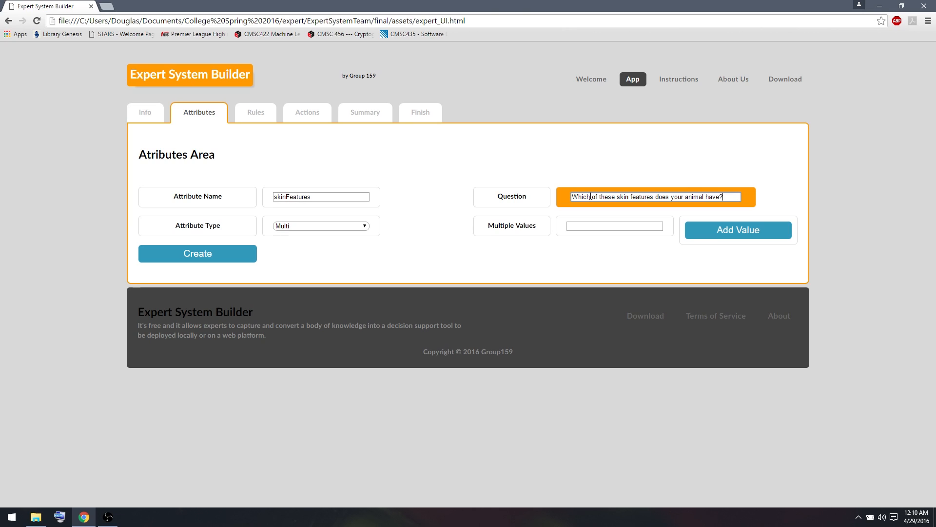
Step: Add values smooth skin, scaly skin and feathers, then create the attribute
{"action": "left_click", "coordinate": [614, 226]}
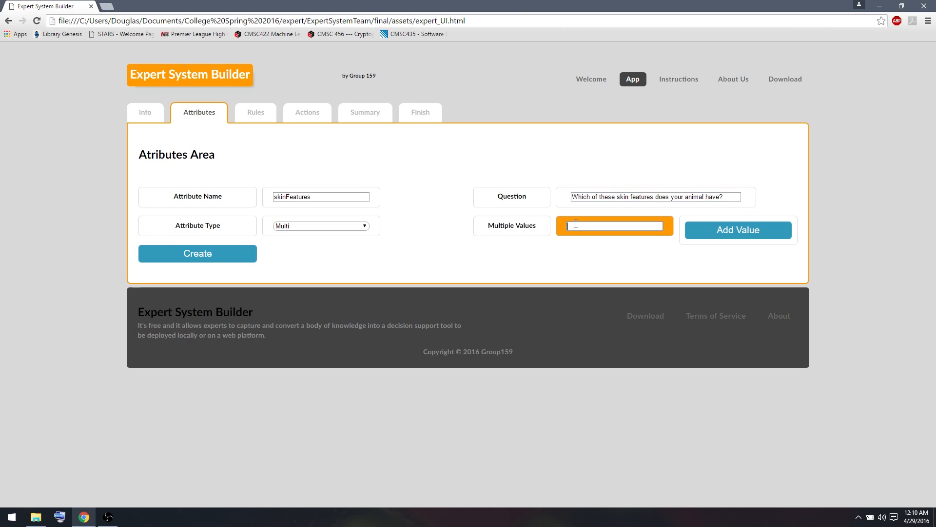
{"action": "type", "text": "smooth skin"}
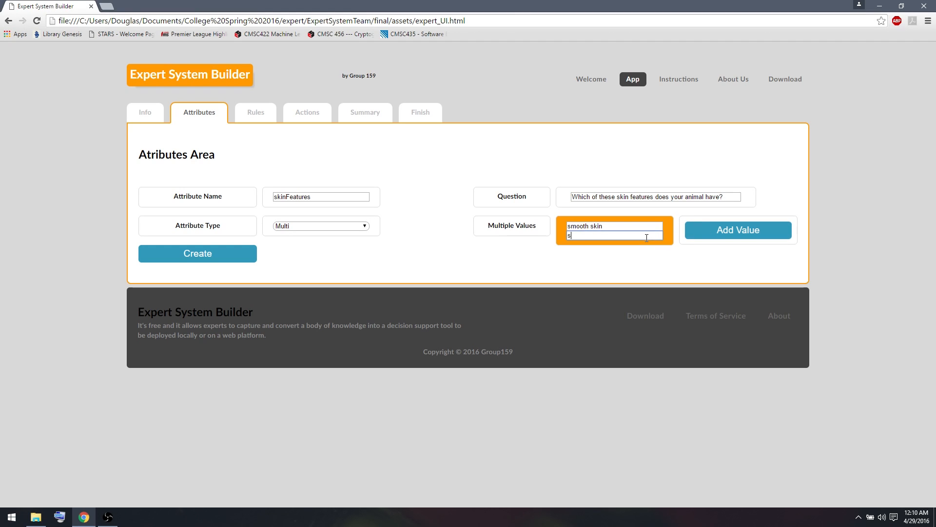
{"action": "type", "text": "scaly skin"}
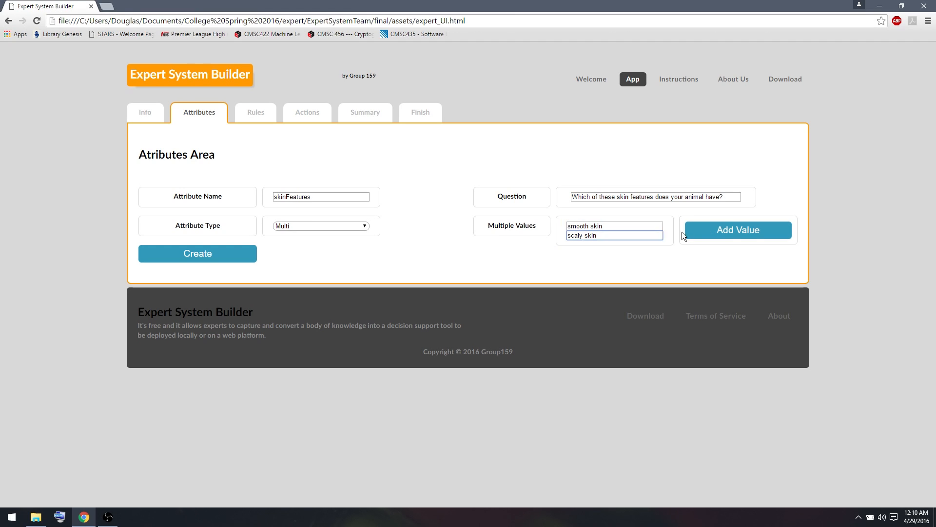
{"action": "type", "text": "feat"}
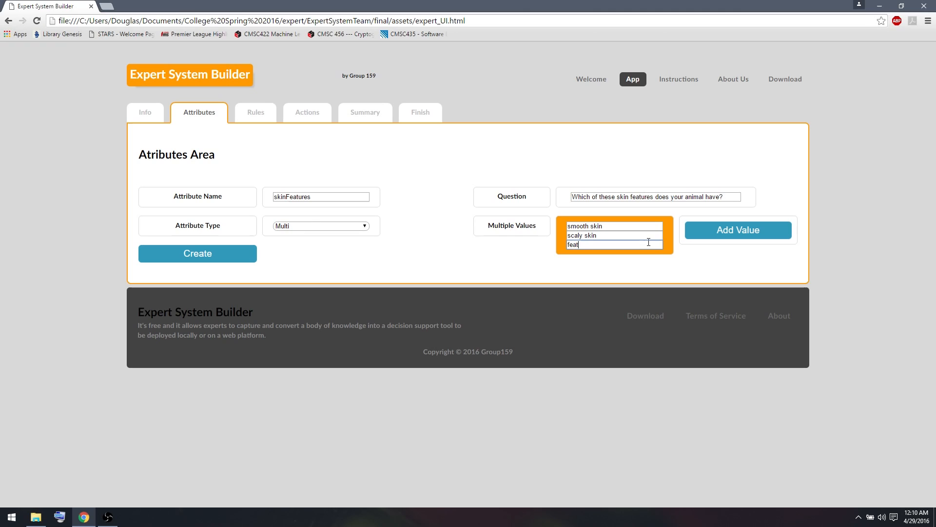
{"action": "type", "text": "hers"}
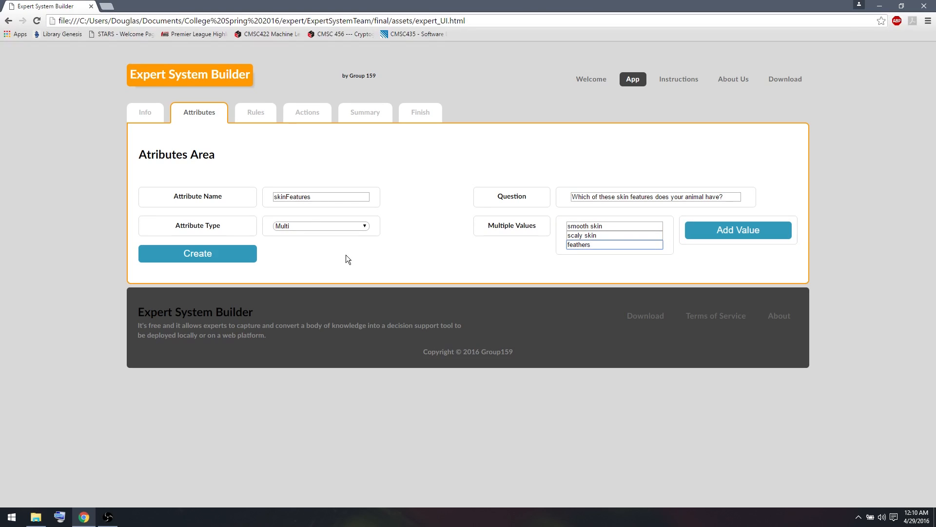
{"action": "left_click", "coordinate": [198, 253]}
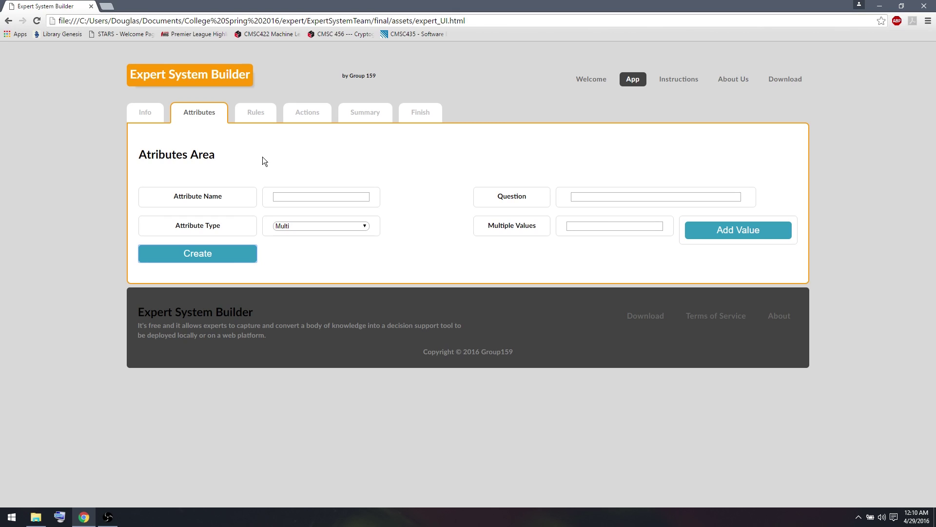
{"action": "mouse_move", "coordinate": [262, 159]}
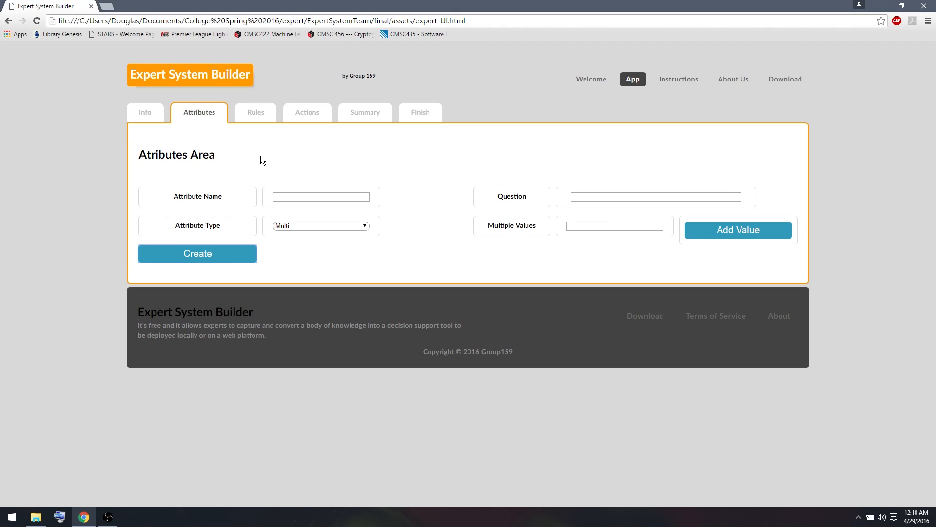
{"action": "mouse_move", "coordinate": [260, 122]}
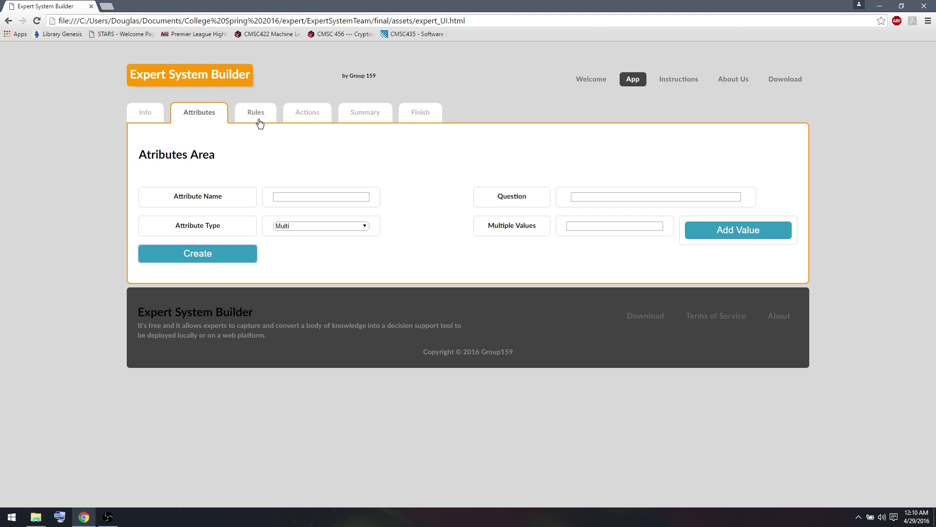
Step: Create birdRule: IF skinFeatures = feathers THEN animalClass = bird
{"action": "left_click", "coordinate": [255, 112]}
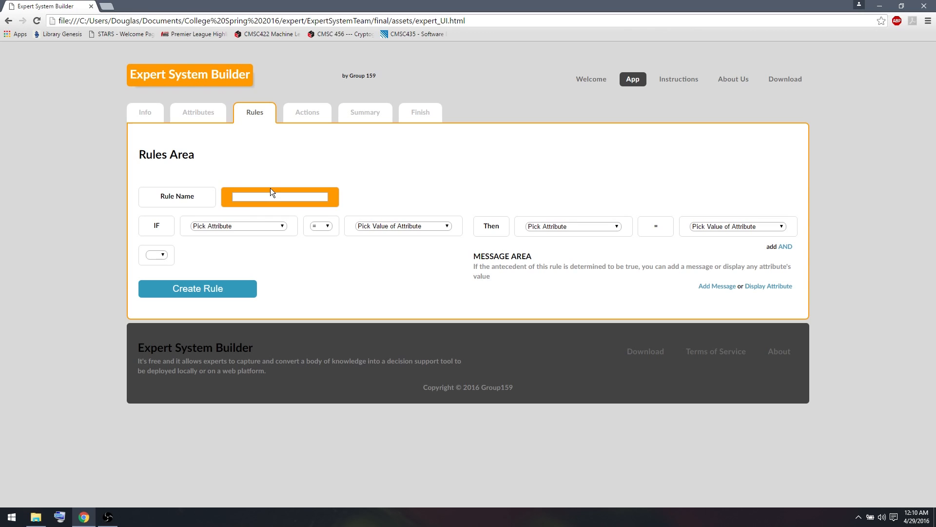
{"action": "left_click", "coordinate": [238, 226]}
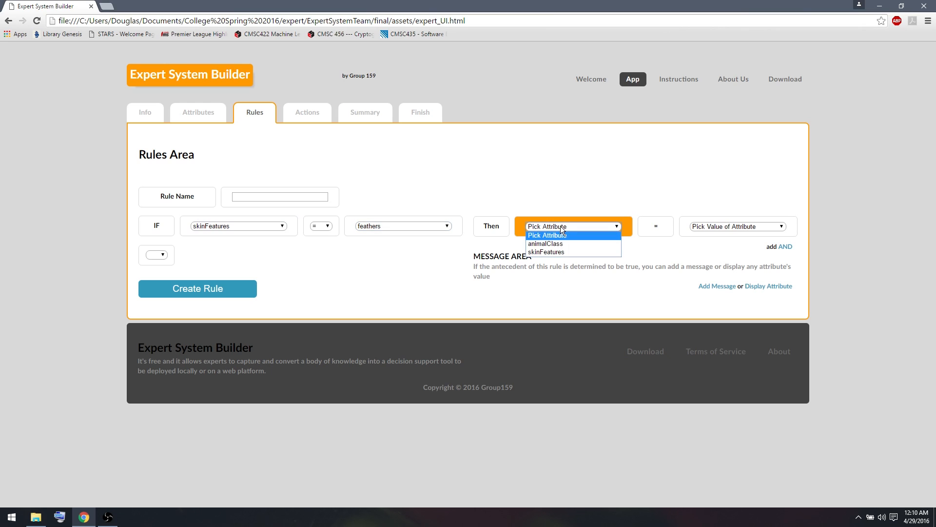
{"action": "left_click", "coordinate": [545, 243]}
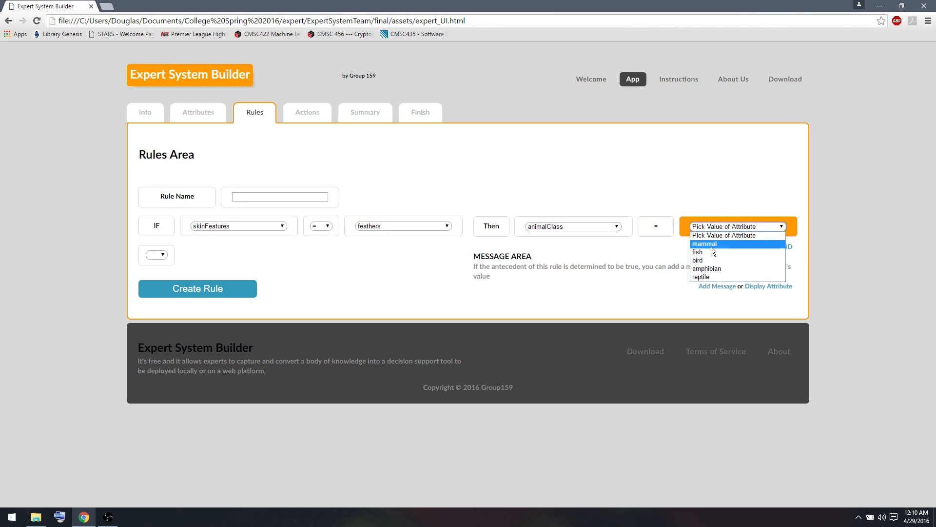
{"action": "left_click", "coordinate": [697, 260]}
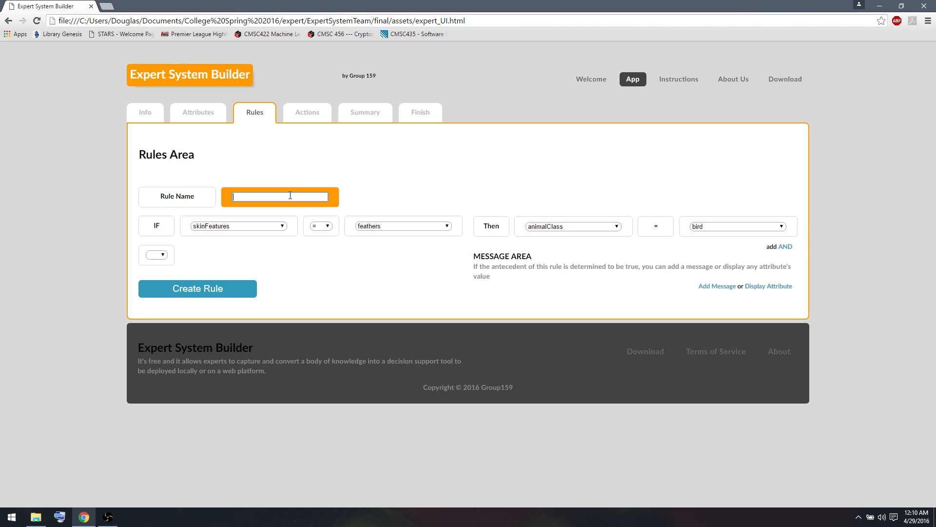
{"action": "type", "text": "birdRule"}
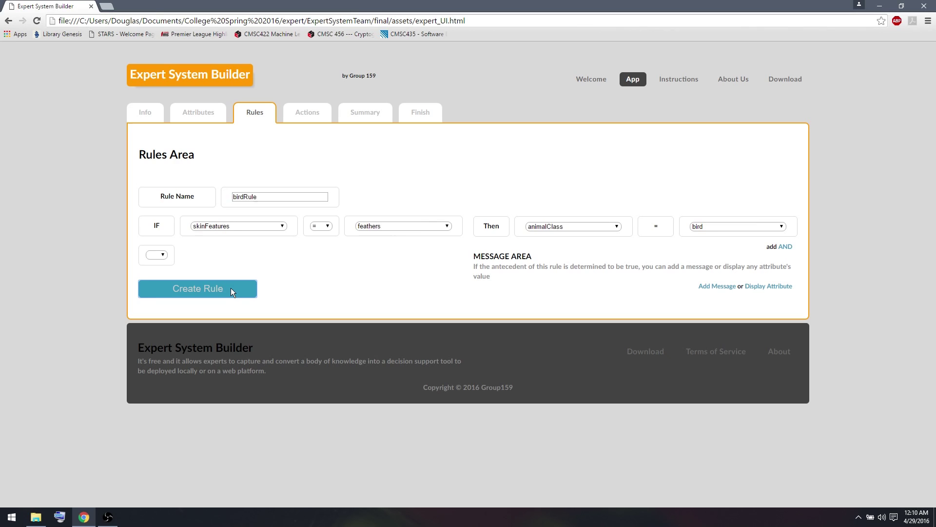
{"action": "left_click", "coordinate": [198, 289]}
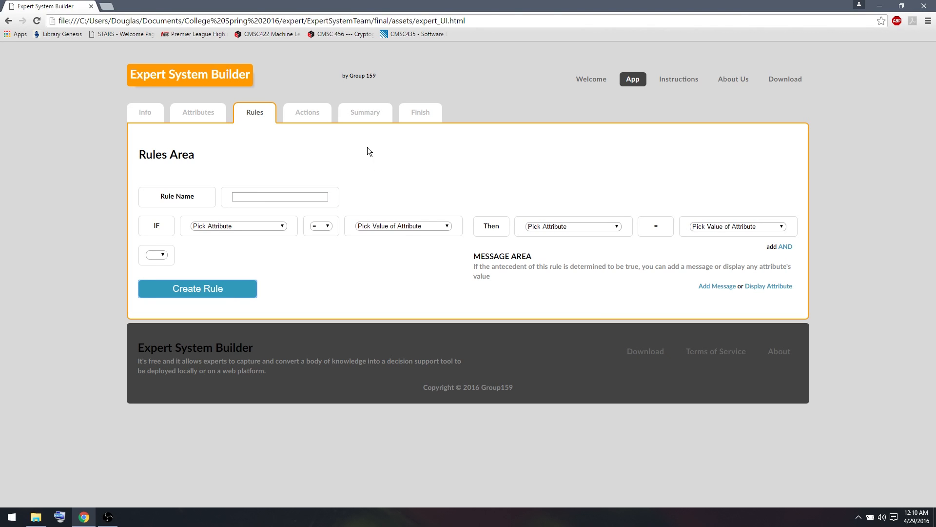
Step: Open the Summary tab to see animalClass, skinFeatures, birdRule and the message action
{"action": "left_click", "coordinate": [364, 112]}
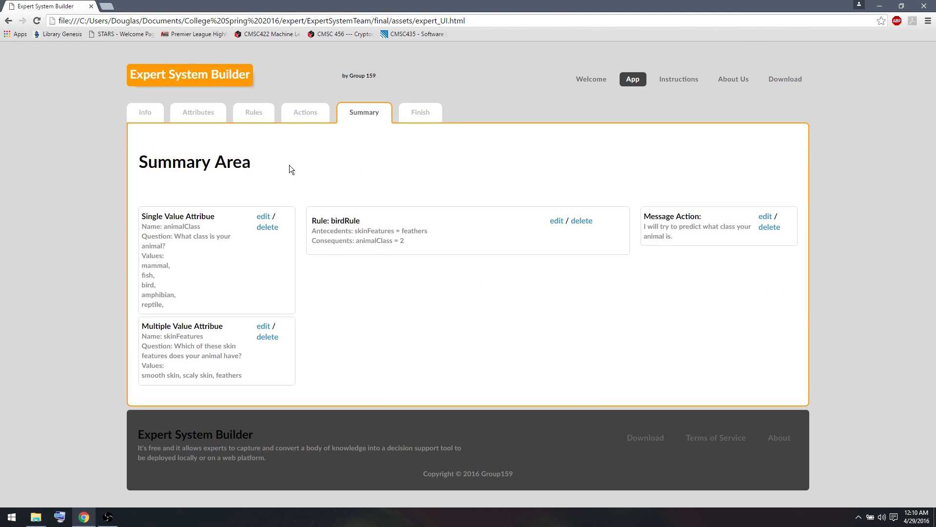
{"action": "mouse_move", "coordinate": [380, 307]}
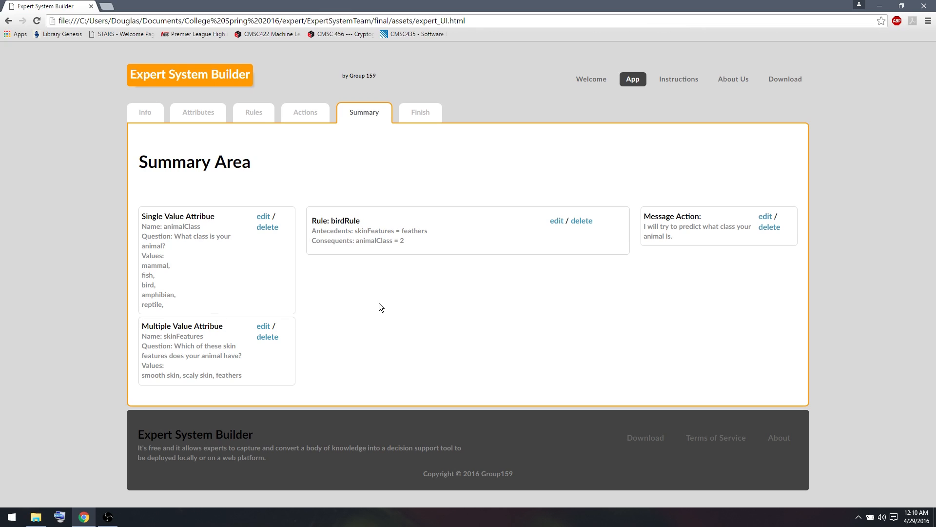
{"action": "mouse_move", "coordinate": [545, 248]}
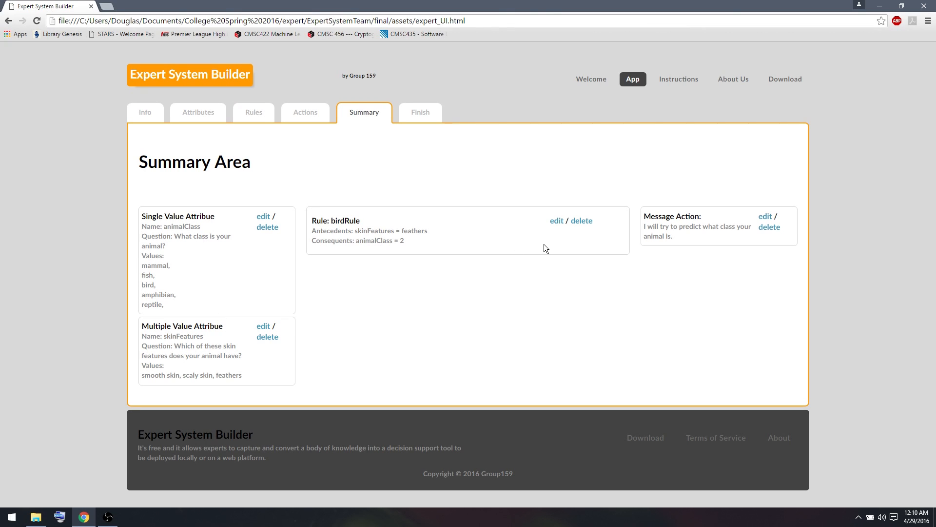
{"action": "mouse_move", "coordinate": [438, 140]}
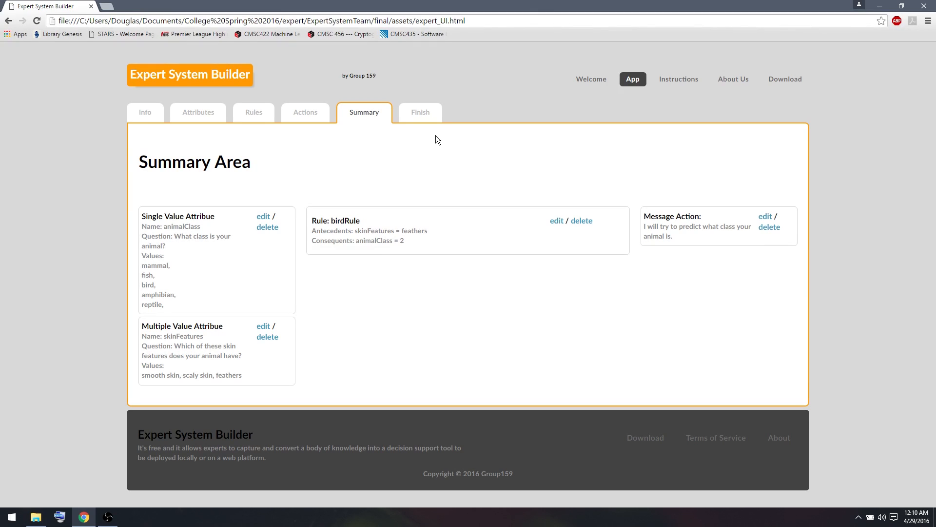
{"action": "mouse_move", "coordinate": [343, 135]}
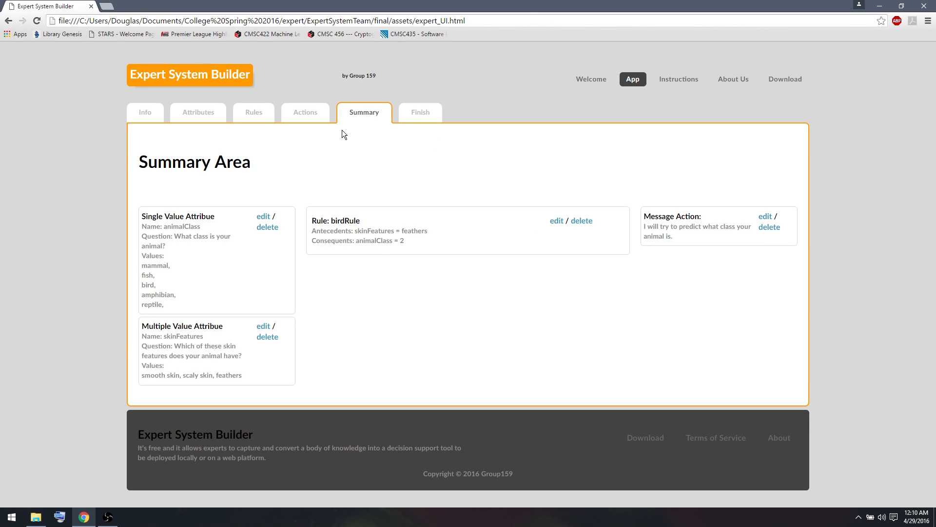
{"action": "mouse_move", "coordinate": [417, 169]}
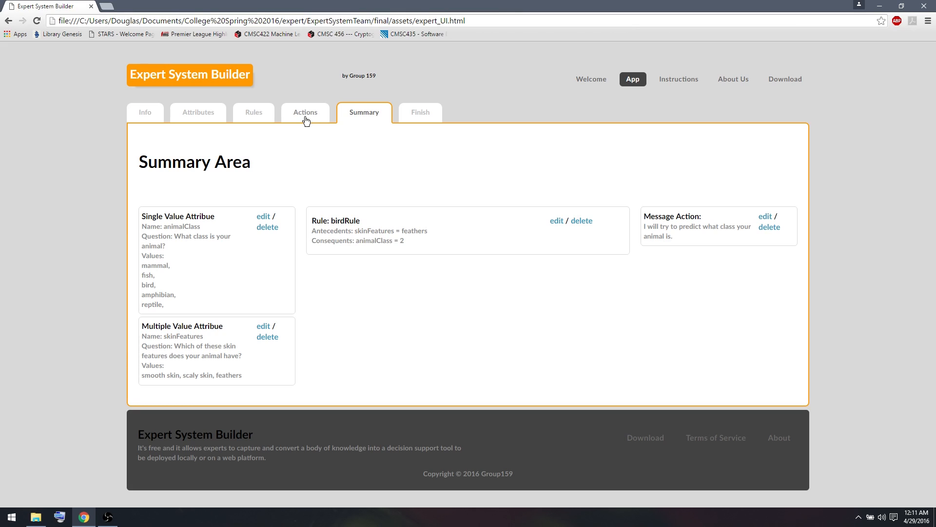
Step: Add an Obtain Attribute action for animalClass
{"action": "left_click", "coordinate": [306, 112]}
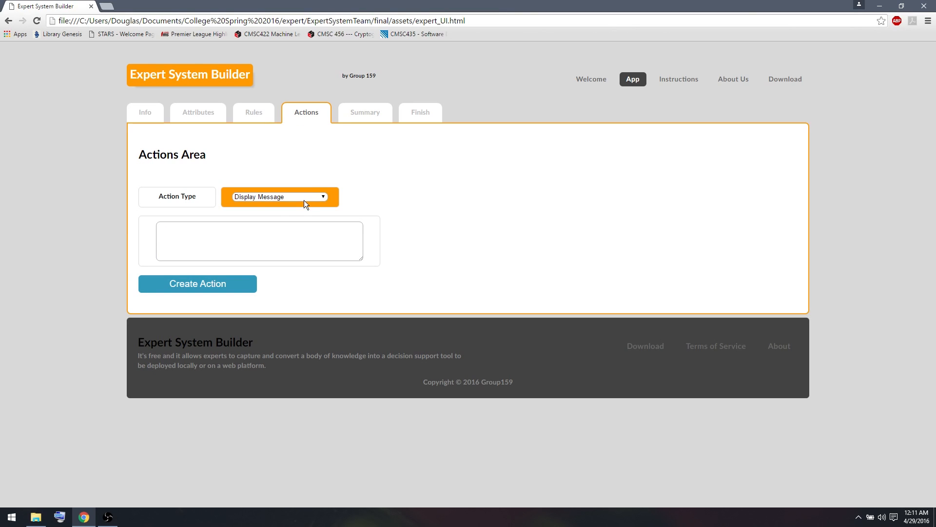
{"action": "left_click", "coordinate": [280, 197]}
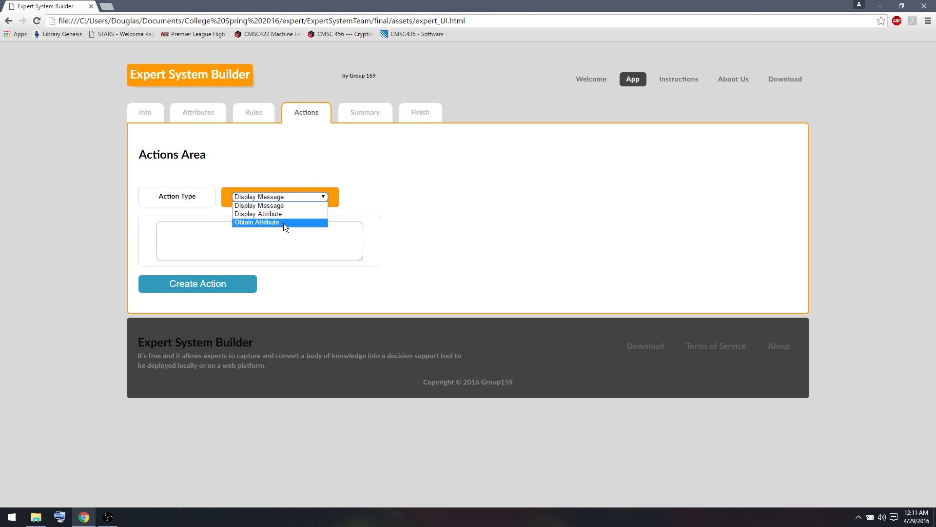
{"action": "mouse_move", "coordinate": [276, 213]}
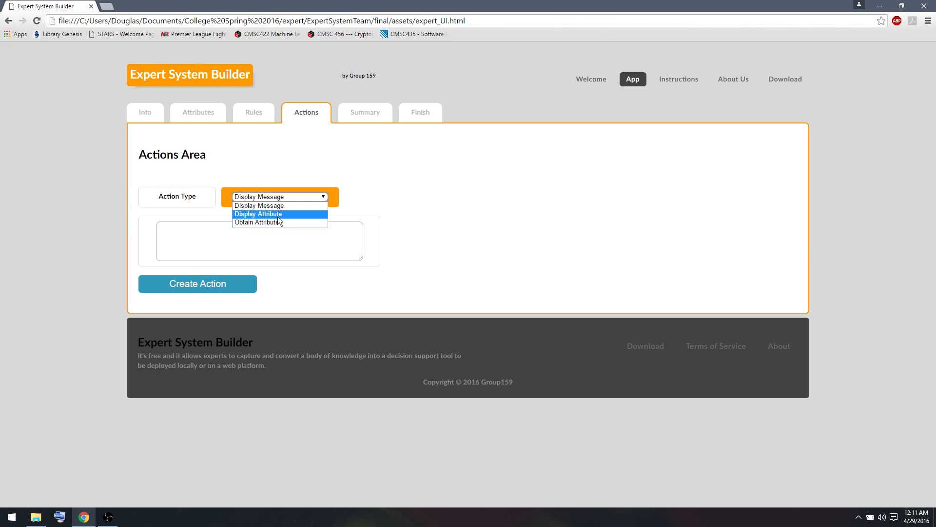
{"action": "left_click", "coordinate": [258, 222]}
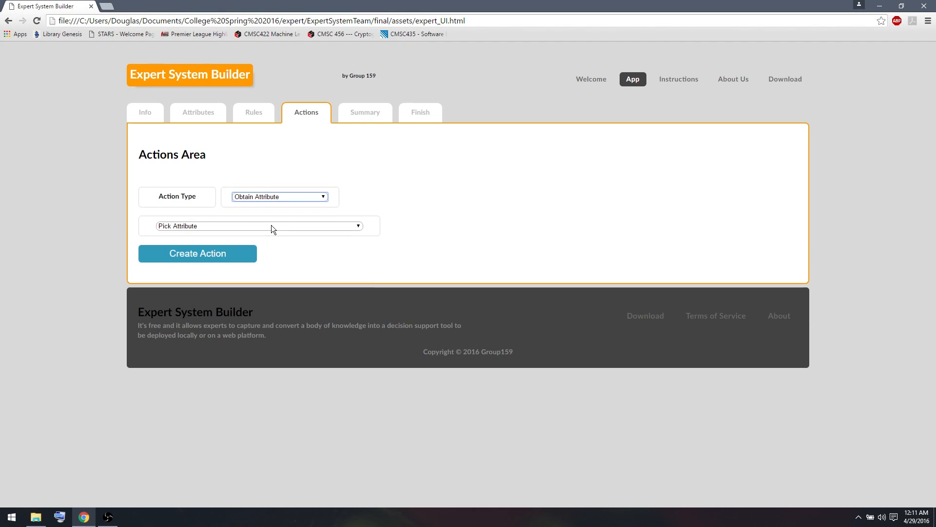
{"action": "left_click", "coordinate": [259, 226]}
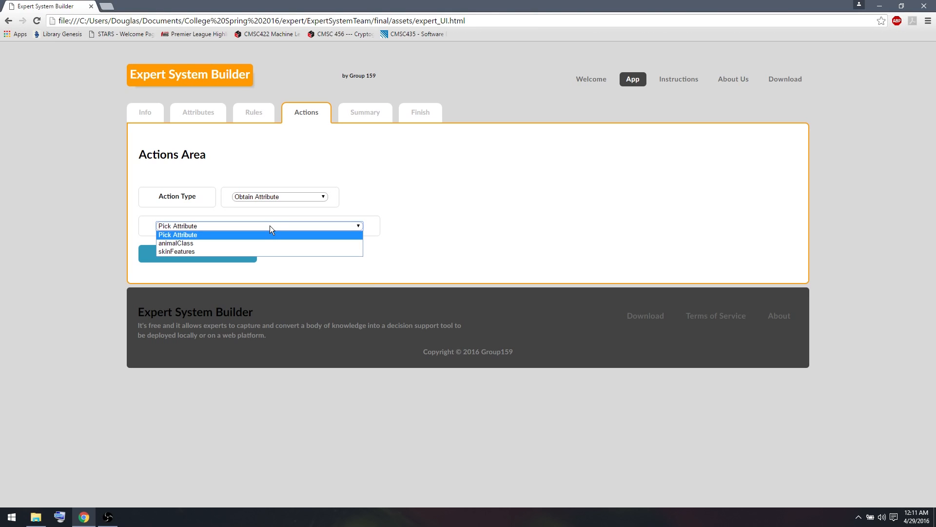
{"action": "mouse_move", "coordinate": [255, 238]}
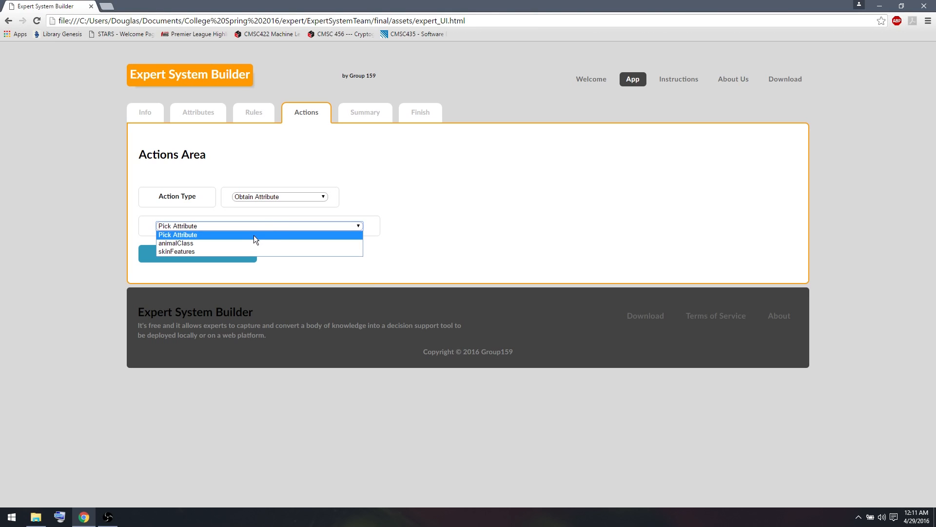
{"action": "mouse_move", "coordinate": [245, 244]}
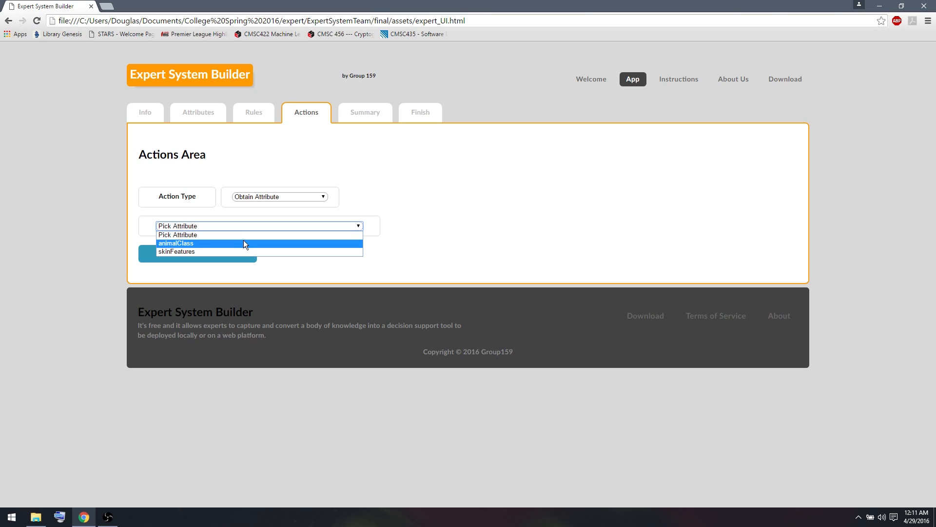
{"action": "left_click", "coordinate": [176, 243]}
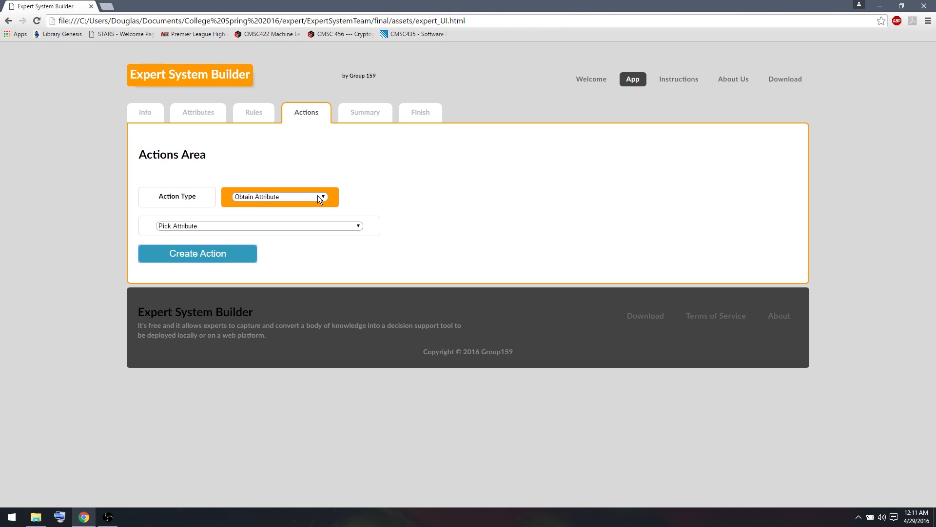
Step: Add a Display Attribute action for animalClass and review the system summary
{"action": "left_click", "coordinate": [279, 197]}
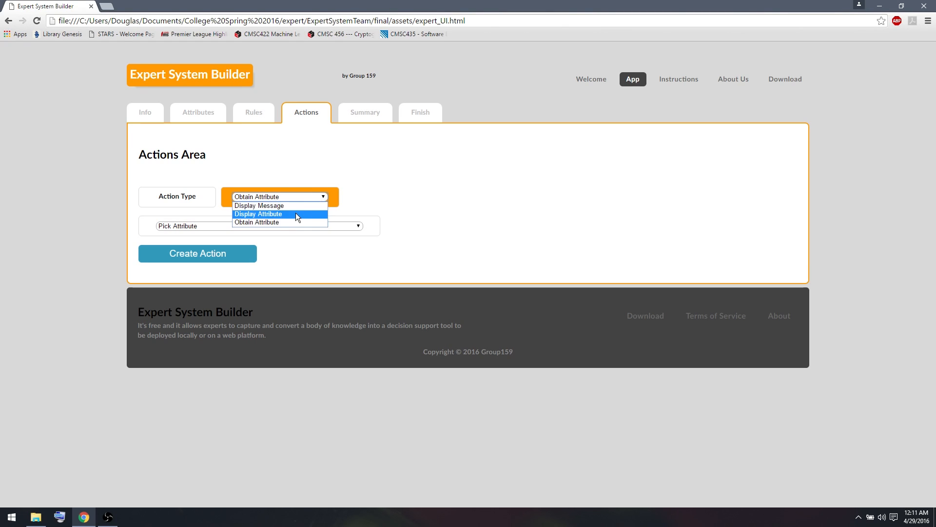
{"action": "left_click", "coordinate": [258, 213]}
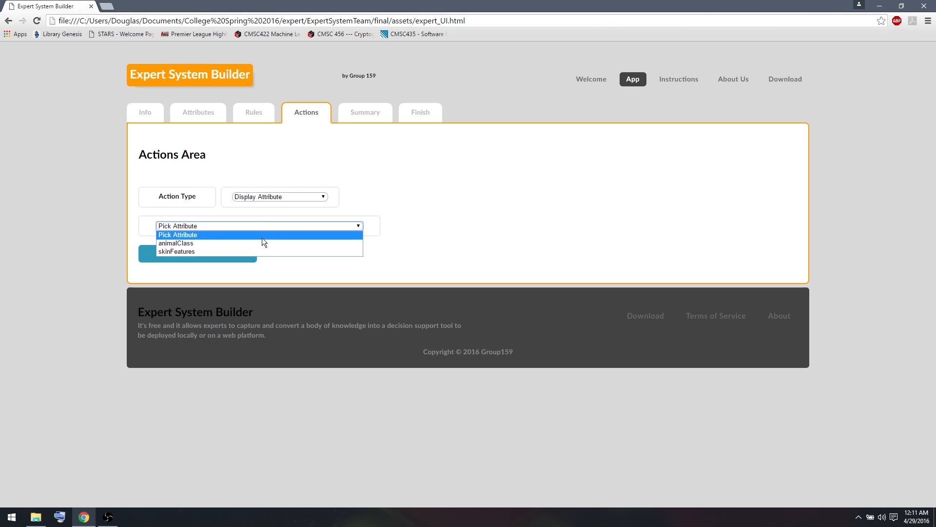
{"action": "left_click", "coordinate": [177, 235]}
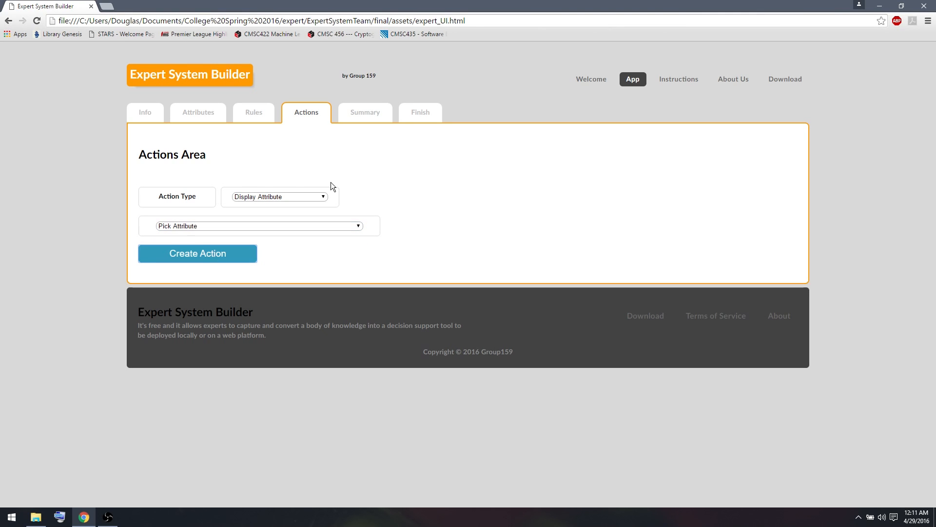
{"action": "left_click", "coordinate": [365, 113]}
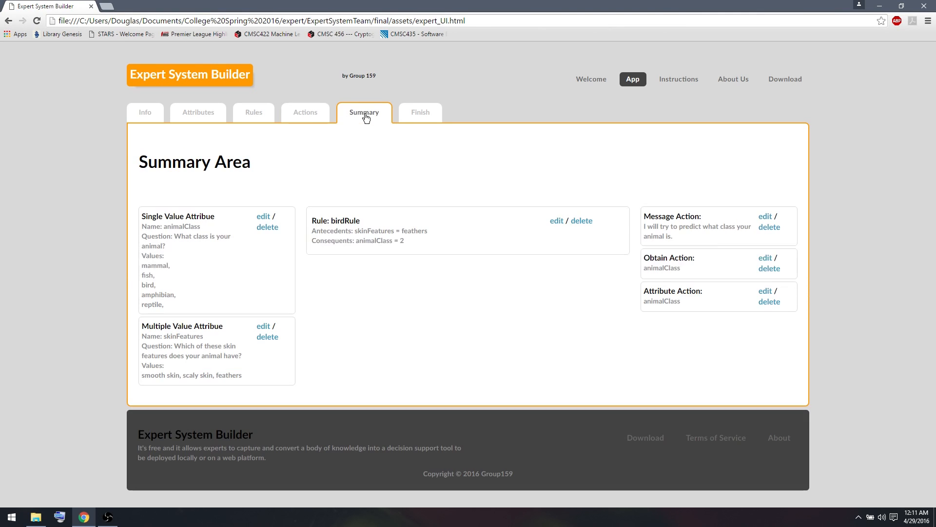
{"action": "mouse_move", "coordinate": [639, 259]}
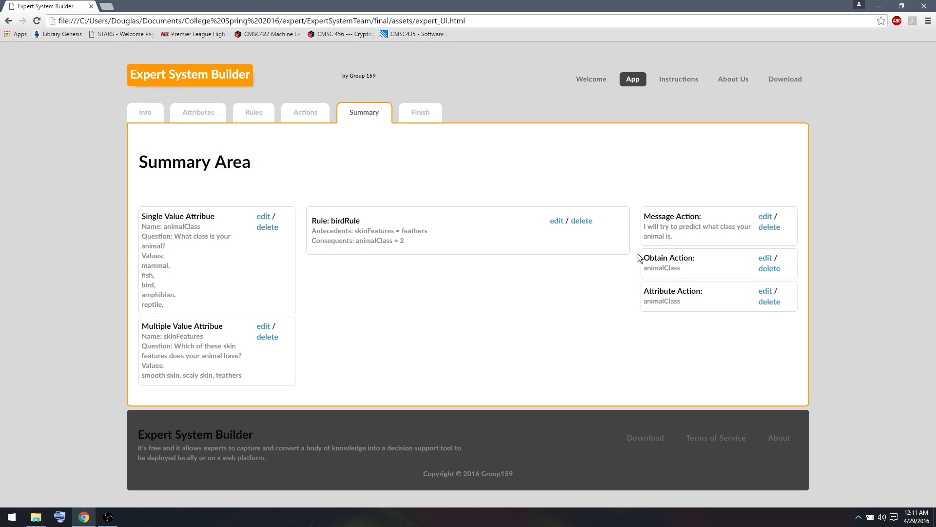
{"action": "mouse_move", "coordinate": [660, 284]}
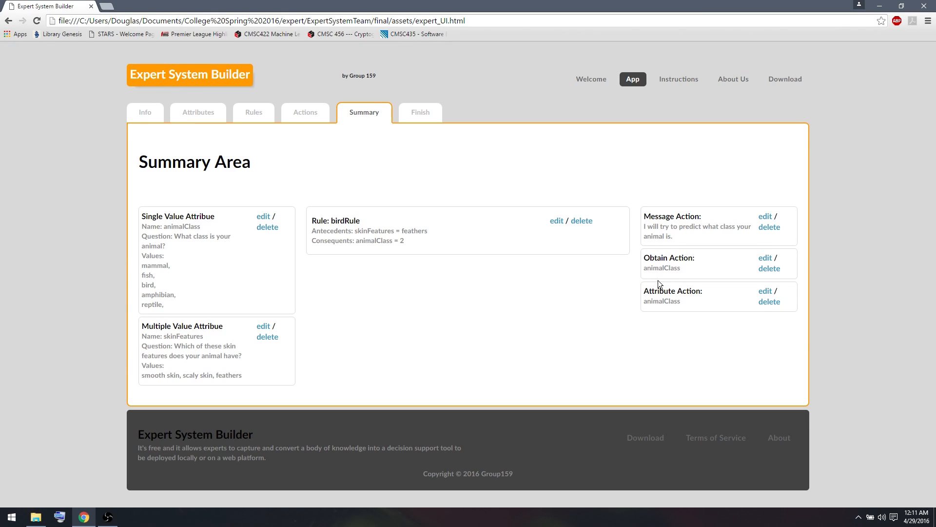
{"action": "mouse_move", "coordinate": [662, 289]}
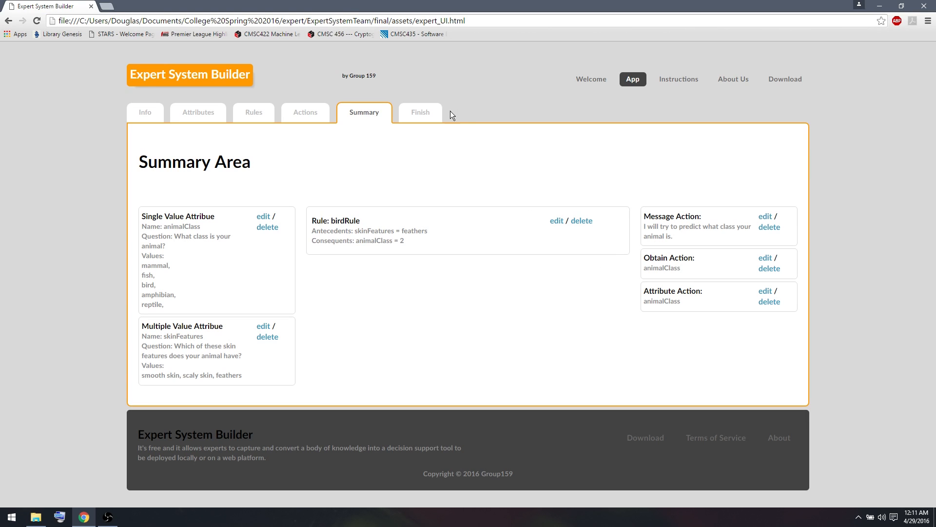
{"action": "mouse_move", "coordinate": [433, 120]}
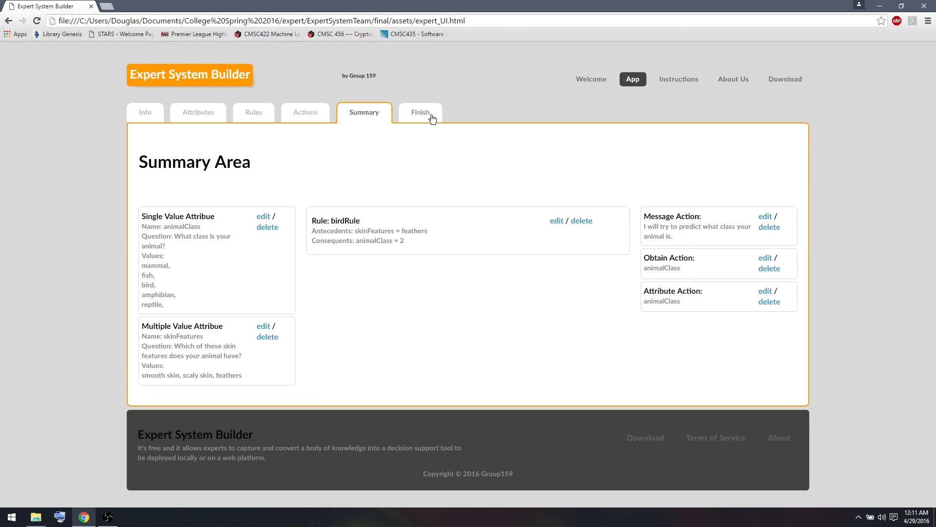
Step: Launch the AnimalClassifier system for testing from the Finish page
{"action": "left_click", "coordinate": [419, 113]}
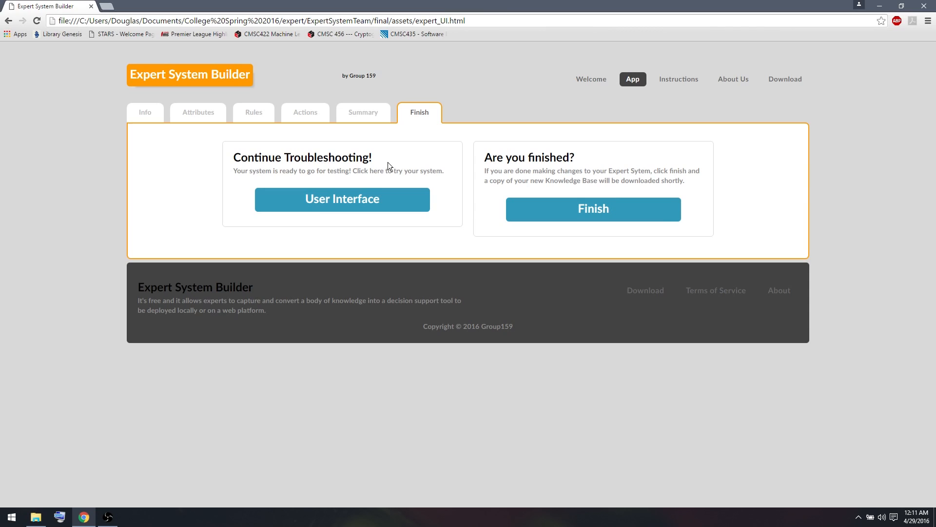
{"action": "left_click", "coordinate": [342, 199]}
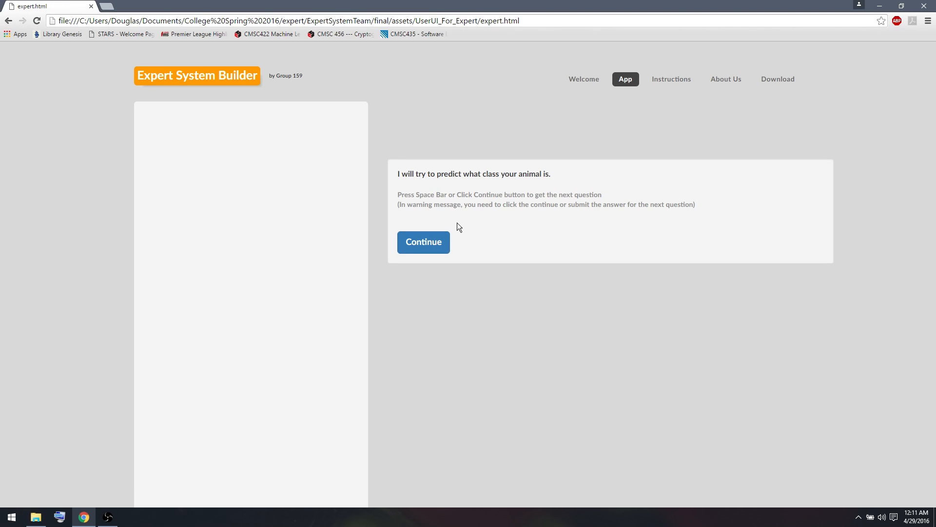
Step: Test the classifier with feathers, getting bird as the class
{"action": "left_click", "coordinate": [424, 242]}
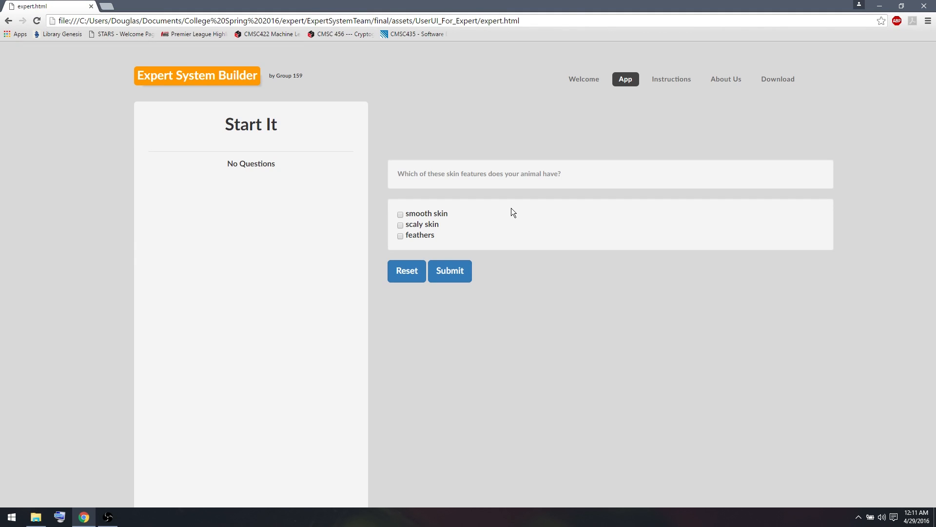
{"action": "mouse_move", "coordinate": [410, 244]}
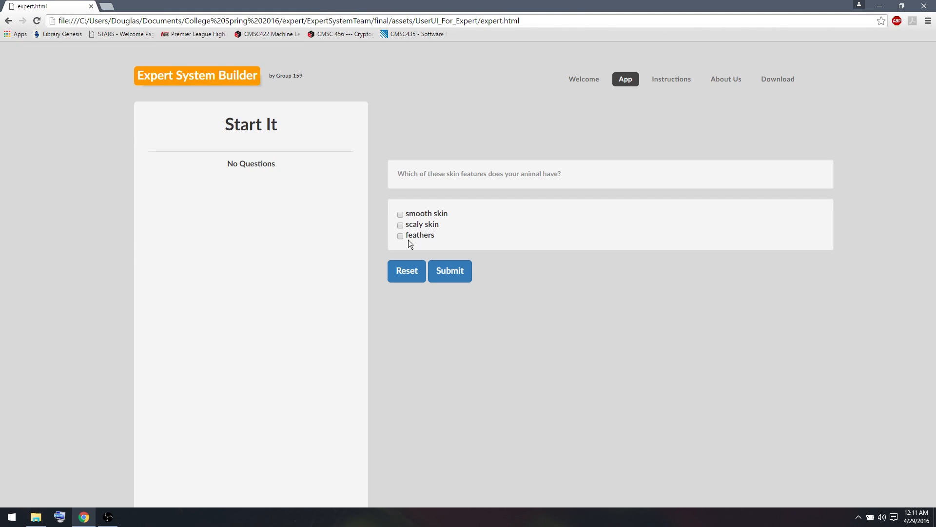
{"action": "left_click", "coordinate": [400, 236]}
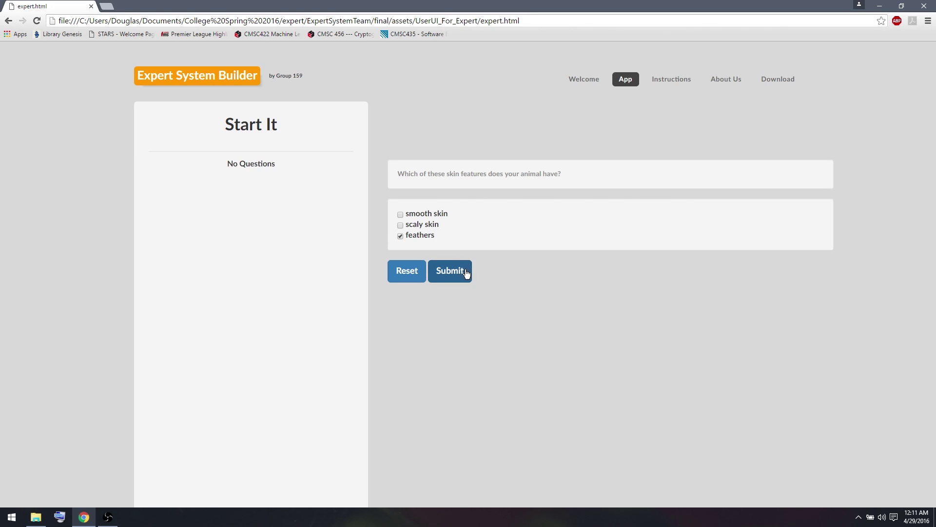
{"action": "left_click", "coordinate": [450, 270]}
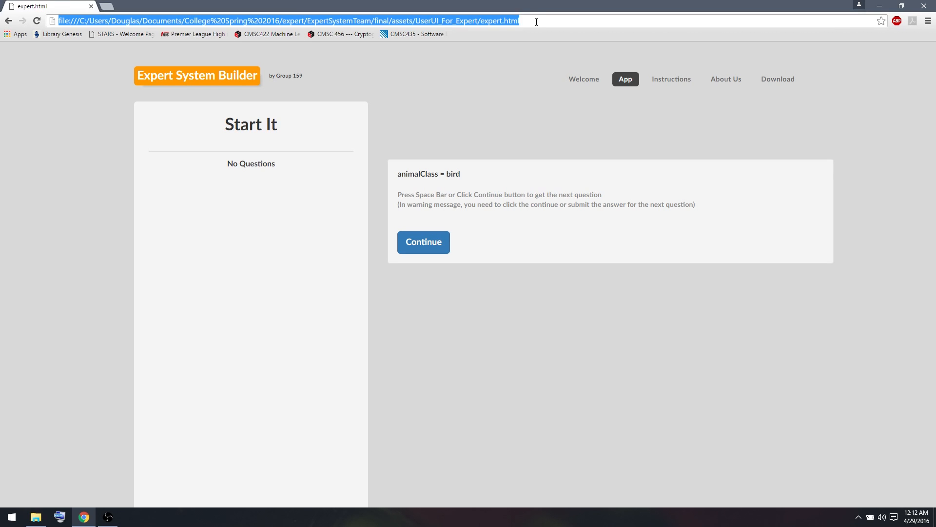
Step: Retest with smooth skin, getting UNKNOWN, and reach the result.txt save dialog
{"action": "left_click", "coordinate": [424, 242]}
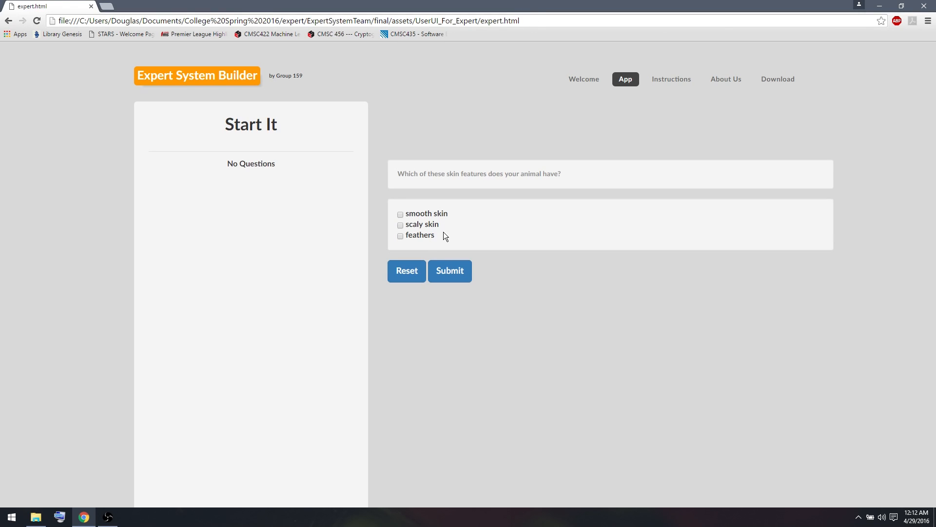
{"action": "left_click", "coordinate": [399, 213]}
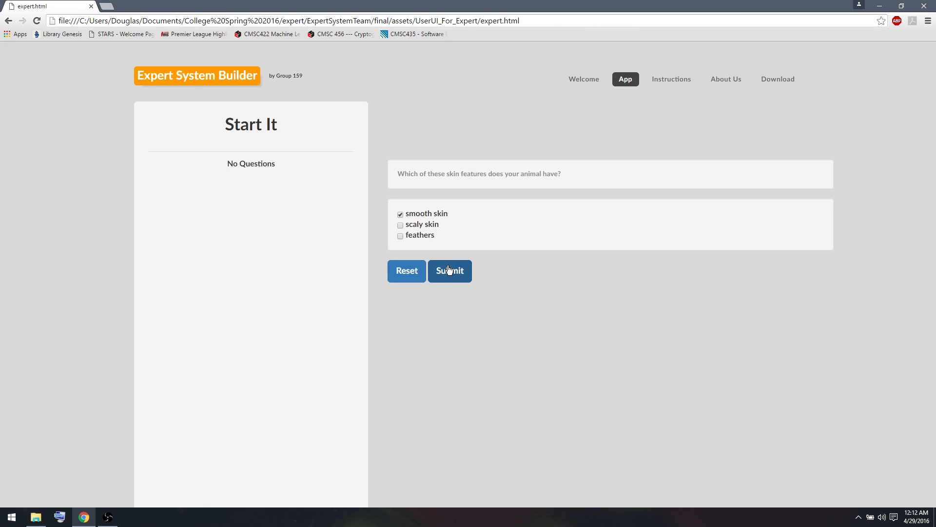
{"action": "left_click", "coordinate": [450, 270]}
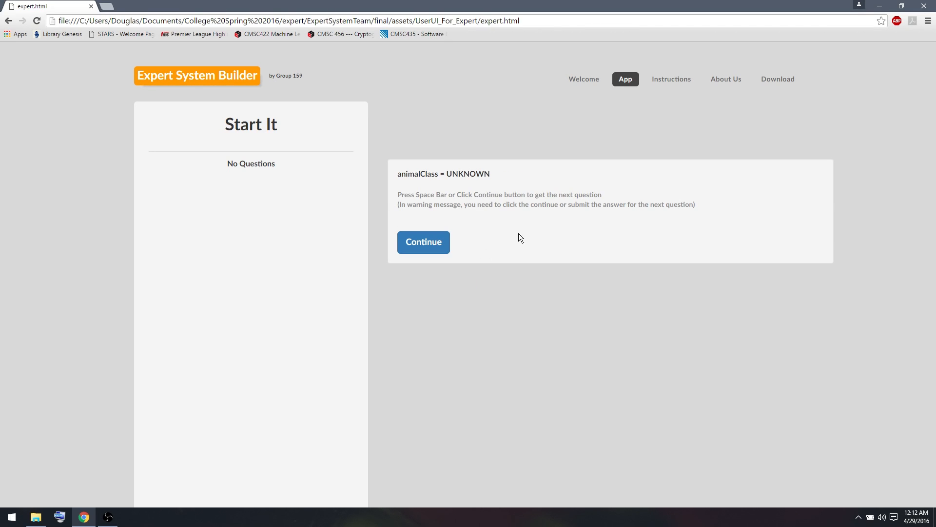
{"action": "mouse_move", "coordinate": [524, 235]}
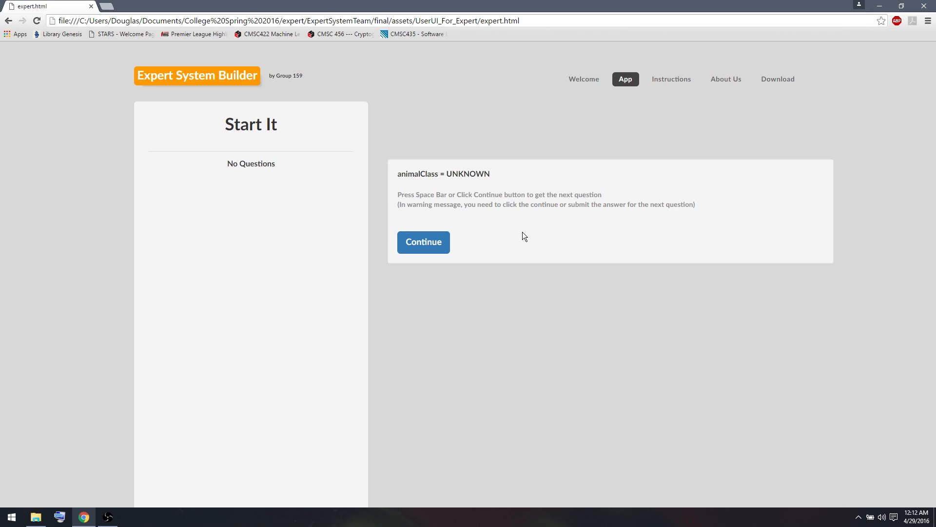
{"action": "mouse_move", "coordinate": [467, 242]}
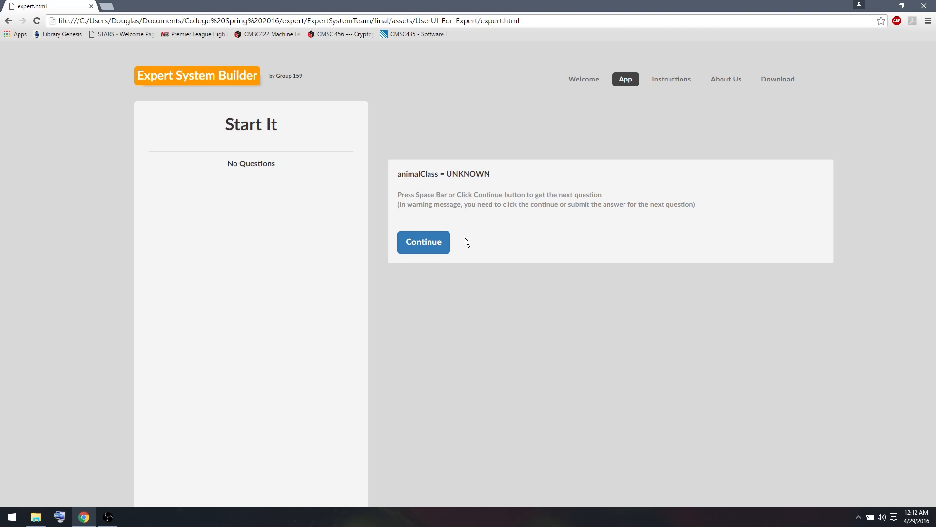
{"action": "left_click", "coordinate": [423, 241]}
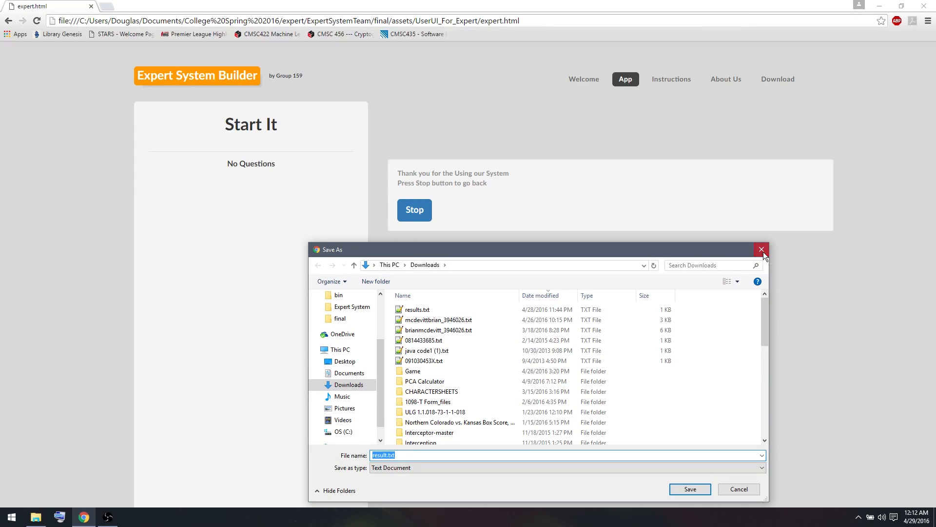
Step: Dismiss the save dialog, reopen the saved system, and show the attribute creation form
{"action": "left_click", "coordinate": [761, 250]}
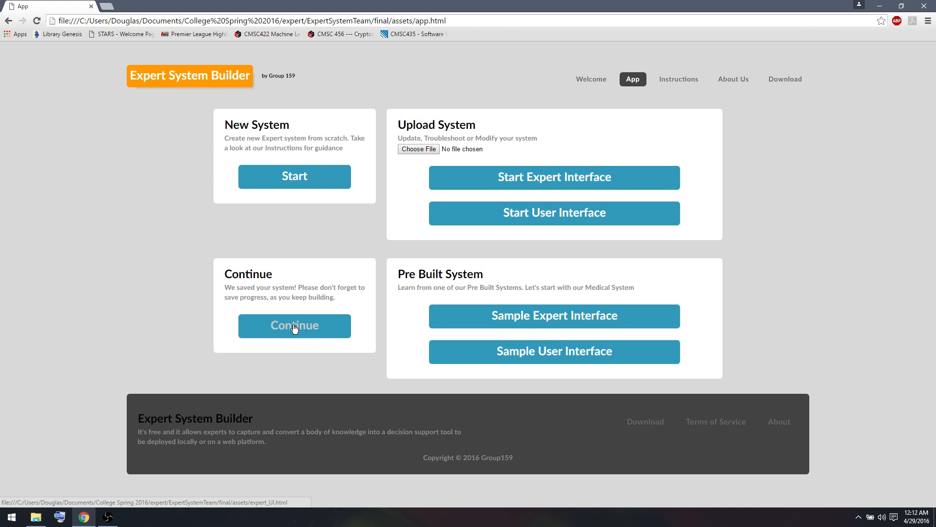
{"action": "left_click", "coordinate": [295, 326]}
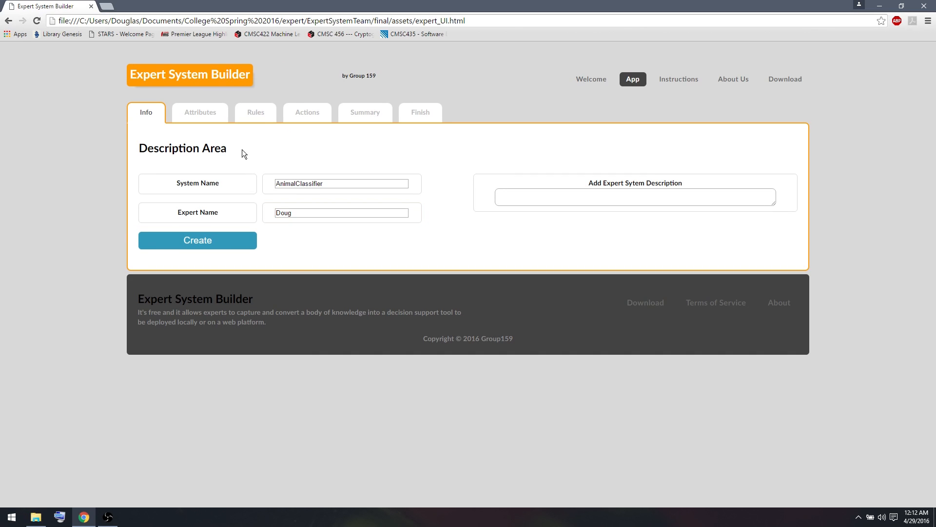
{"action": "left_click", "coordinate": [200, 113]}
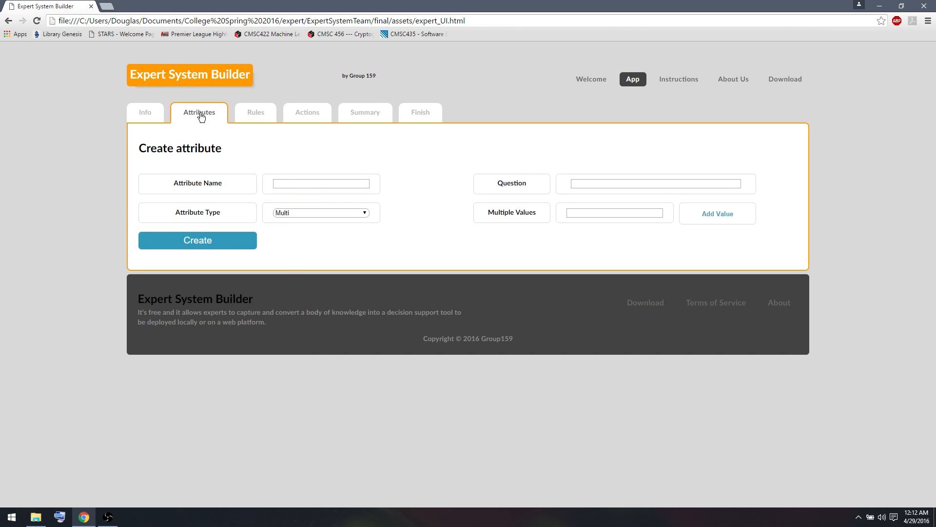
{"action": "mouse_move", "coordinate": [249, 122]}
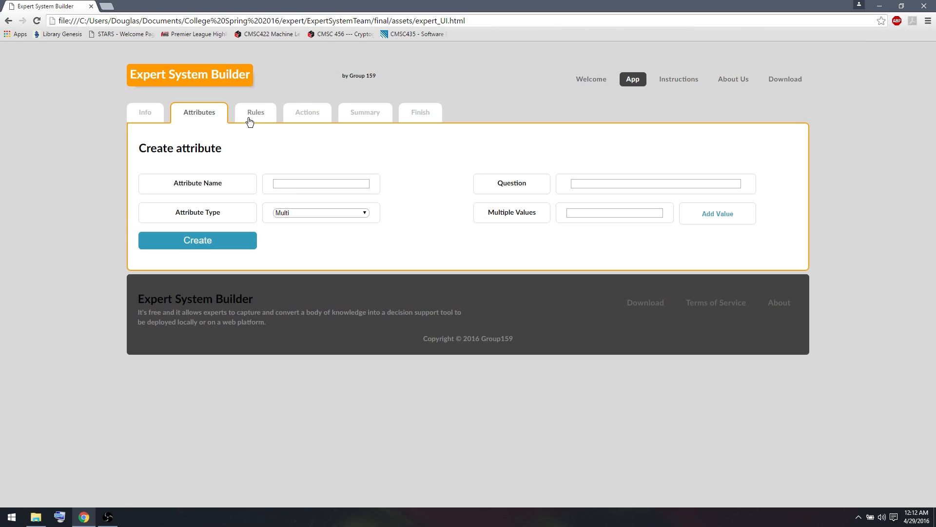
{"action": "mouse_move", "coordinate": [299, 167]}
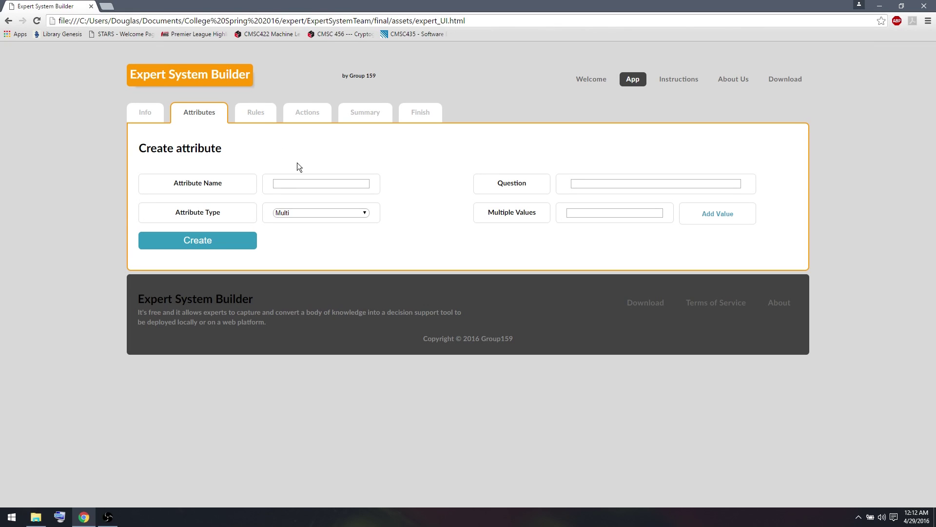
Step: Add Bool attribute warmBlooded with question 'Is your animal warm-blooded?'
{"action": "left_click", "coordinate": [321, 183]}
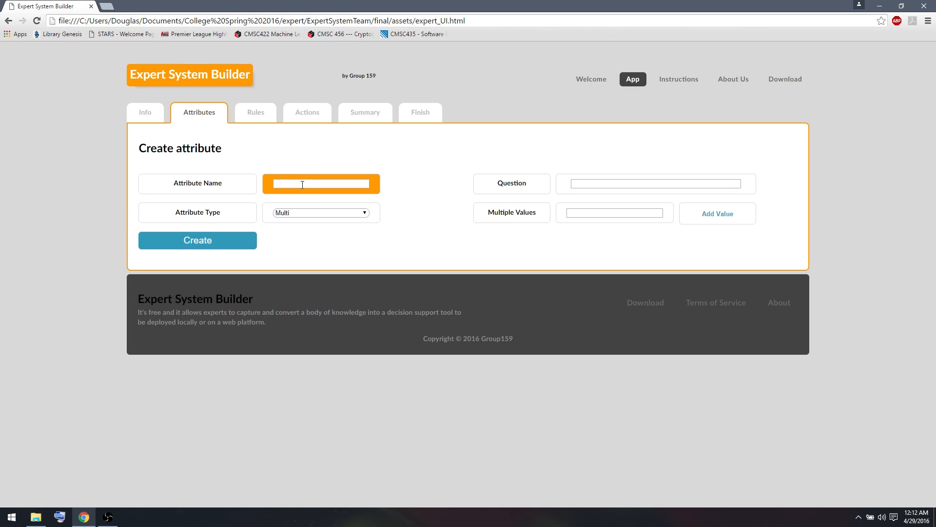
{"action": "type", "text": "warmBloo"}
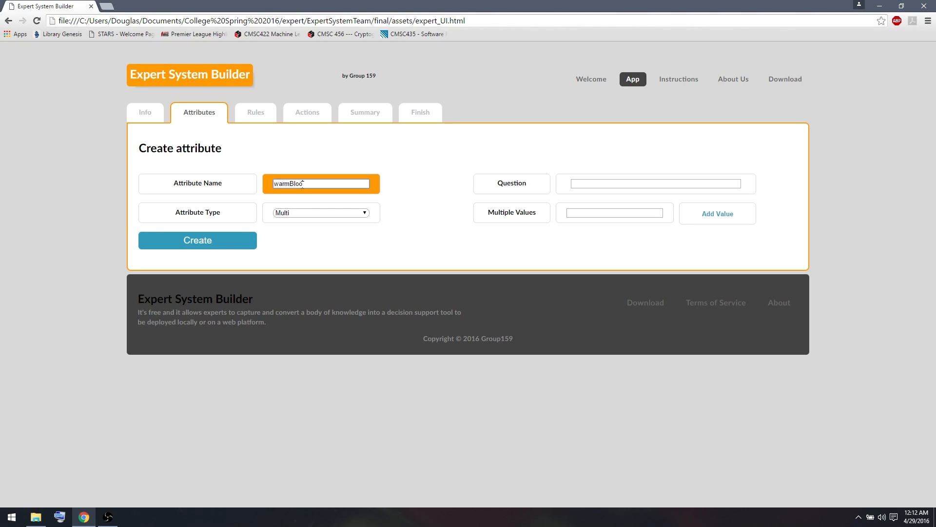
{"action": "left_click", "coordinate": [321, 212]}
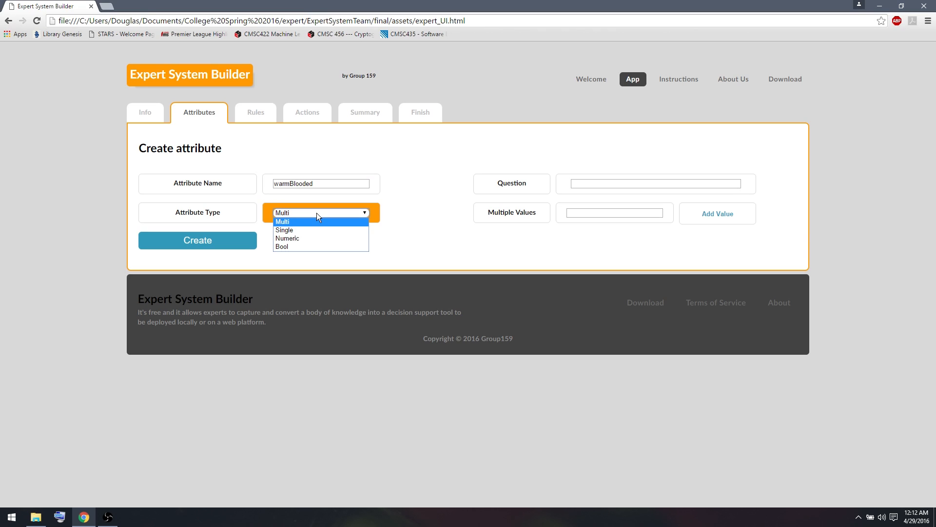
{"action": "left_click", "coordinate": [282, 246]}
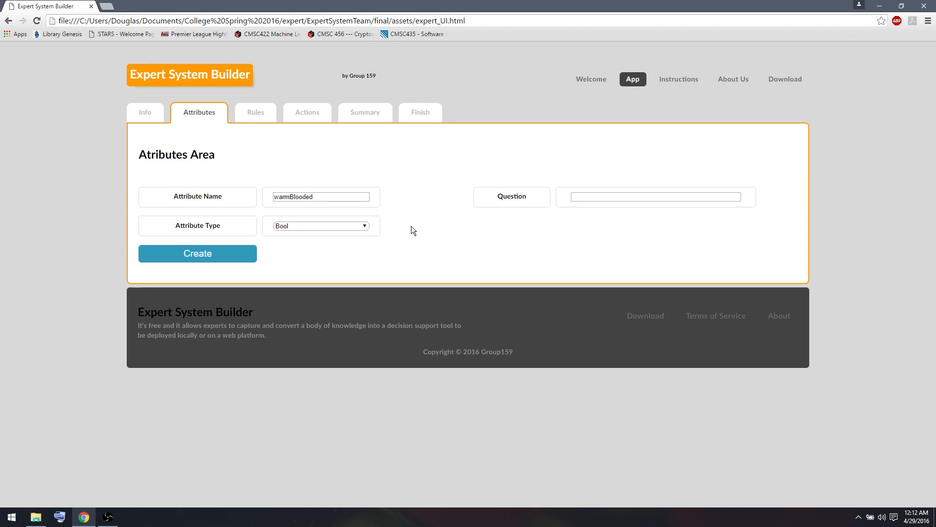
{"action": "left_click", "coordinate": [656, 196]}
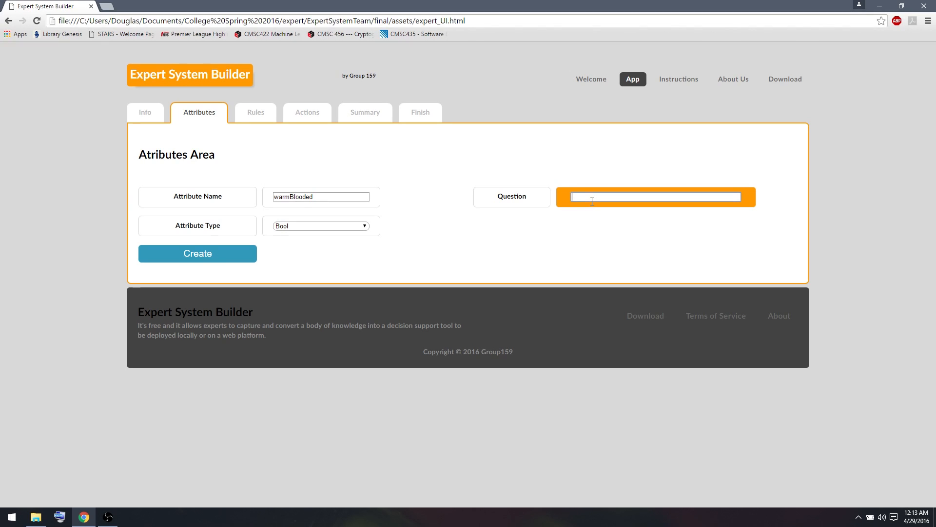
{"action": "type", "text": "Is your animal warm"}
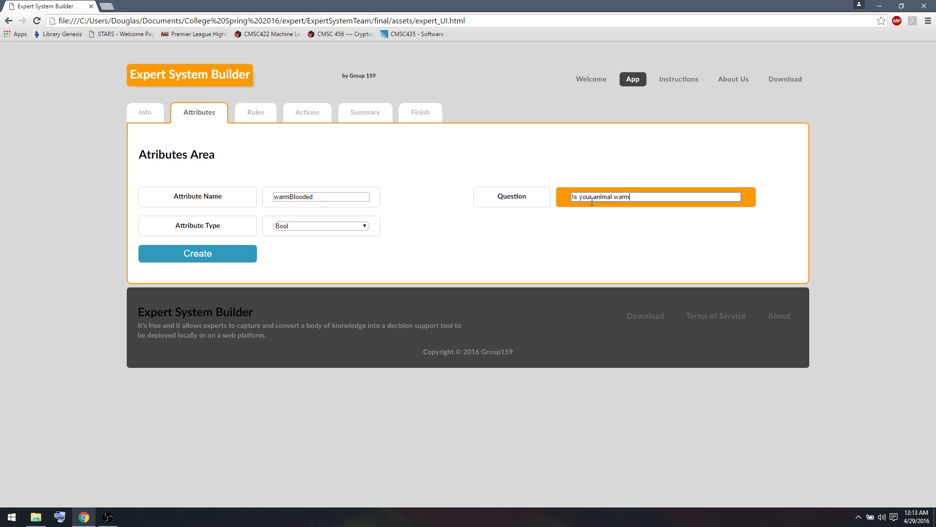
{"action": "type", "text": "-blooded?"}
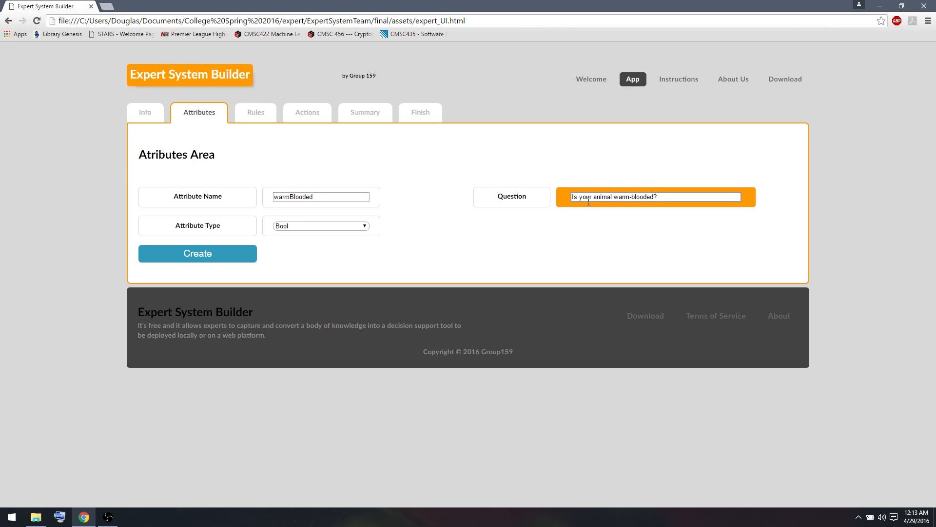
{"action": "left_click", "coordinate": [198, 253]}
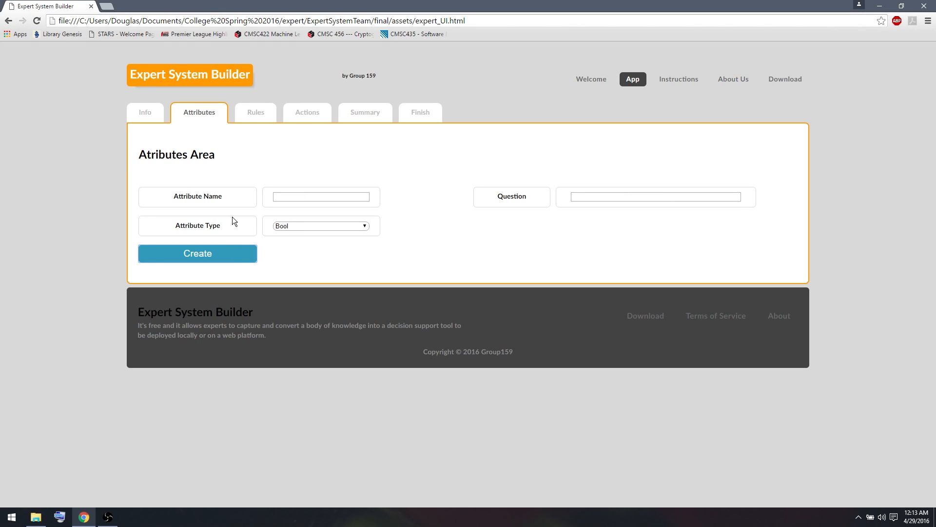
Step: Name a new Single-type attribute landWater
{"action": "left_click", "coordinate": [321, 197]}
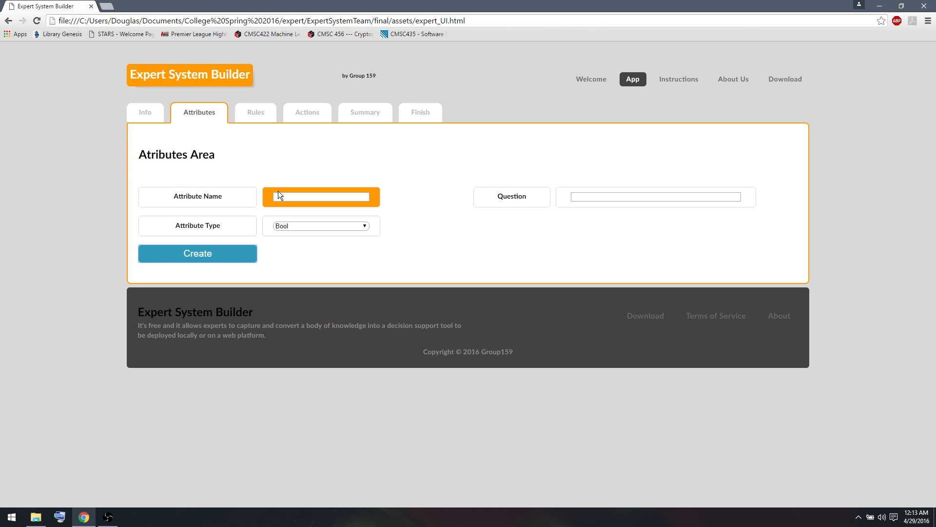
{"action": "left_click", "coordinate": [322, 226]}
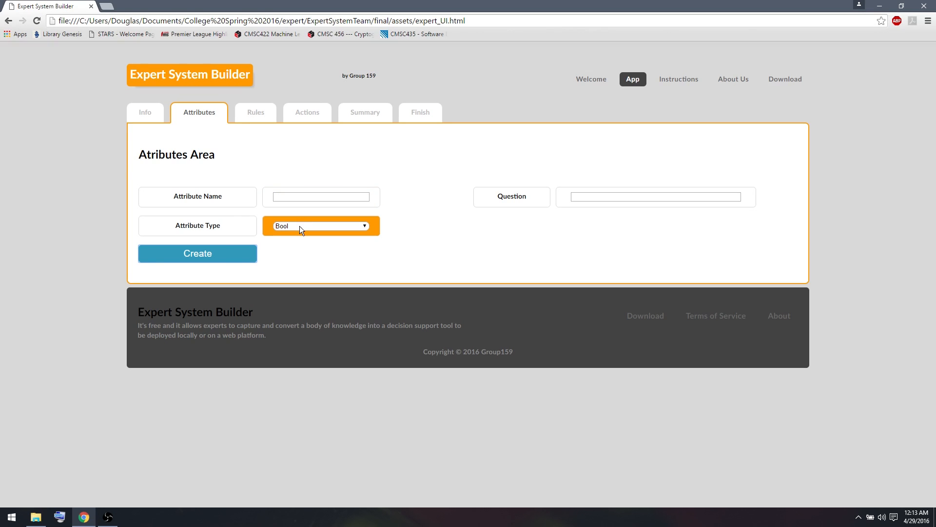
{"action": "left_click", "coordinate": [322, 225]}
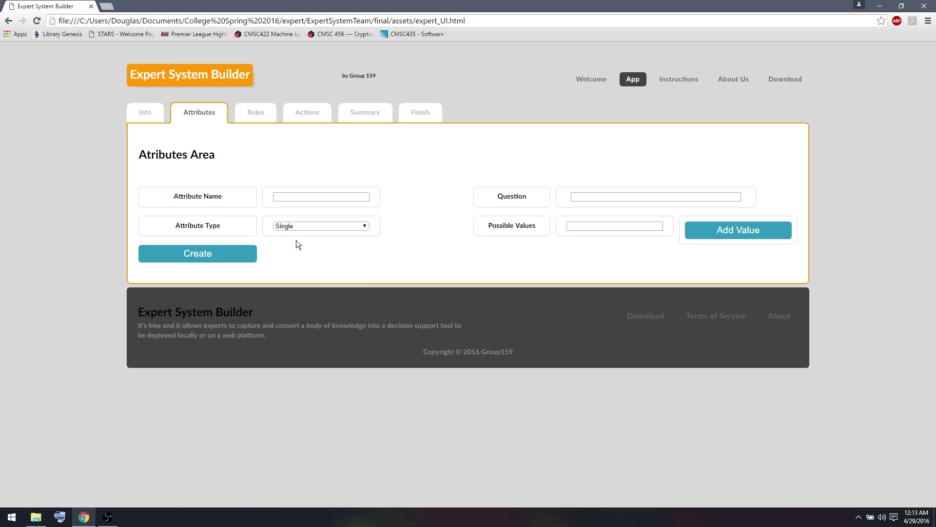
{"action": "left_click", "coordinate": [321, 197]}
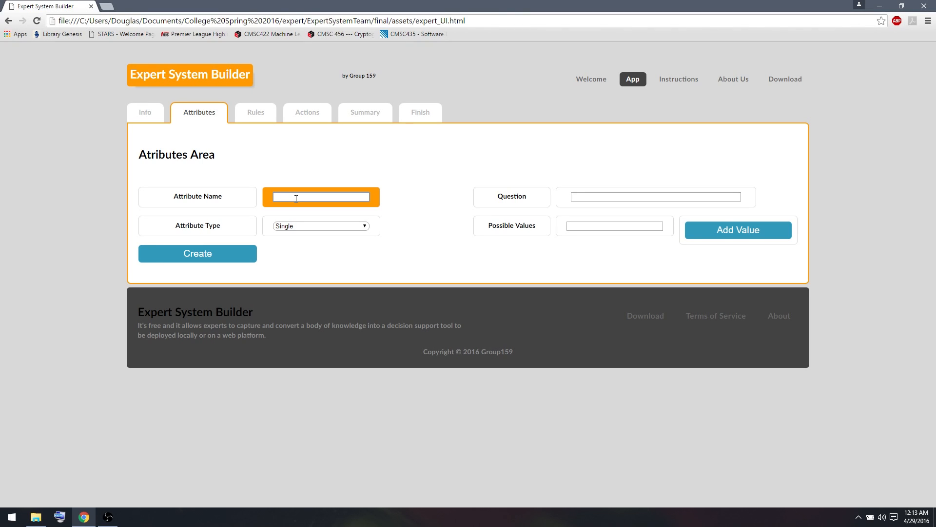
{"action": "type", "text": "land"}
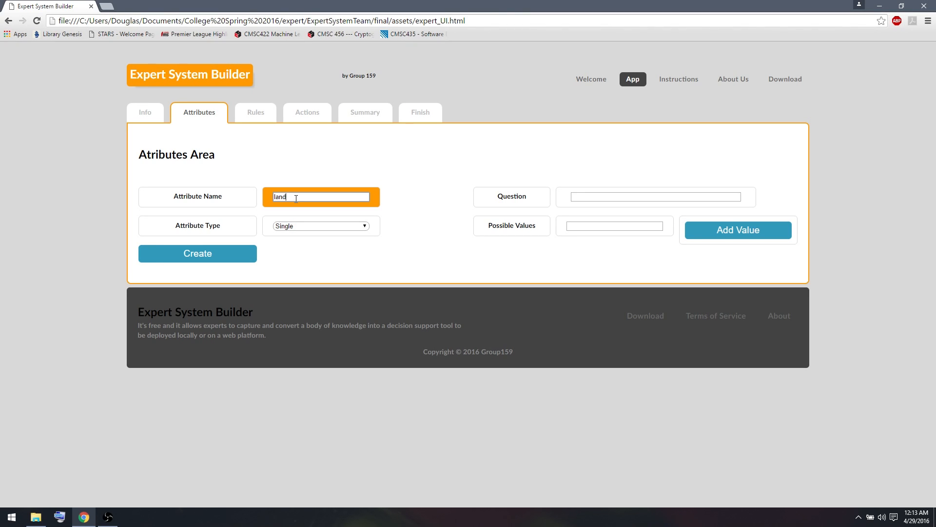
Step: Ask where the animal lives, add values land and water, and create it
{"action": "left_click", "coordinate": [656, 197]}
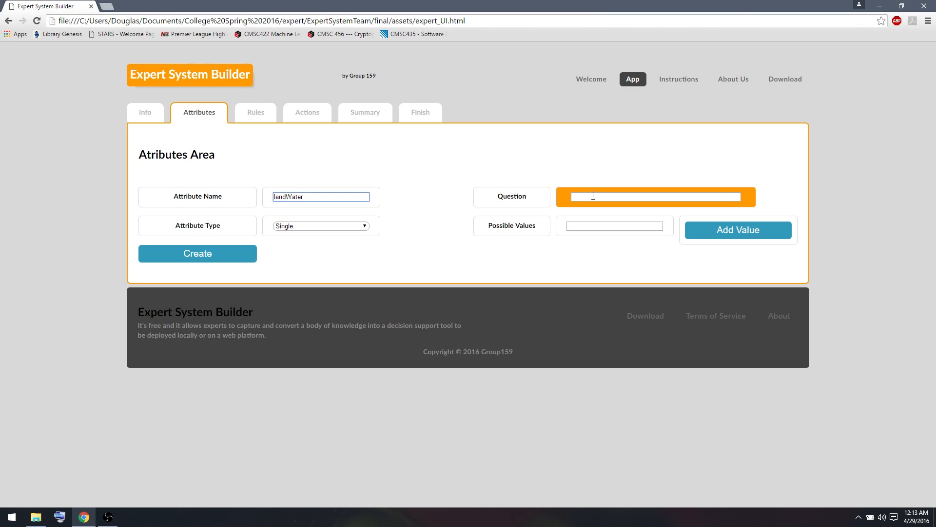
{"action": "type", "text": "Does your"}
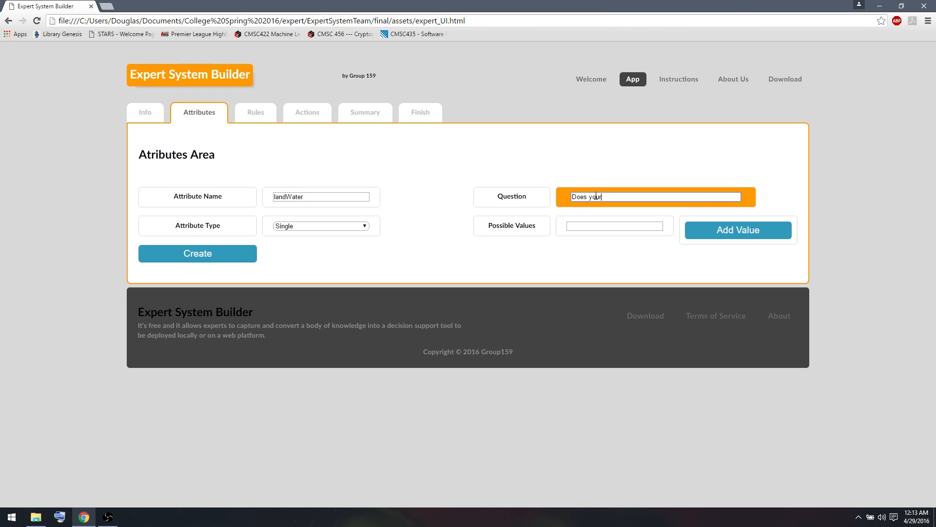
{"action": "type", "text": "anima"}
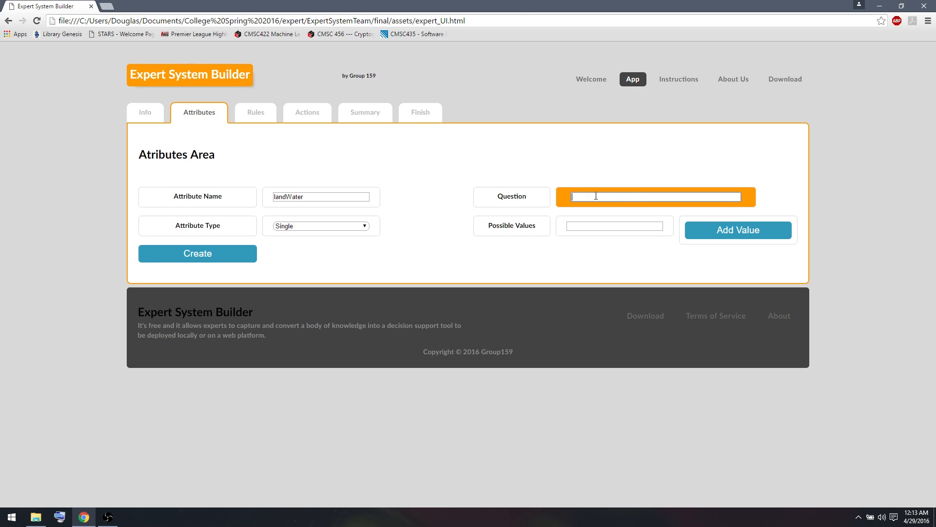
{"action": "type", "text": "Where does your animal live"}
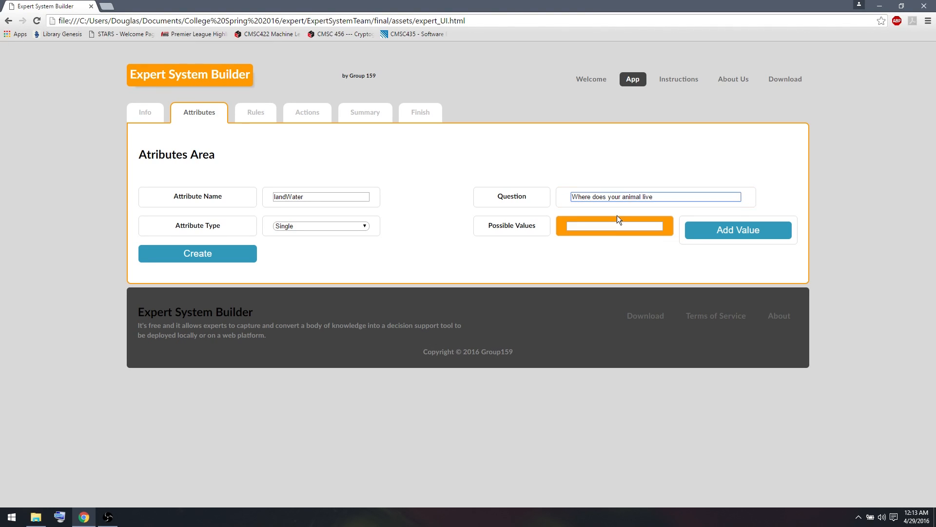
{"action": "type", "text": "land"}
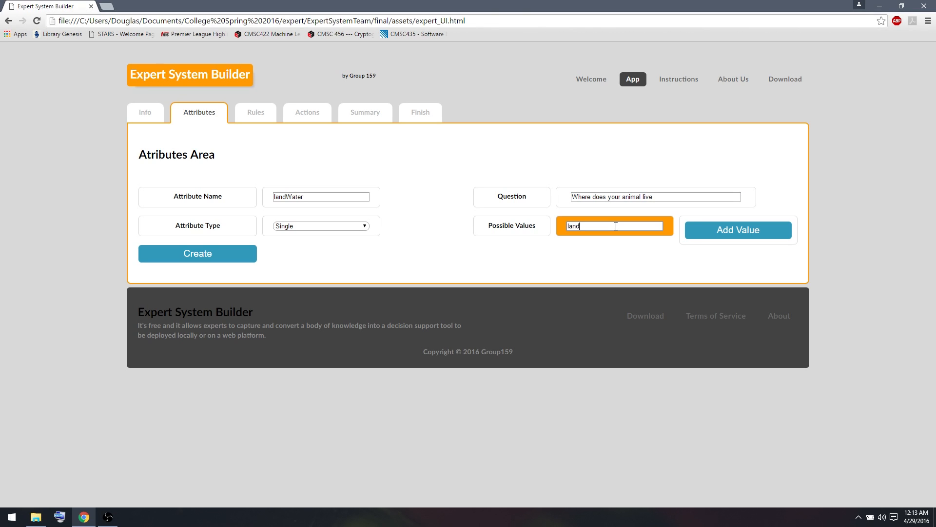
{"action": "type", "text": "water"}
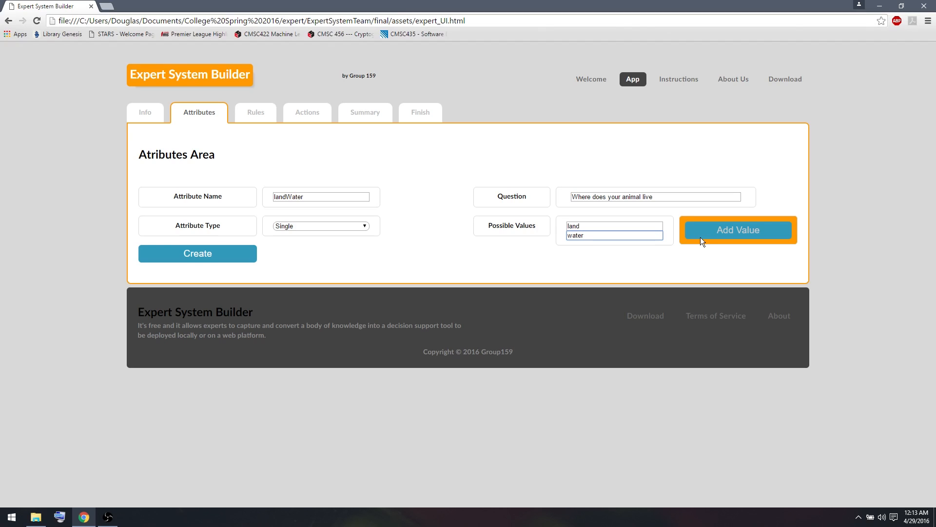
{"action": "left_click", "coordinate": [197, 253]}
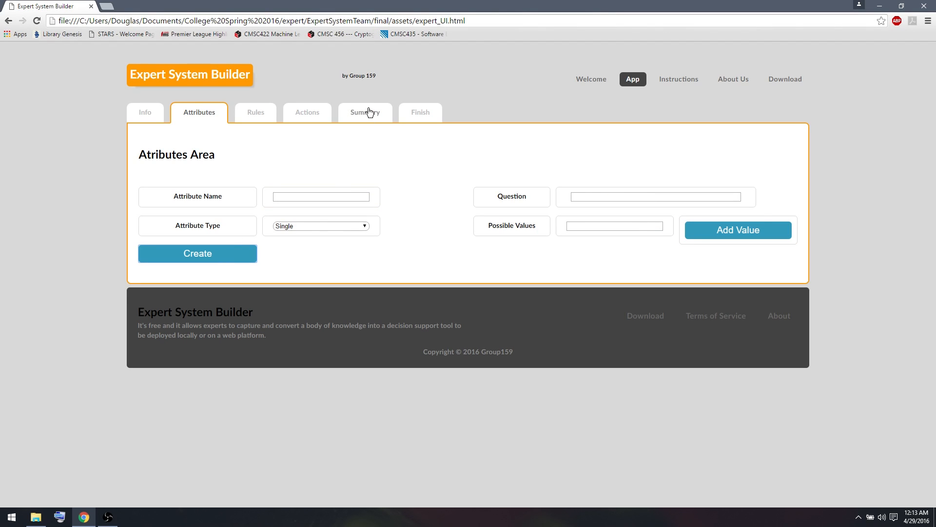
Step: Review the summary listing four attributes, birdRule, and three actions
{"action": "left_click", "coordinate": [365, 112]}
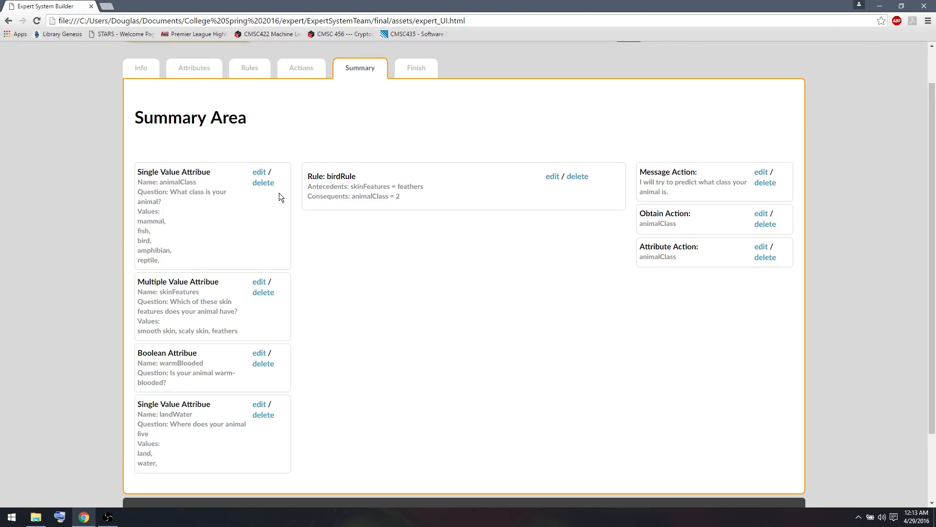
{"action": "mouse_move", "coordinate": [246, 264]}
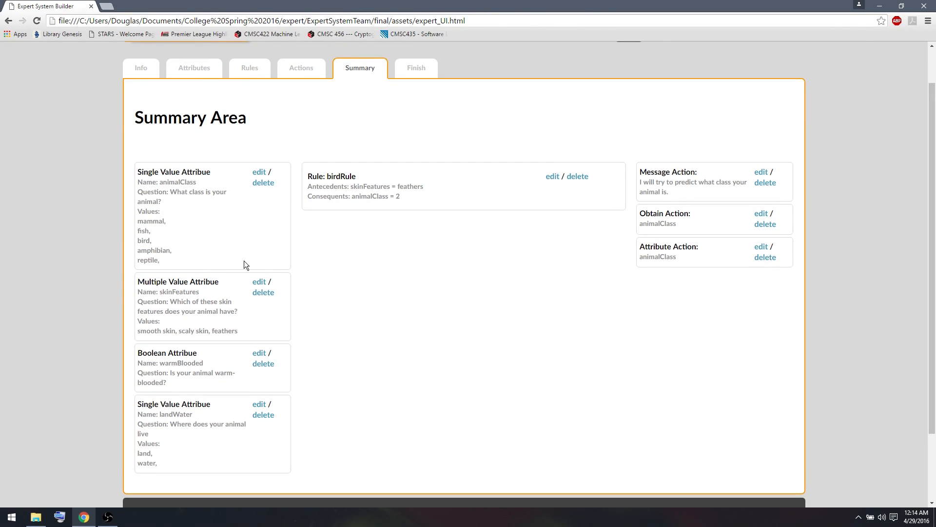
{"action": "mouse_move", "coordinate": [358, 228]}
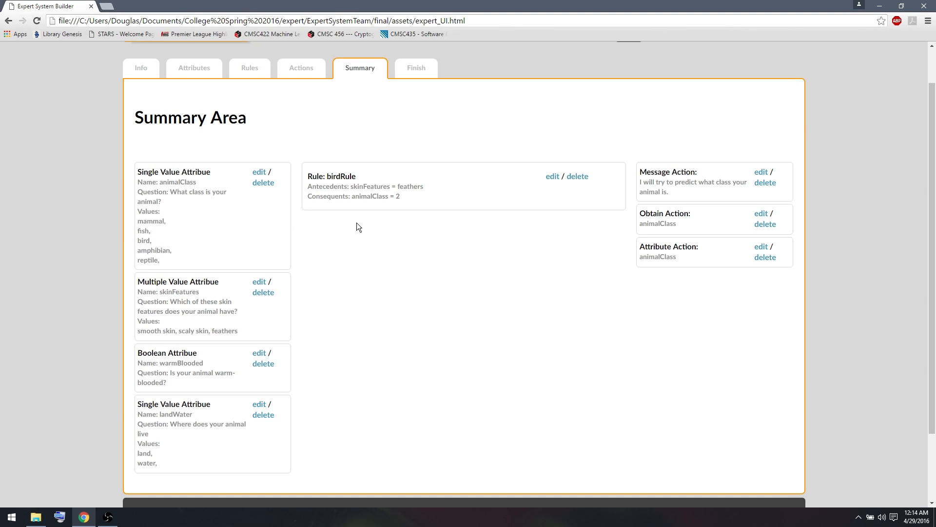
{"action": "mouse_move", "coordinate": [361, 225]}
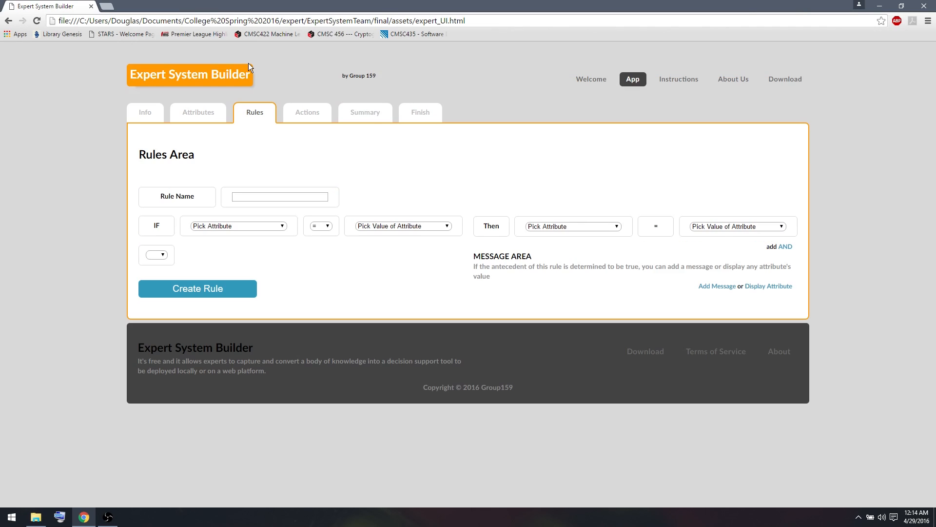
{"action": "mouse_move", "coordinate": [311, 160]}
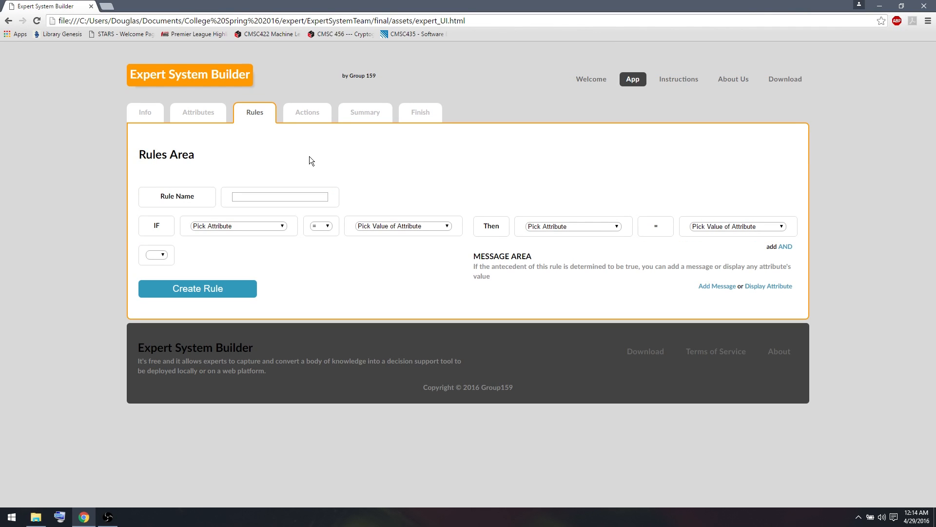
Step: Name rule fishRule with conditions smooth skin, landWater water, warmBlooded false
{"action": "left_click", "coordinate": [279, 197]}
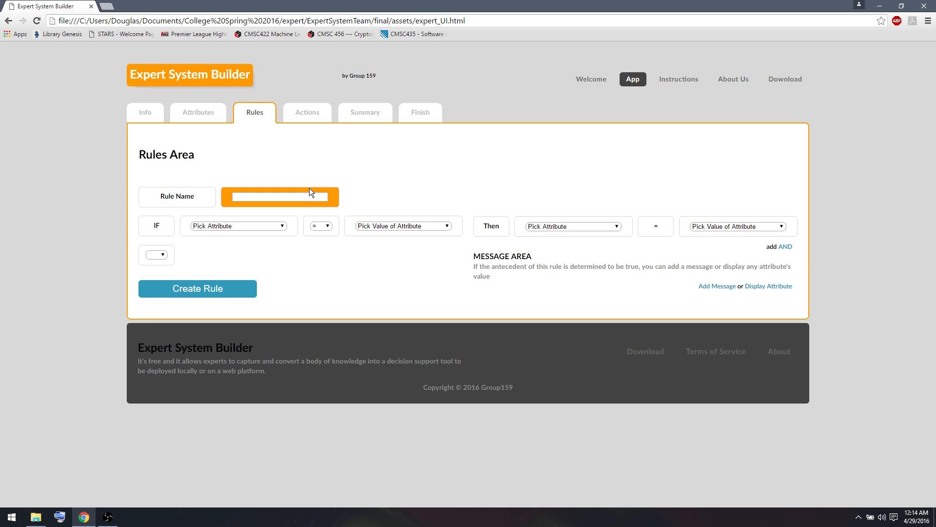
{"action": "left_click", "coordinate": [280, 196]}
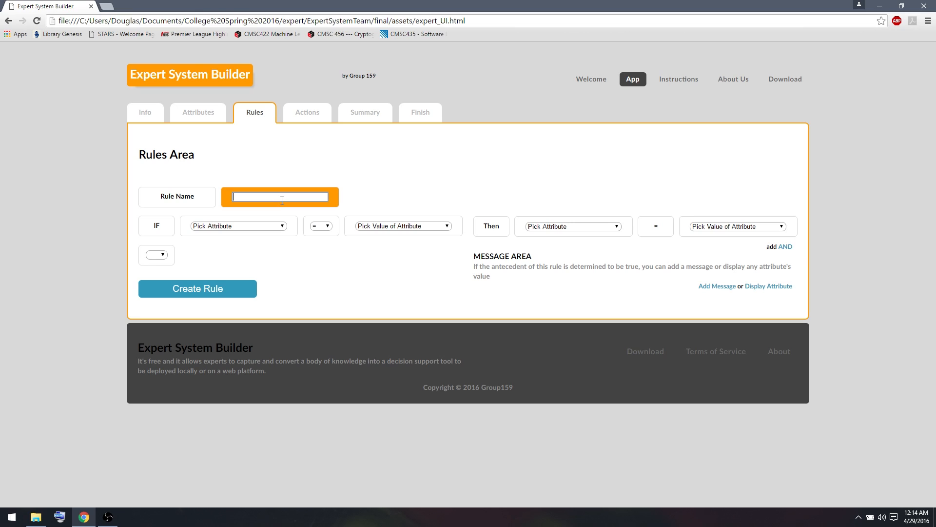
{"action": "type", "text": "fishR"}
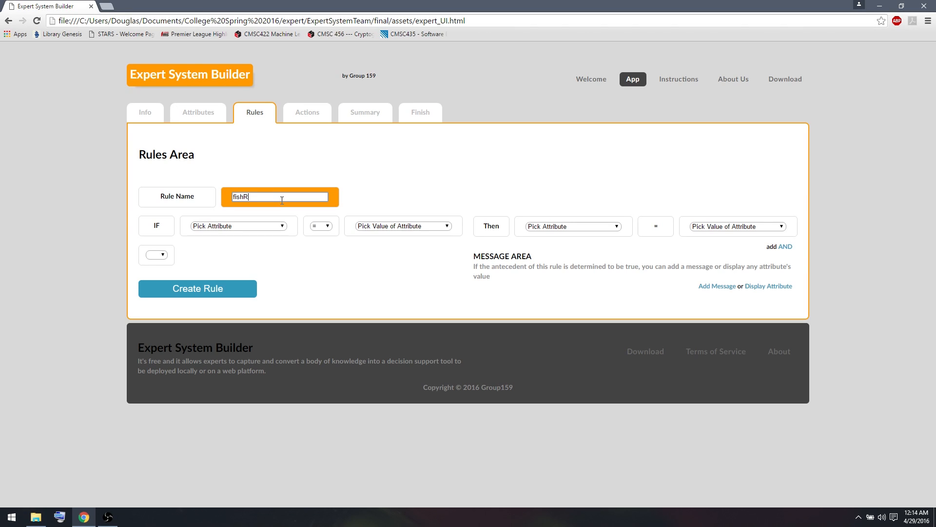
{"action": "left_click", "coordinate": [238, 226]}
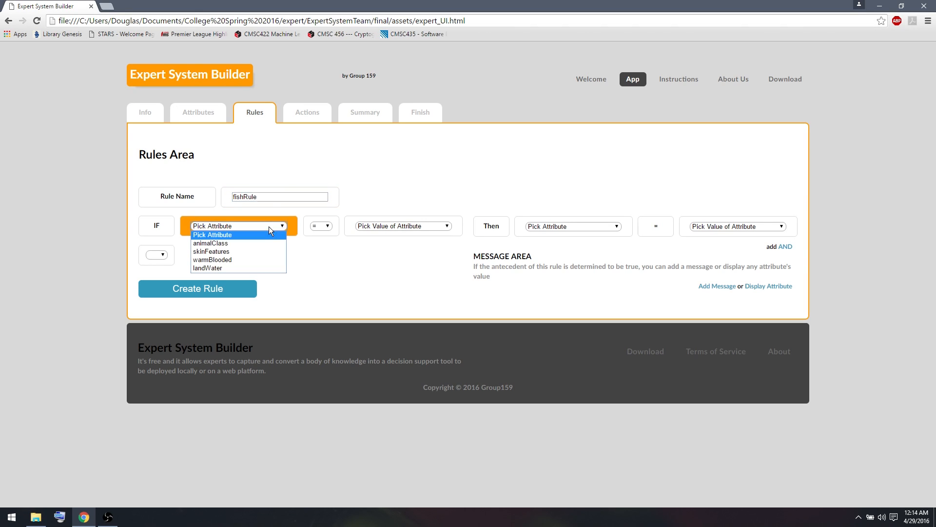
{"action": "mouse_move", "coordinate": [242, 252]}
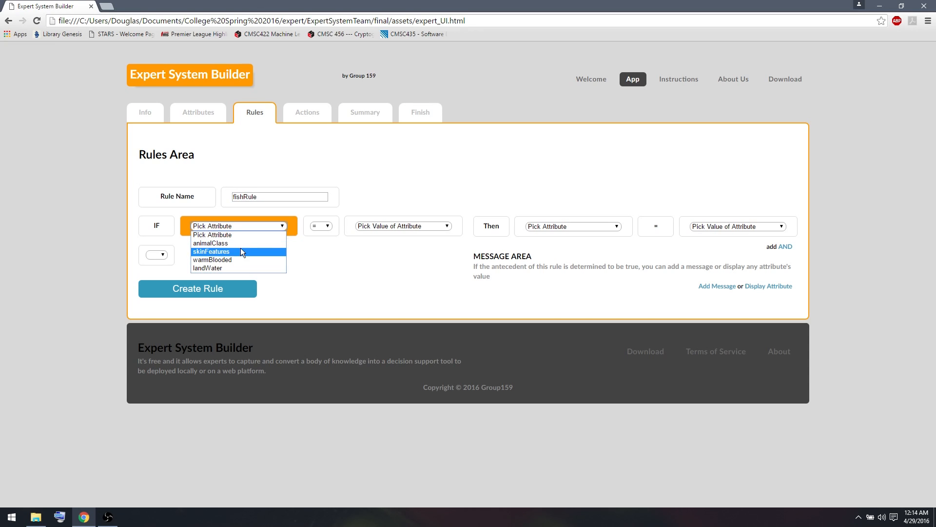
{"action": "left_click", "coordinate": [212, 251]}
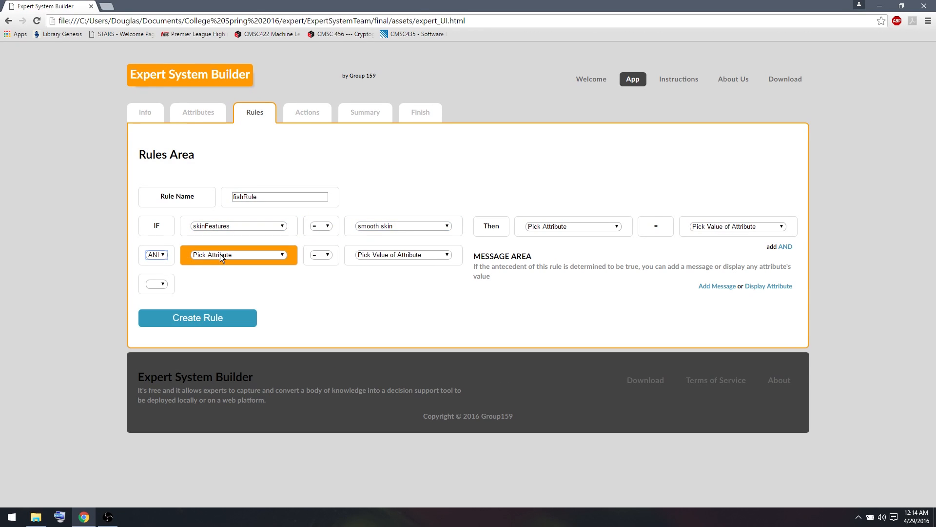
{"action": "left_click", "coordinate": [239, 255]}
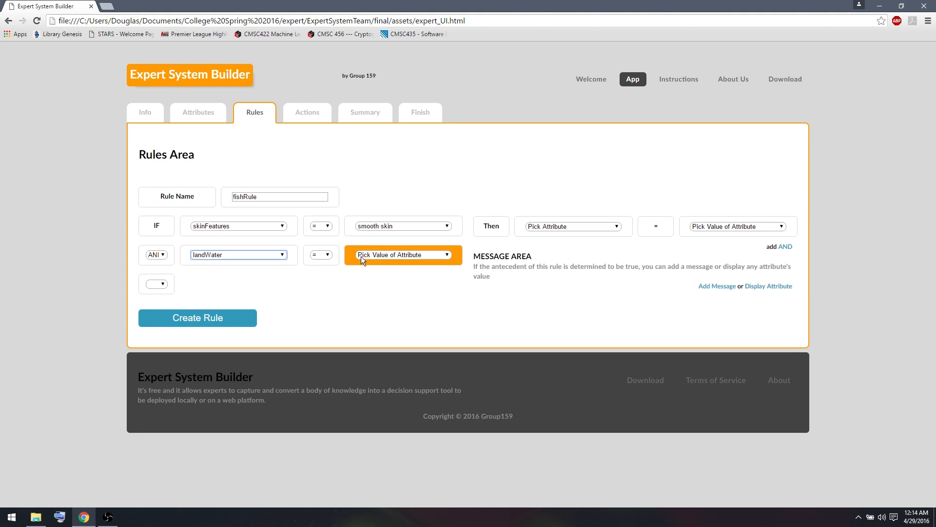
{"action": "left_click", "coordinate": [403, 254]}
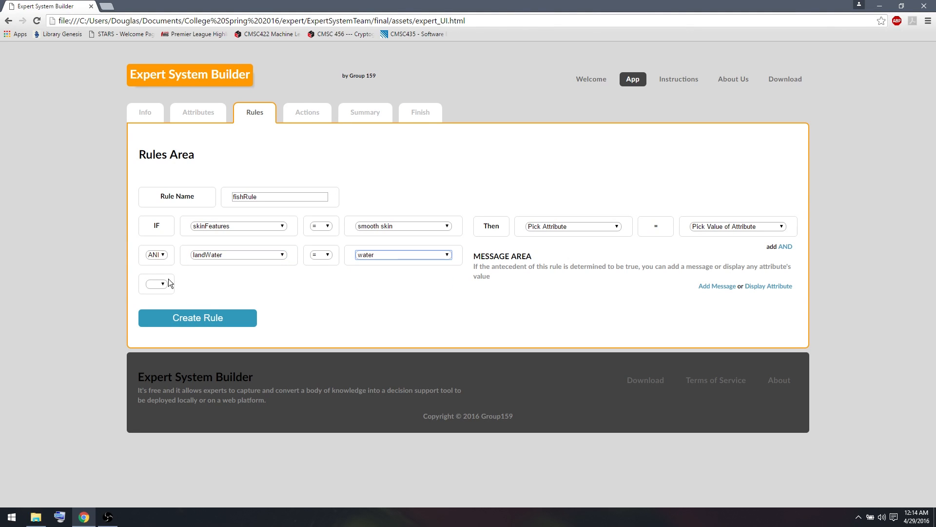
{"action": "left_click", "coordinate": [156, 283]}
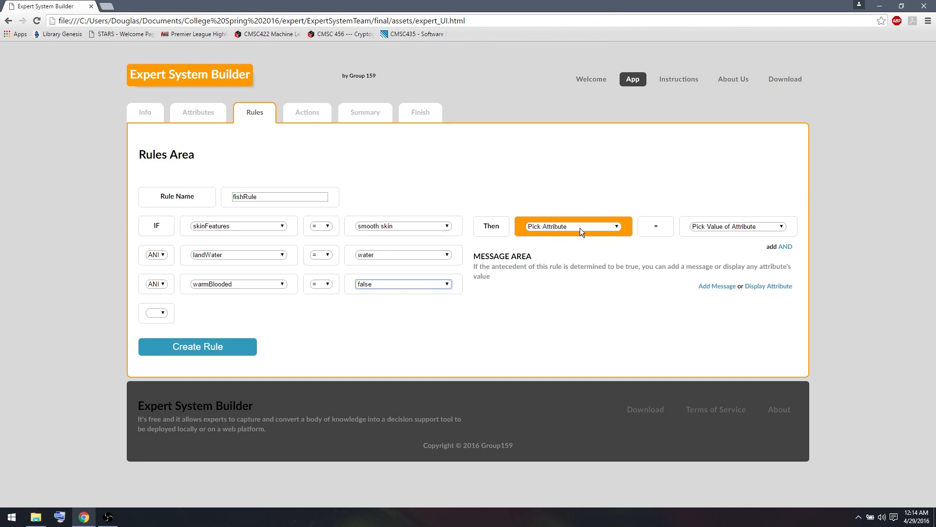
Step: Conclude animalClass fish and create fishRule
{"action": "left_click", "coordinate": [573, 226]}
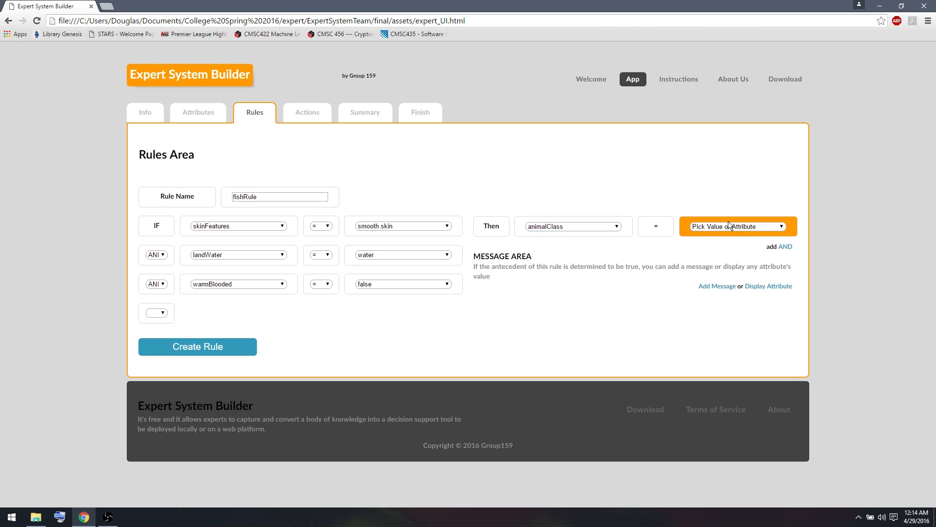
{"action": "left_click", "coordinate": [737, 226]}
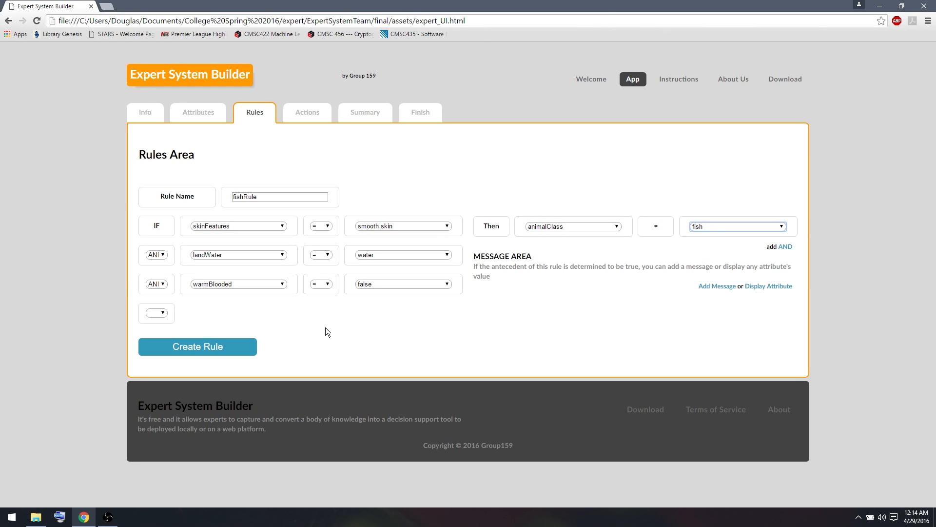
{"action": "left_click", "coordinate": [198, 346]}
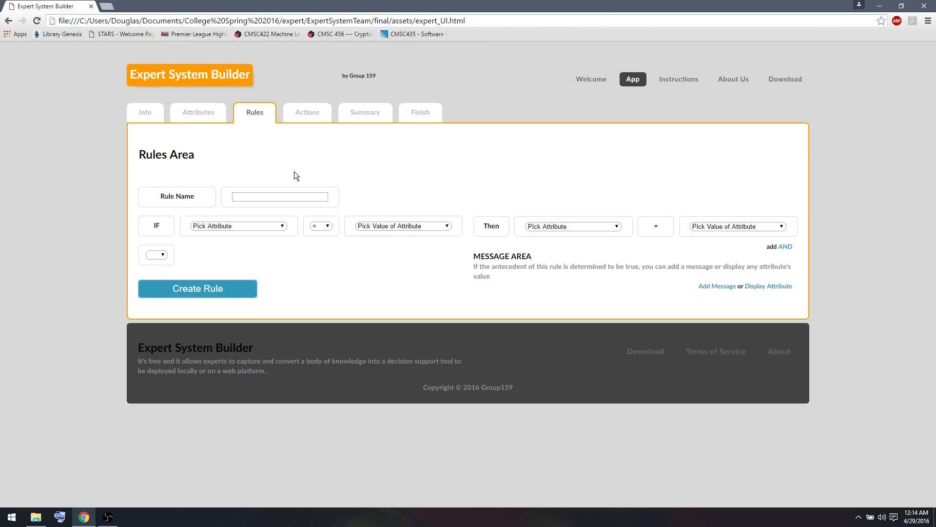
Step: Name rule amphibian with first condition skinFeatures smooth skin, joined by AND
{"action": "left_click", "coordinate": [279, 196]}
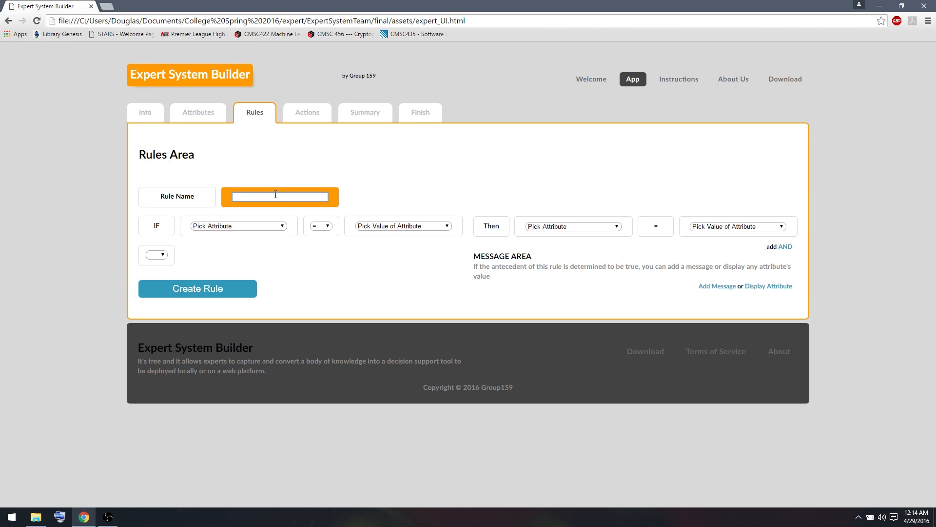
{"action": "type", "text": "amphibian"}
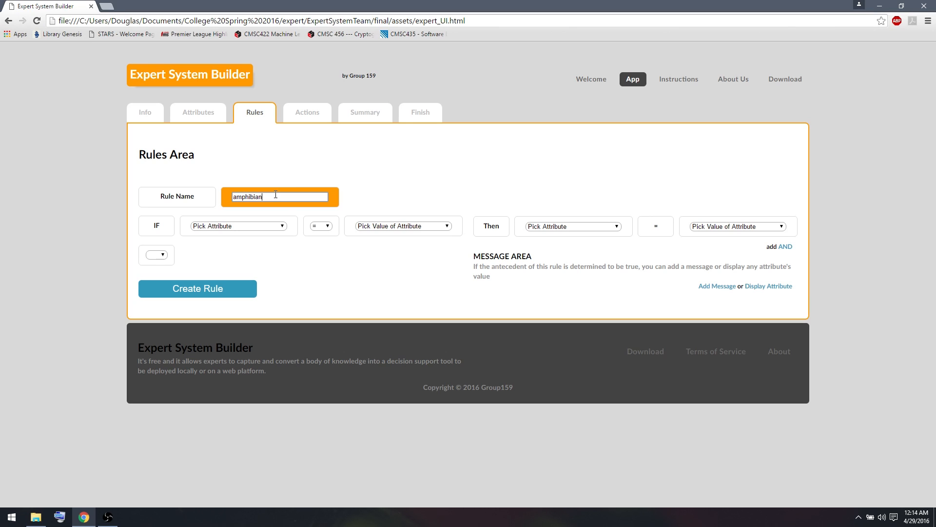
{"action": "left_click", "coordinate": [239, 226]}
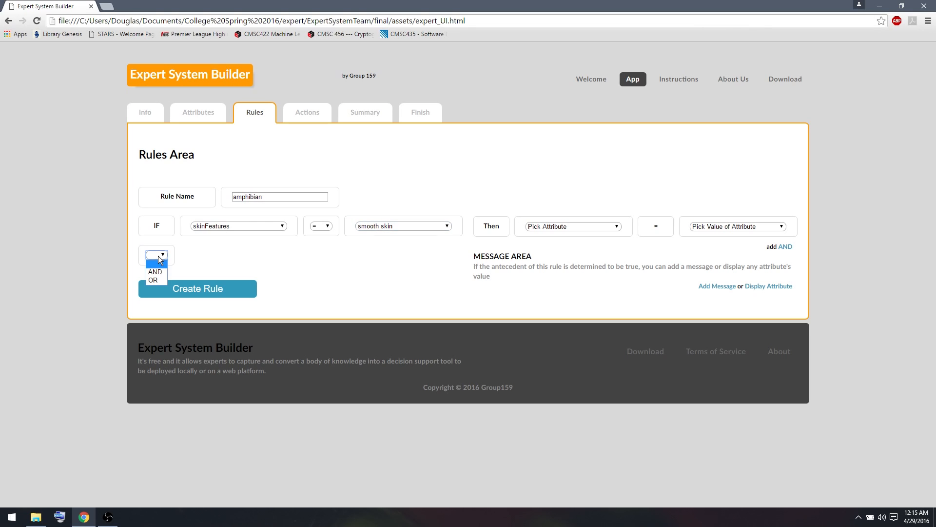
{"action": "left_click", "coordinate": [155, 271]}
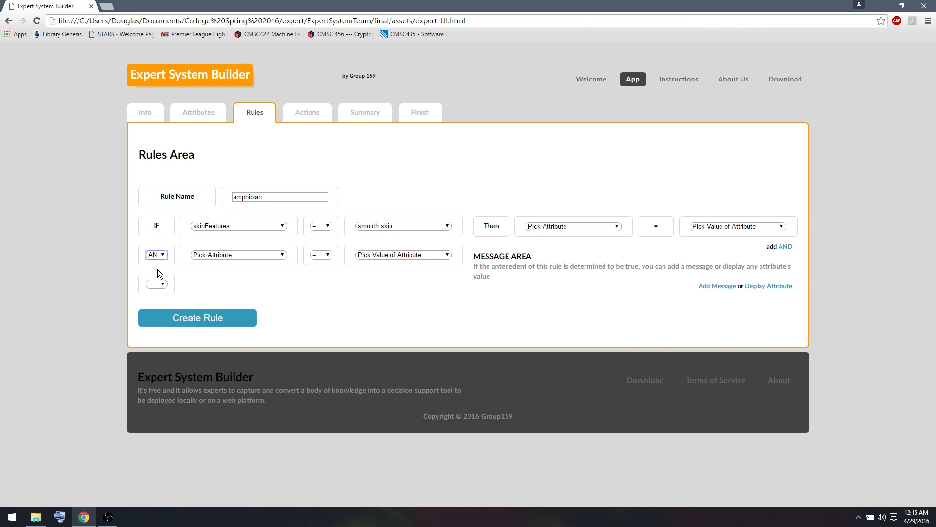
Step: Require landWater land, conclude animalClass, and create the amphibian rule
{"action": "left_click", "coordinate": [238, 255]}
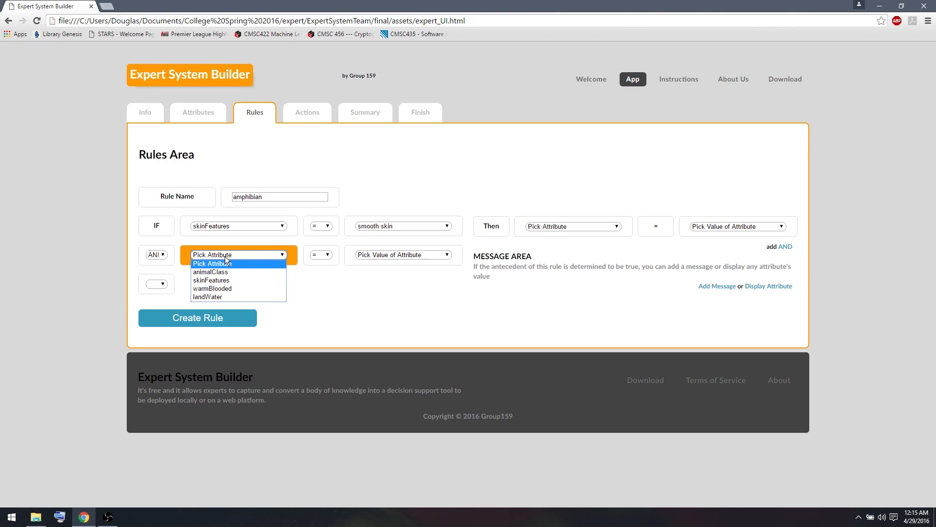
{"action": "mouse_move", "coordinate": [212, 280]}
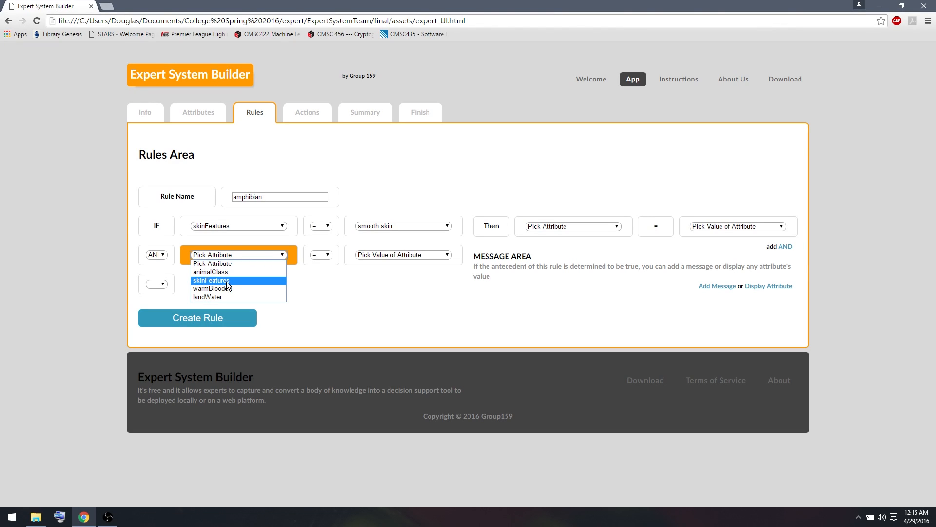
{"action": "mouse_move", "coordinate": [231, 291]}
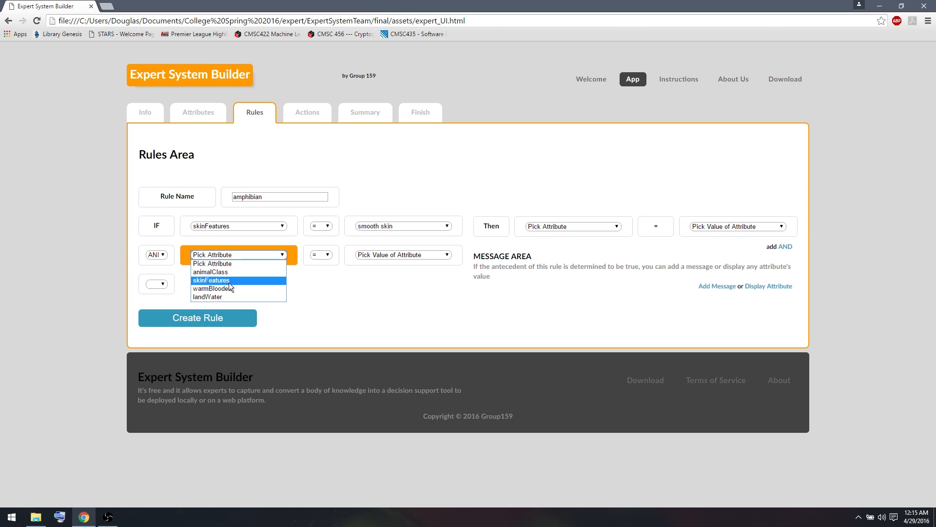
{"action": "left_click", "coordinate": [200, 296]}
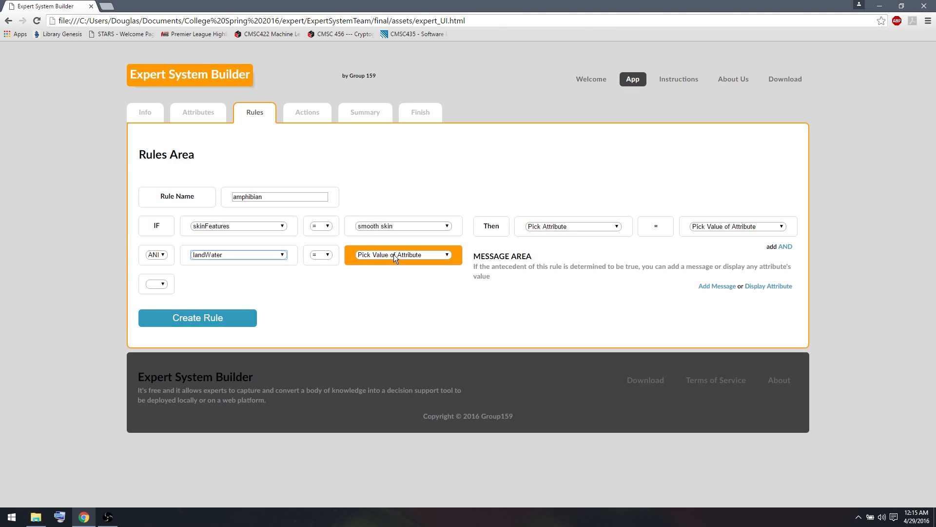
{"action": "left_click", "coordinate": [403, 254]}
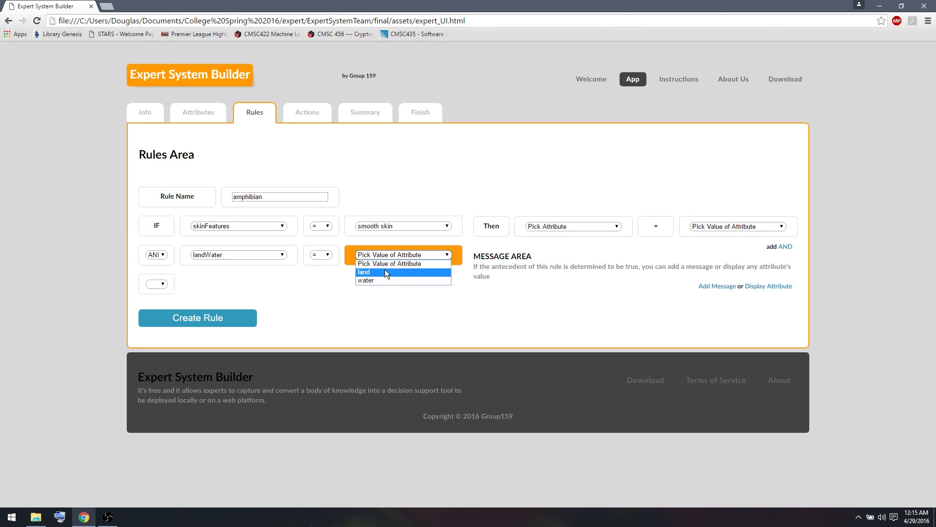
{"action": "left_click", "coordinate": [573, 227]}
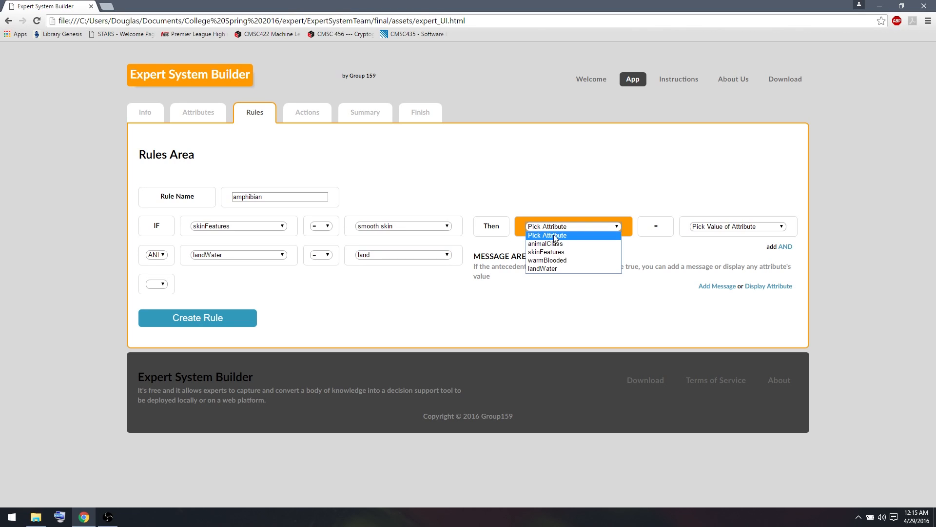
{"action": "mouse_move", "coordinate": [559, 244]}
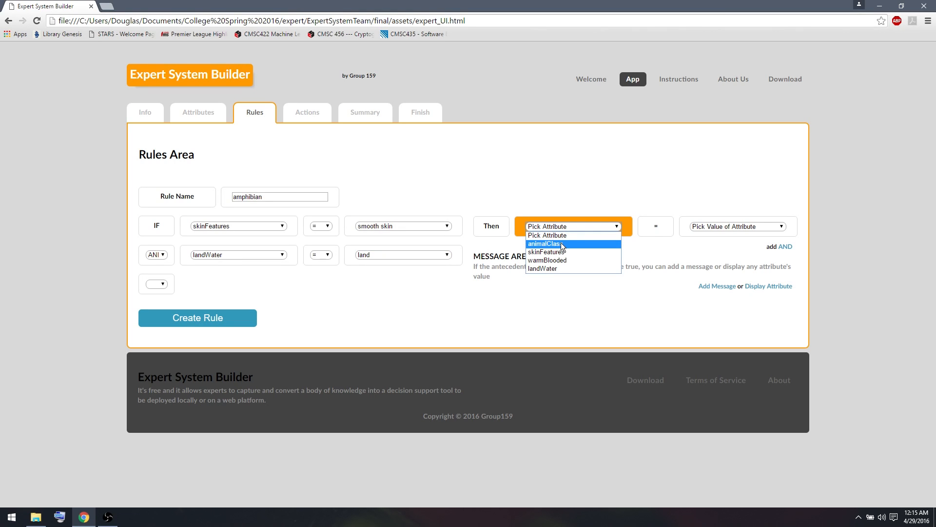
{"action": "left_click", "coordinate": [558, 244]}
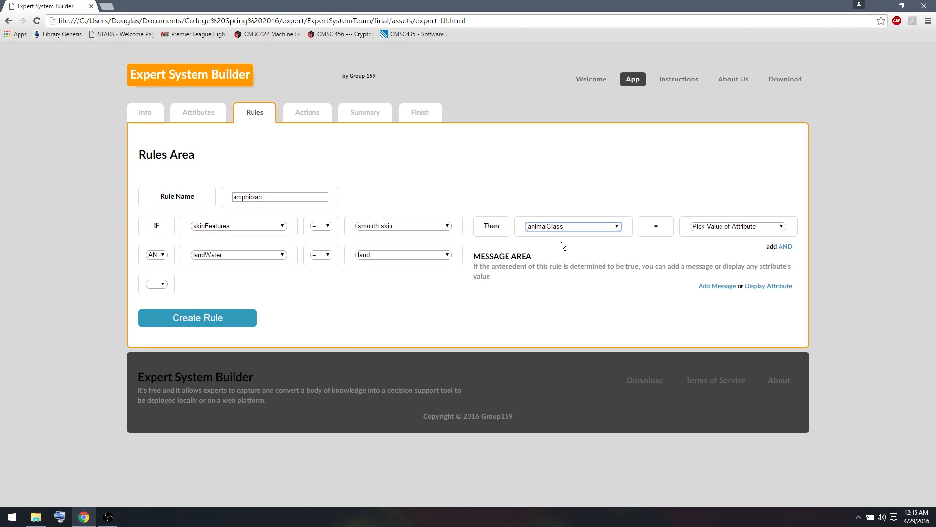
{"action": "left_click", "coordinate": [736, 227]}
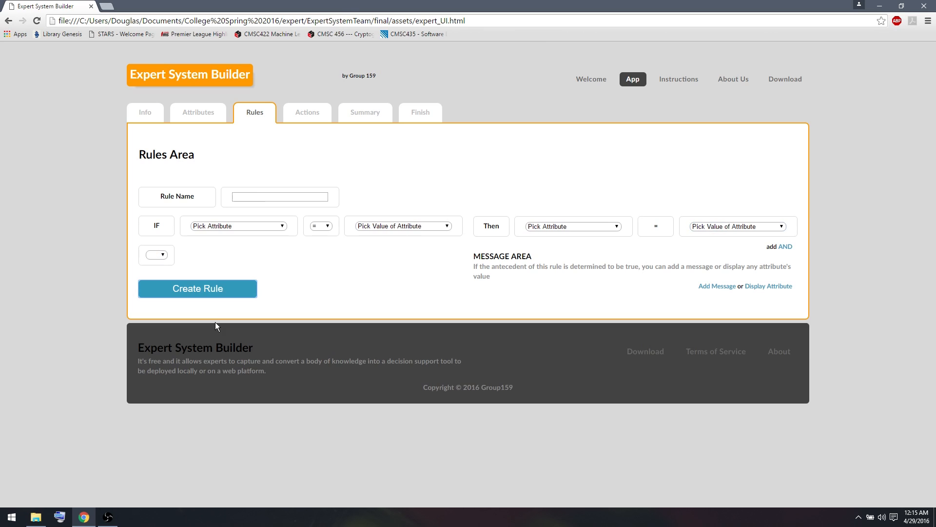
{"action": "mouse_move", "coordinate": [265, 190]}
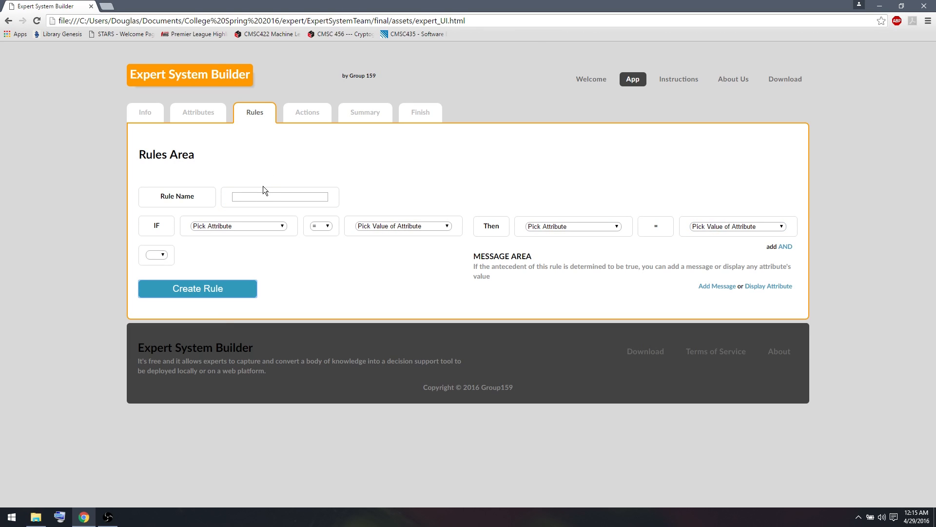
Step: Create mammalRule: if warmBlooded is true, set animalClass to mammal
{"action": "left_click", "coordinate": [279, 197]}
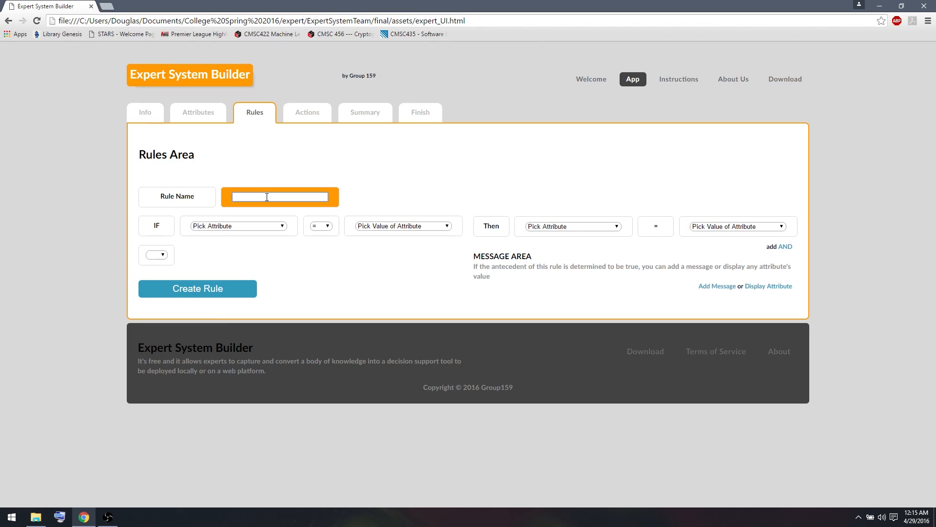
{"action": "type", "text": "mammalRule"}
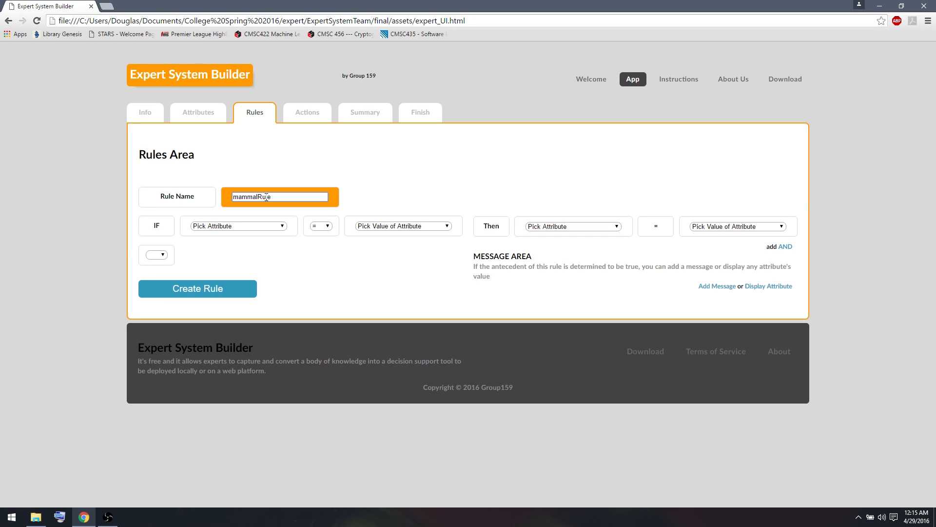
{"action": "left_click", "coordinate": [239, 226]}
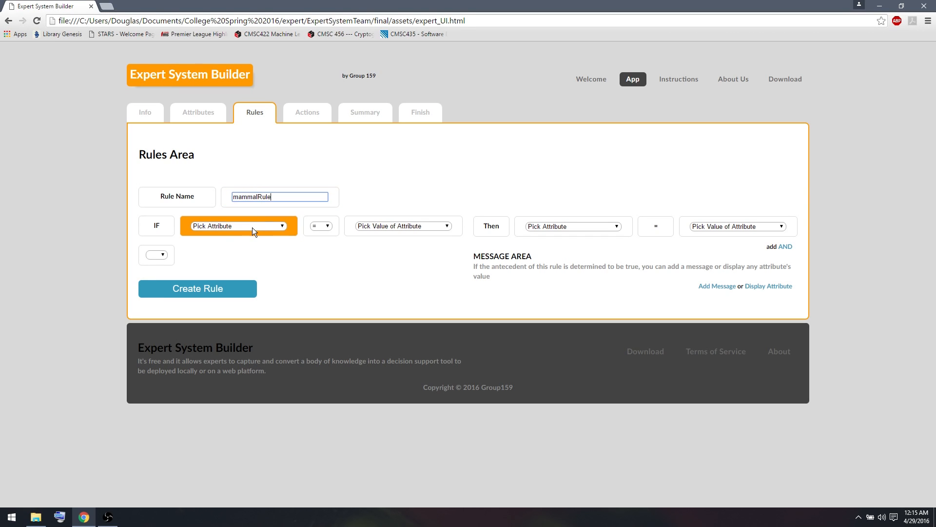
{"action": "left_click", "coordinate": [239, 226]}
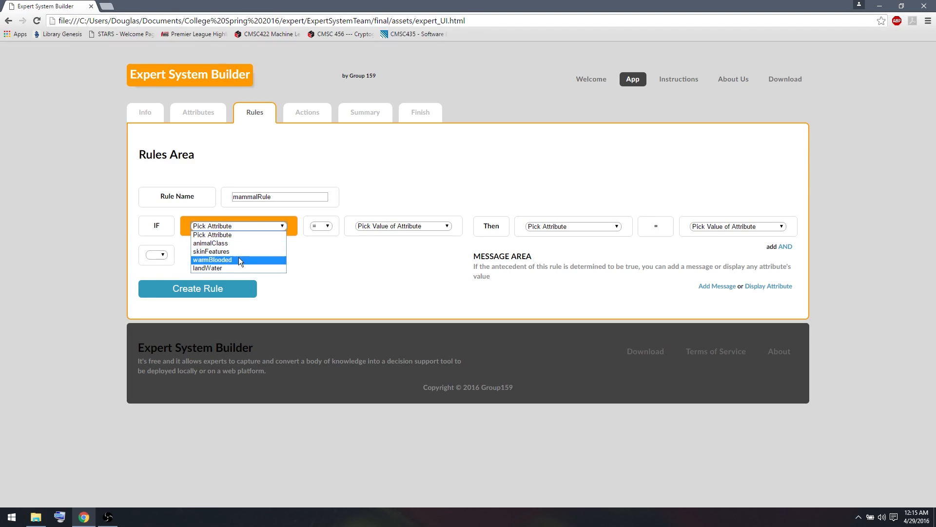
{"action": "left_click", "coordinate": [212, 260]}
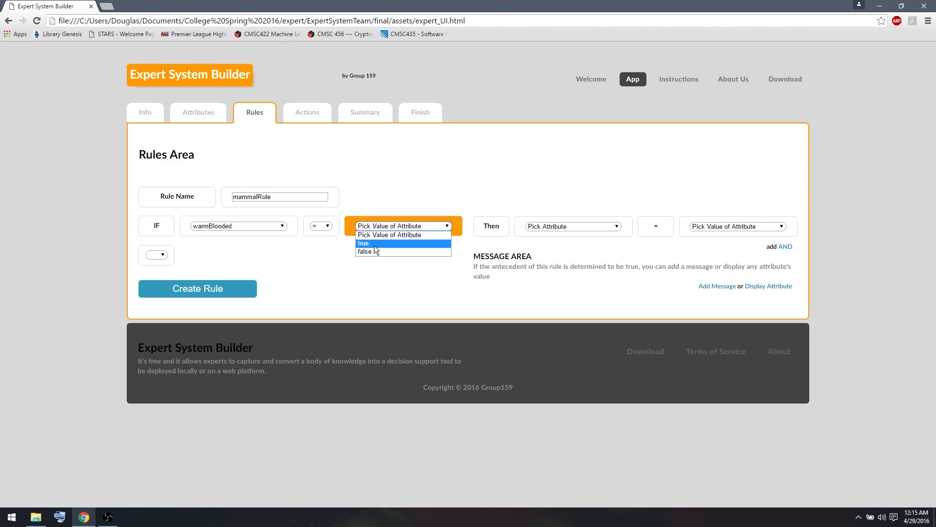
{"action": "left_click", "coordinate": [363, 243]}
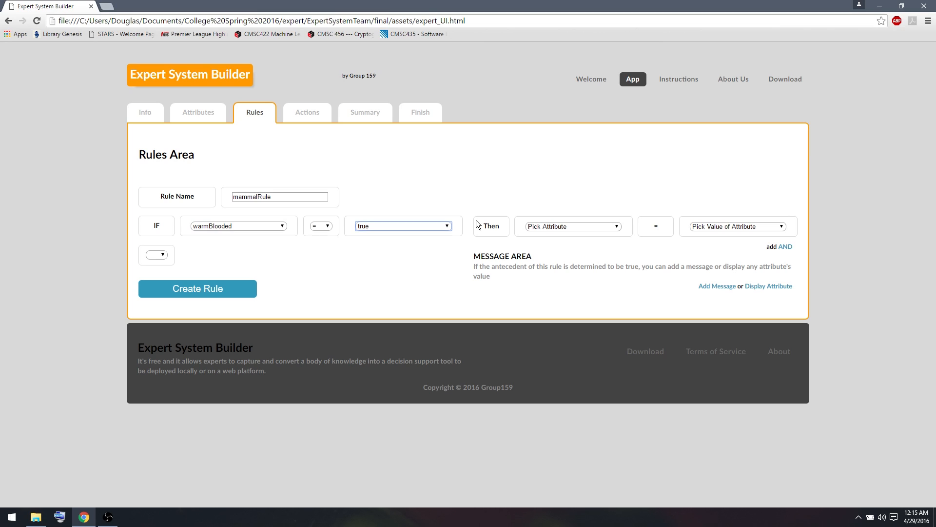
{"action": "left_click", "coordinate": [573, 227]}
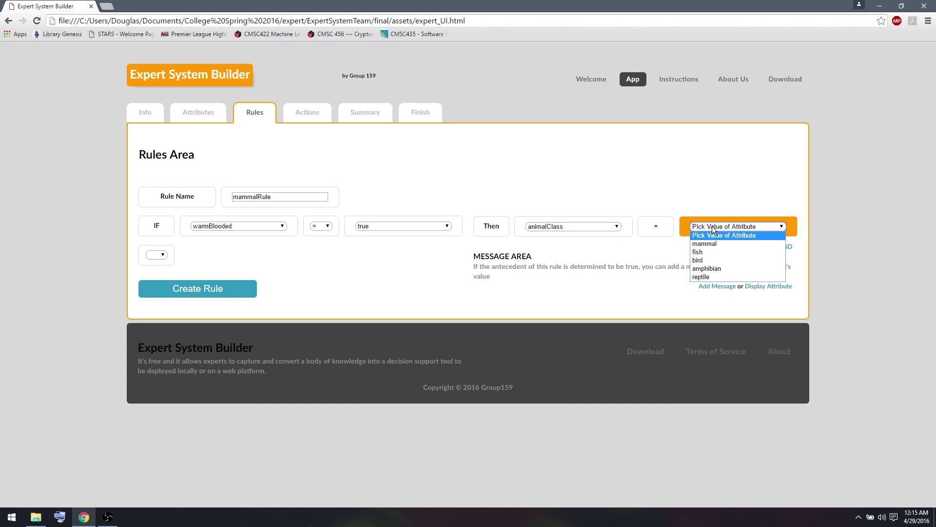
{"action": "left_click", "coordinate": [197, 289]}
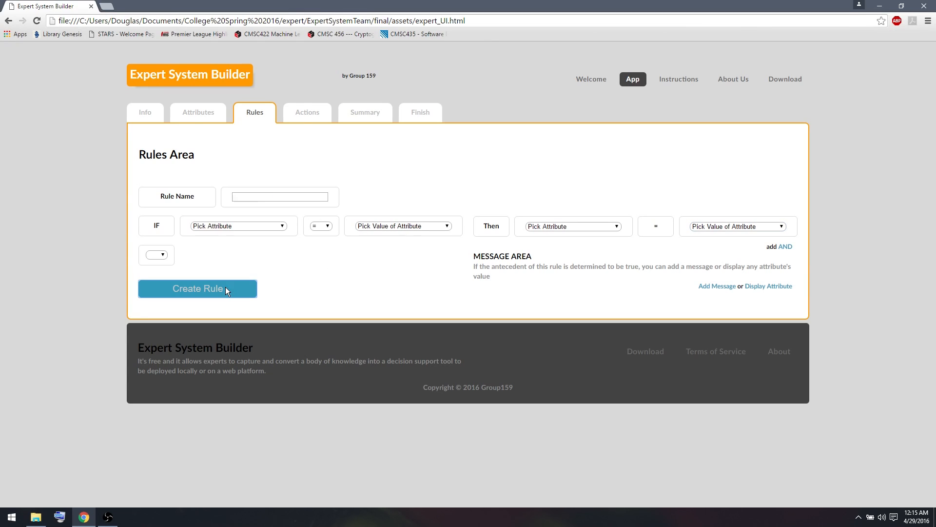
Step: Create rule 'reptile': IF skinFeatures = scaly skin THEN animalClass = reptile, then view the summary
{"action": "left_click", "coordinate": [281, 196]}
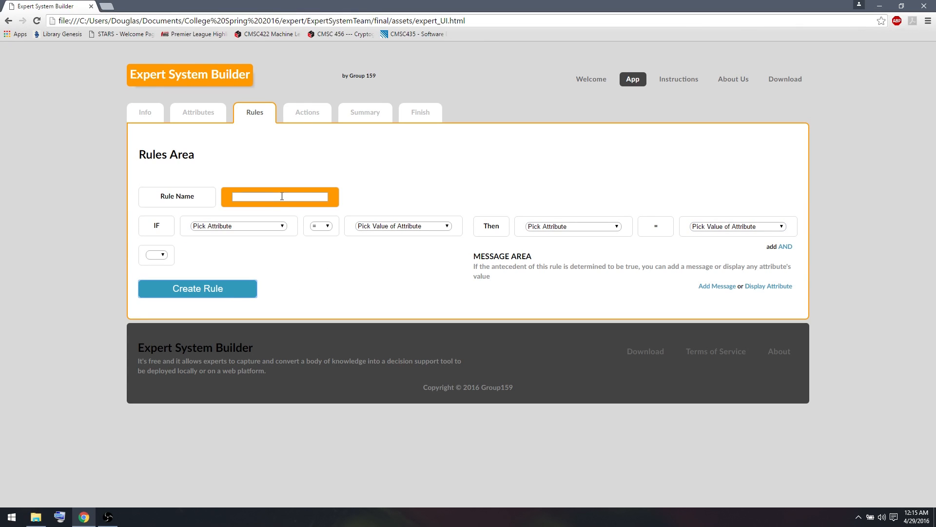
{"action": "type", "text": "reptile"}
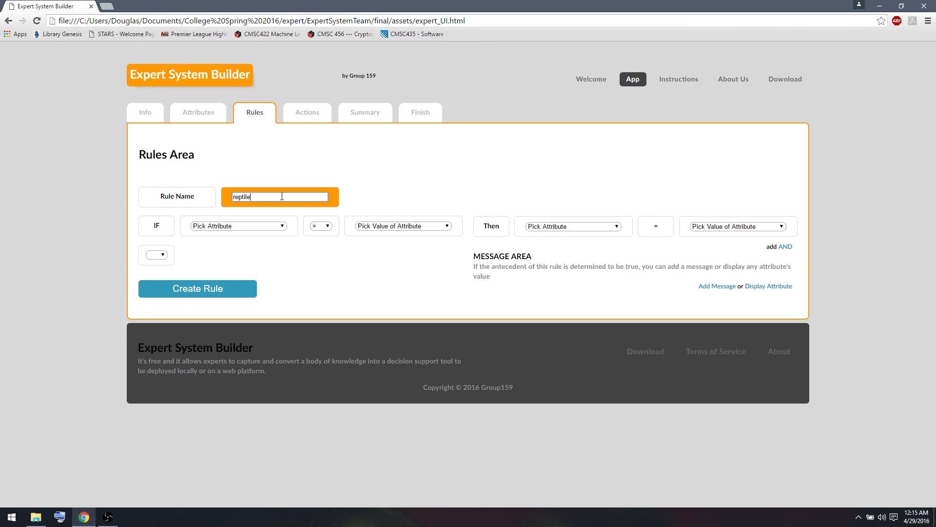
{"action": "left_click", "coordinate": [238, 226]}
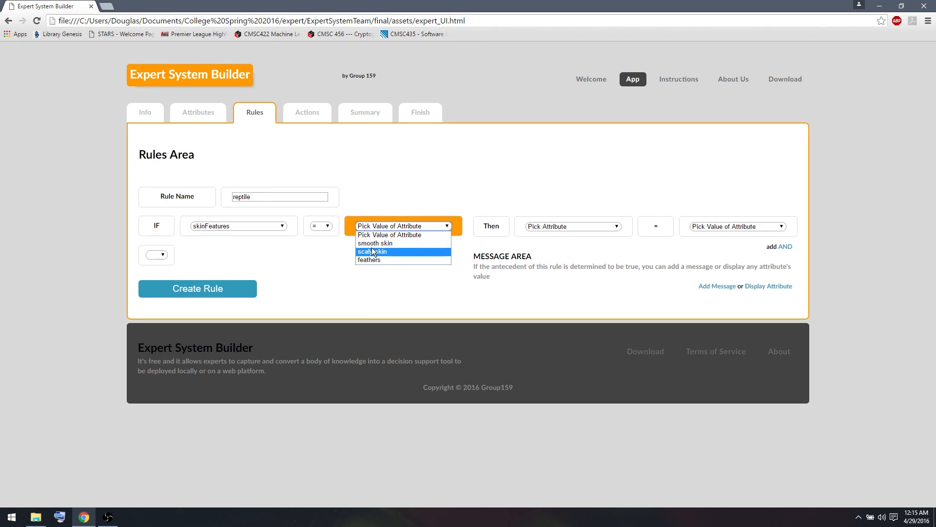
{"action": "left_click", "coordinate": [372, 251]}
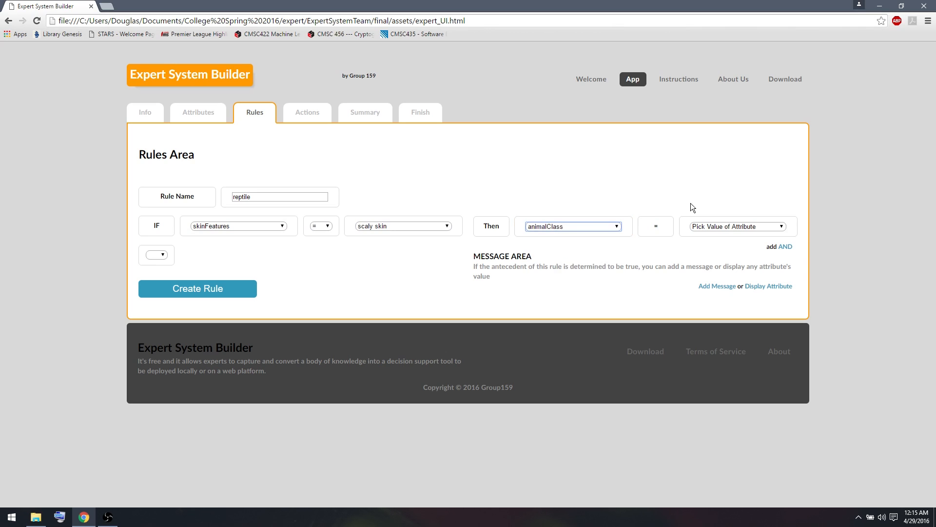
{"action": "left_click", "coordinate": [737, 226]}
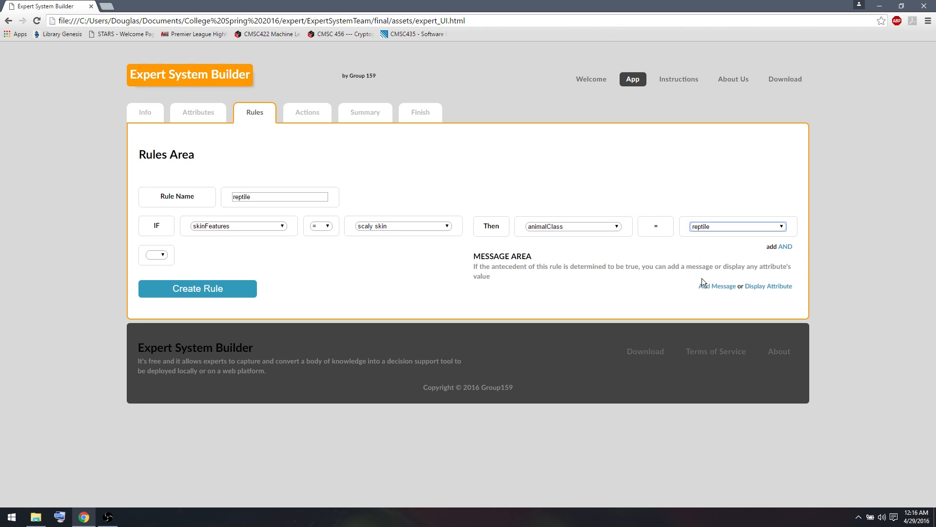
{"action": "left_click", "coordinate": [198, 288]}
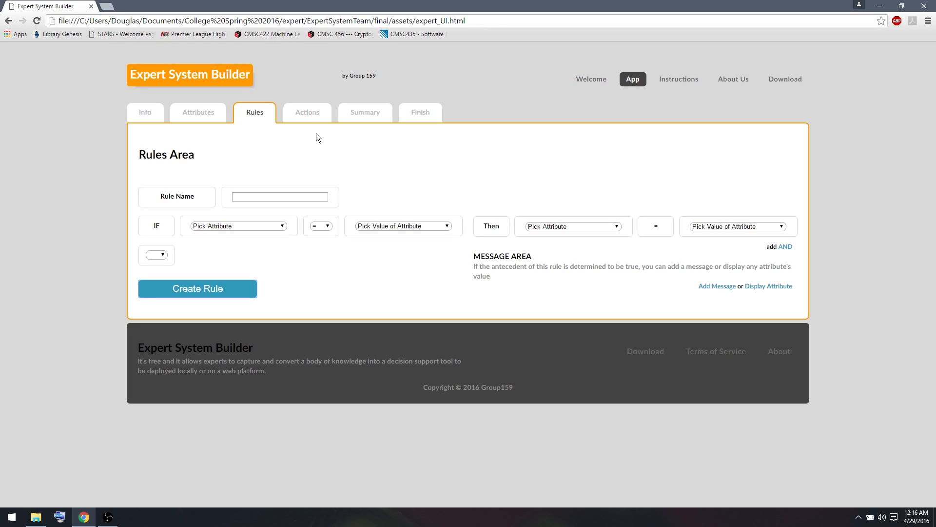
{"action": "left_click", "coordinate": [360, 113]}
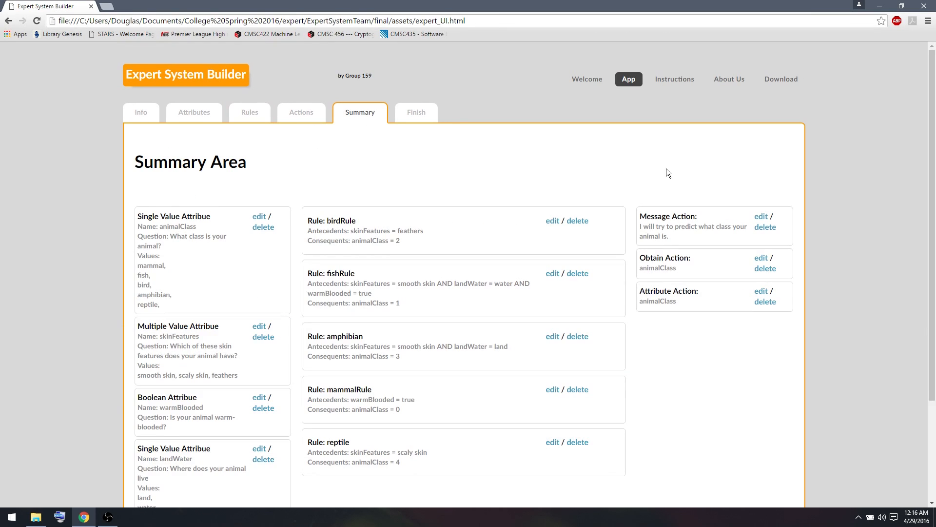
Step: Scroll through the summary's four attributes, five rules and three animalClass actions
{"action": "scroll", "scroll_direction": "down", "scroll_amount": 3}
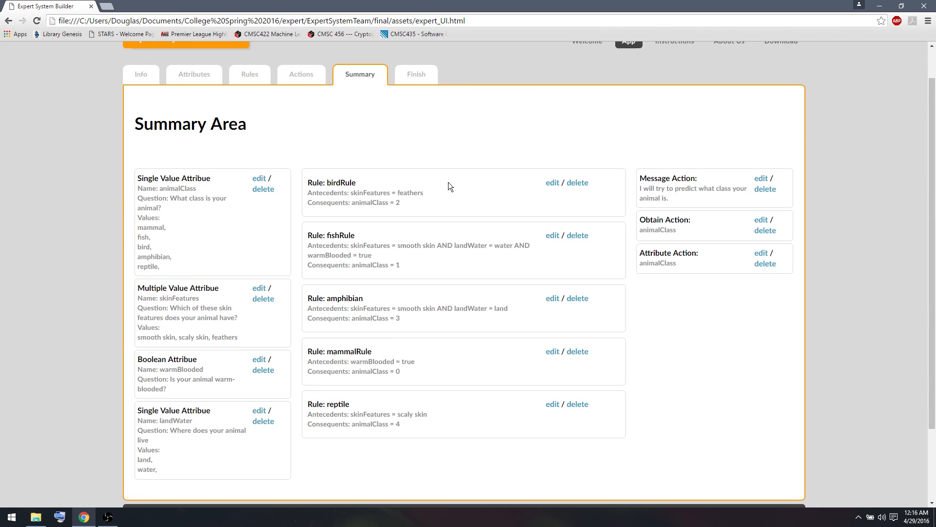
{"action": "scroll", "scroll_direction": "down", "scroll_amount": 3}
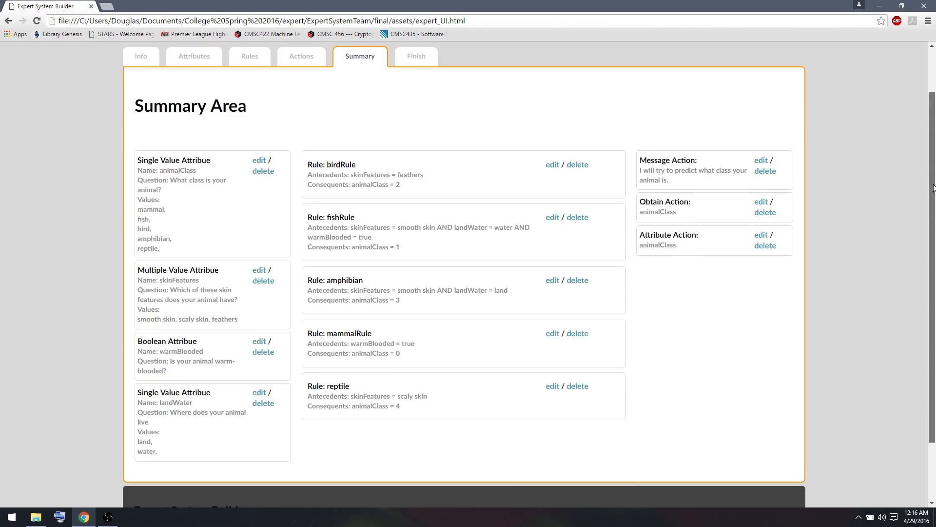
{"action": "scroll", "scroll_direction": "down", "scroll_amount": 3}
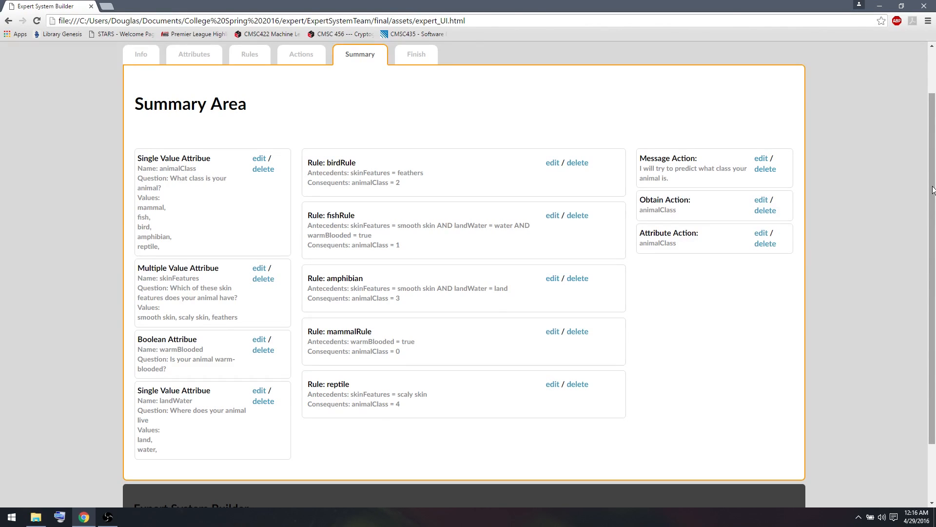
{"action": "mouse_move", "coordinate": [919, 167]}
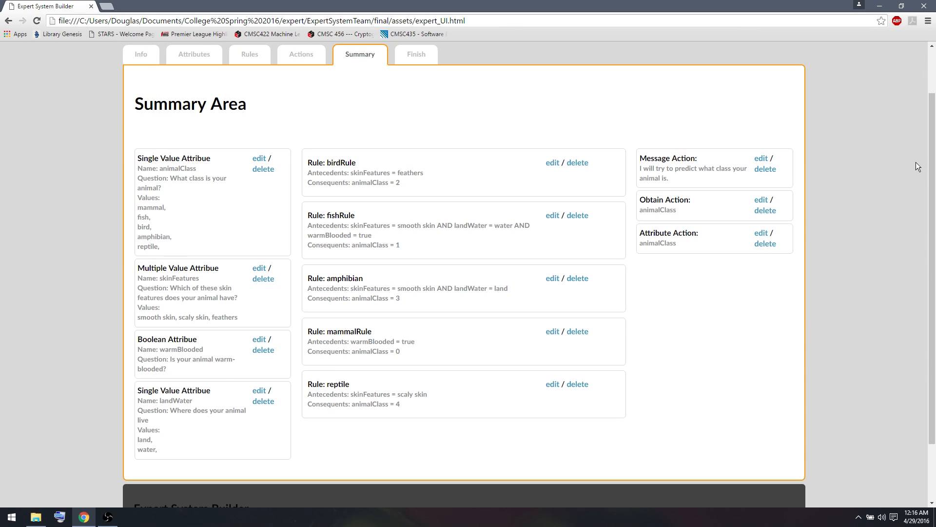
{"action": "mouse_move", "coordinate": [933, 161]}
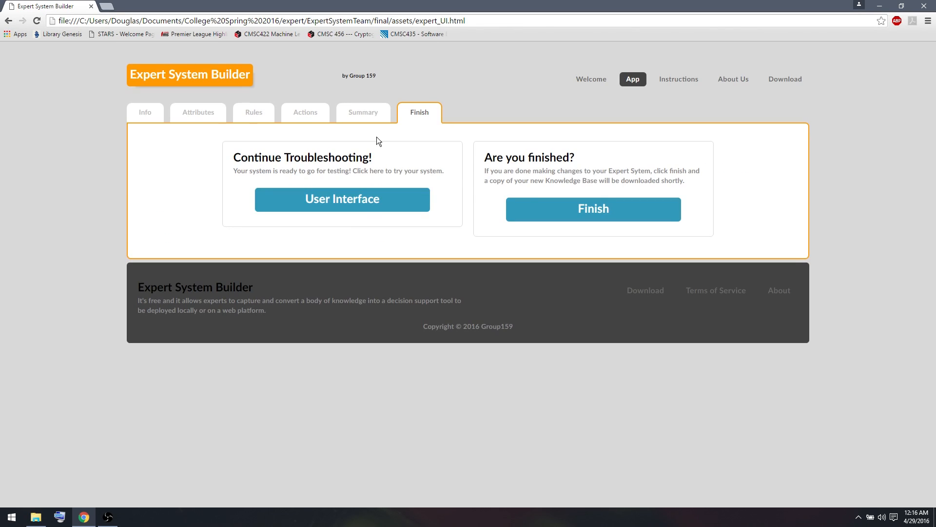
Step: Test smooth skin, water-dwelling, not warm-blooded answers, get fish, and restart the consultation
{"action": "left_click", "coordinate": [342, 199]}
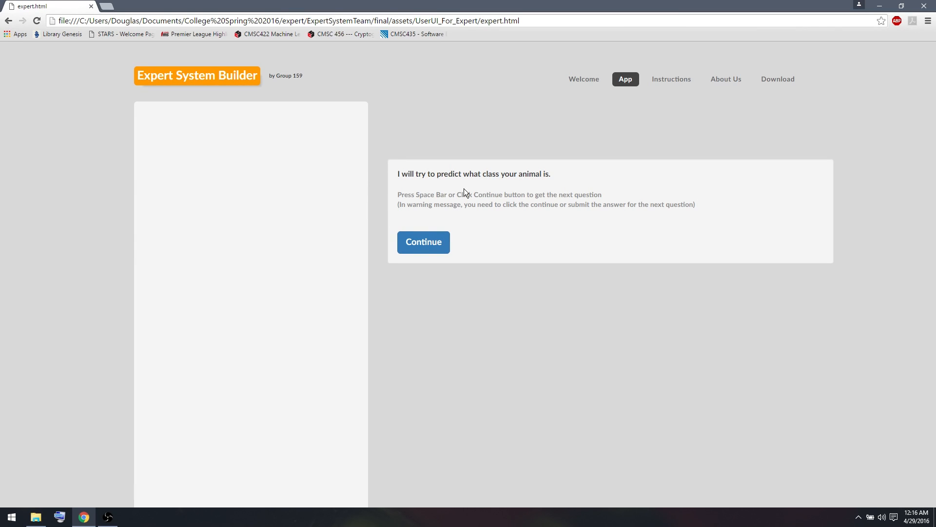
{"action": "mouse_move", "coordinate": [455, 197]}
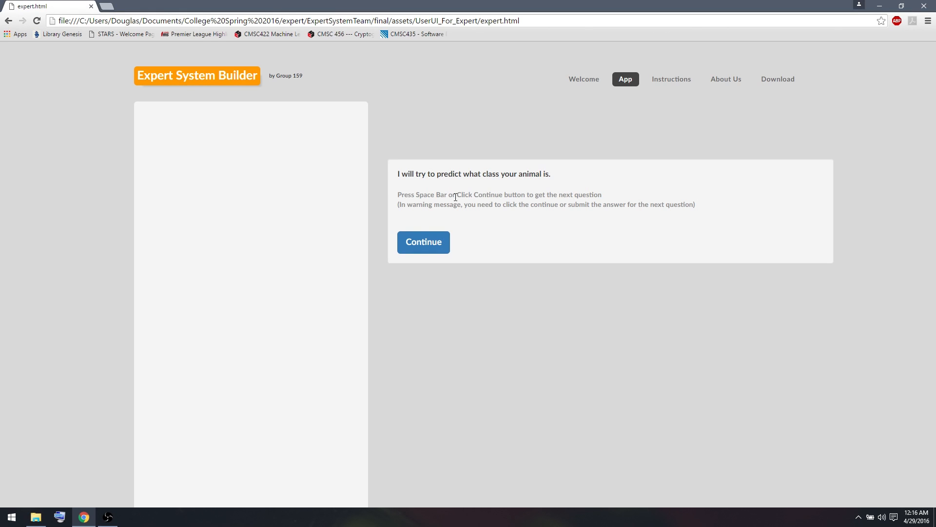
{"action": "mouse_move", "coordinate": [436, 219]}
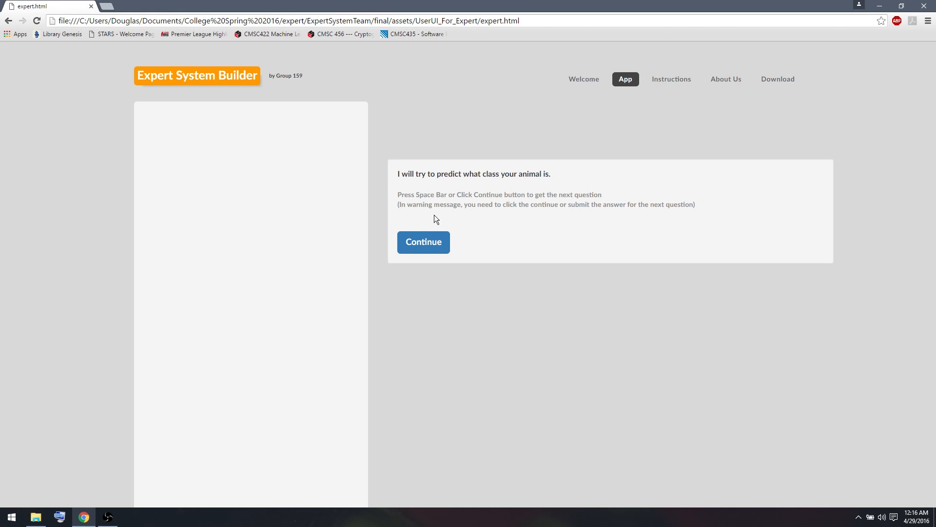
{"action": "left_click", "coordinate": [424, 242]}
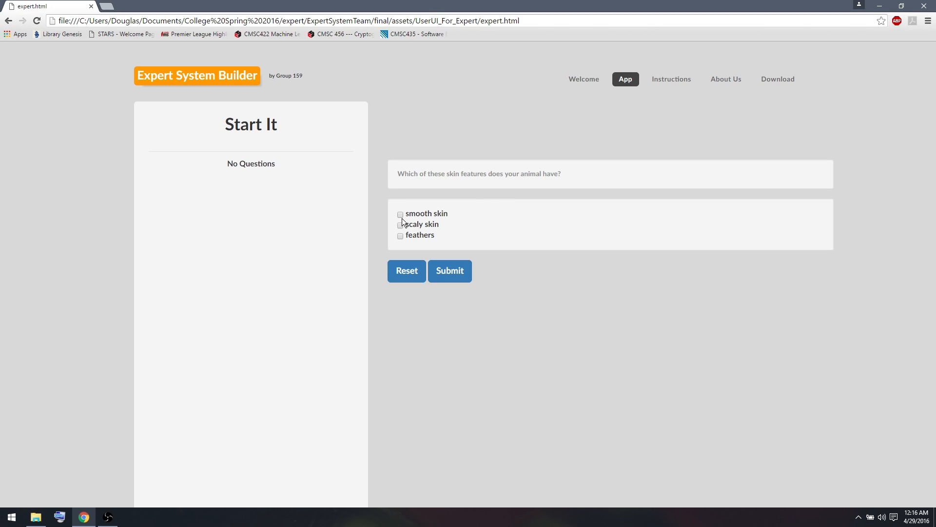
{"action": "left_click", "coordinate": [400, 214]}
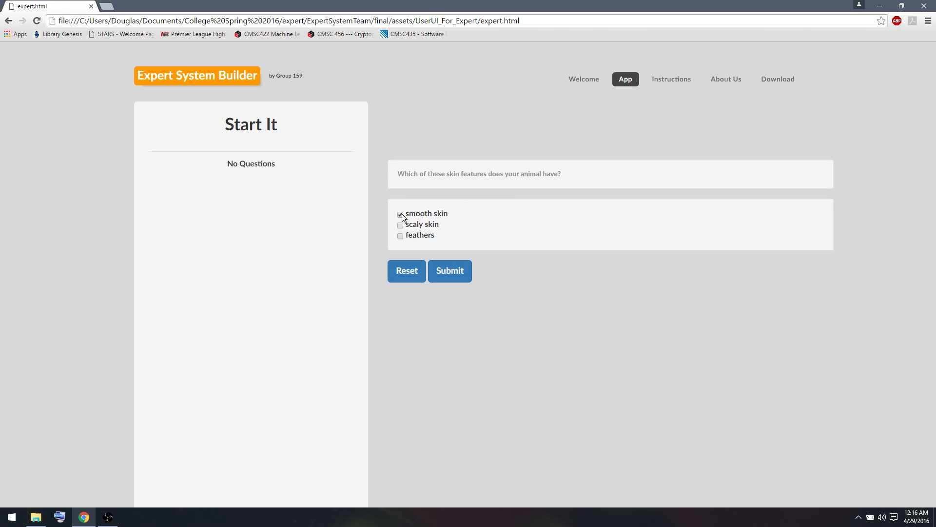
{"action": "left_click", "coordinate": [450, 271]}
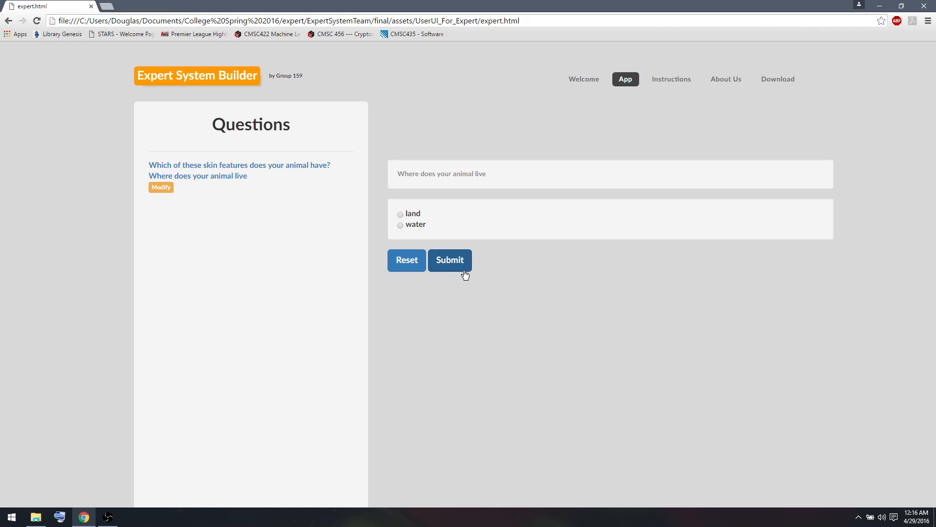
{"action": "left_click", "coordinate": [450, 261]}
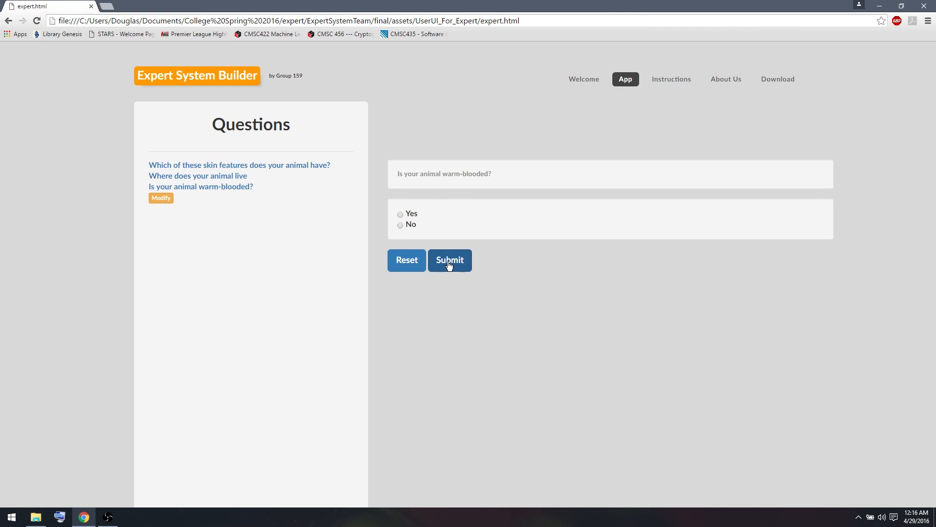
{"action": "left_click", "coordinate": [400, 225]}
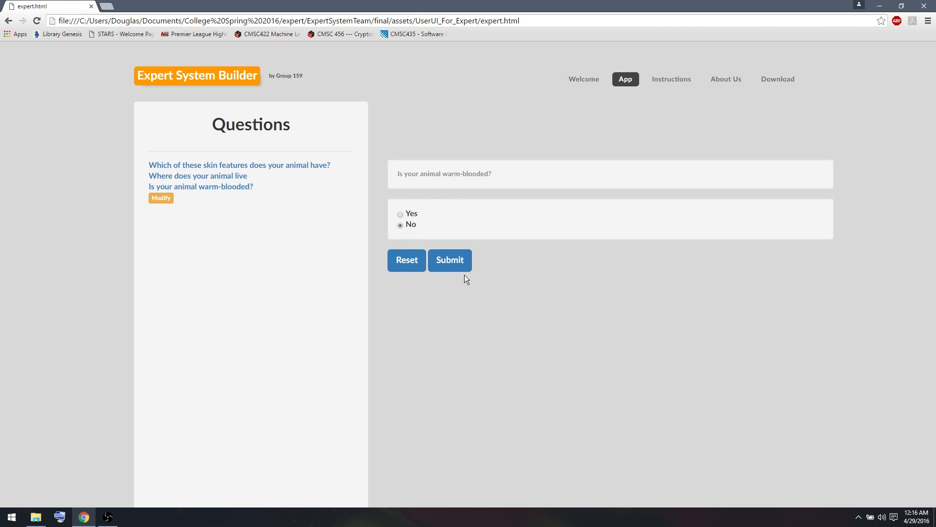
{"action": "left_click", "coordinate": [450, 260]}
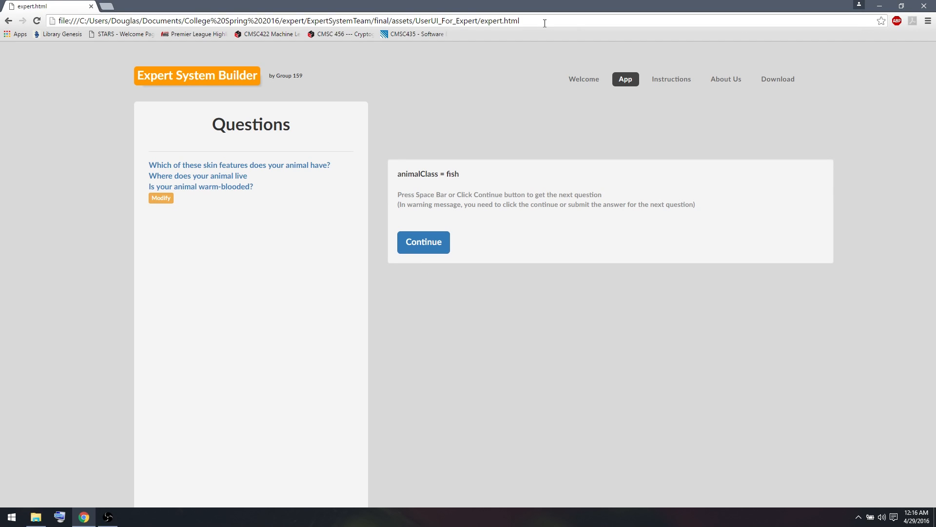
{"action": "left_click", "coordinate": [423, 242]}
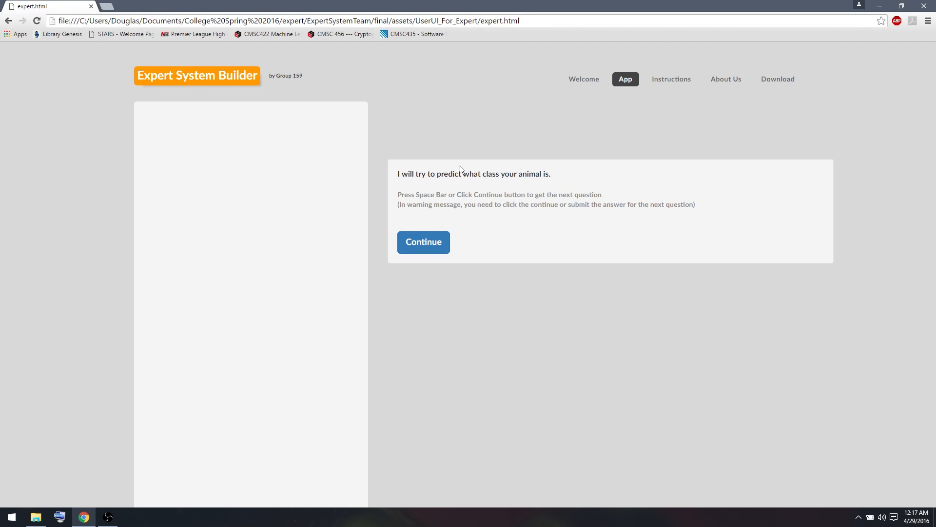
Step: Run a warm-blooded test concluding mammal, then close the Save As dialog without saving
{"action": "left_click", "coordinate": [423, 242]}
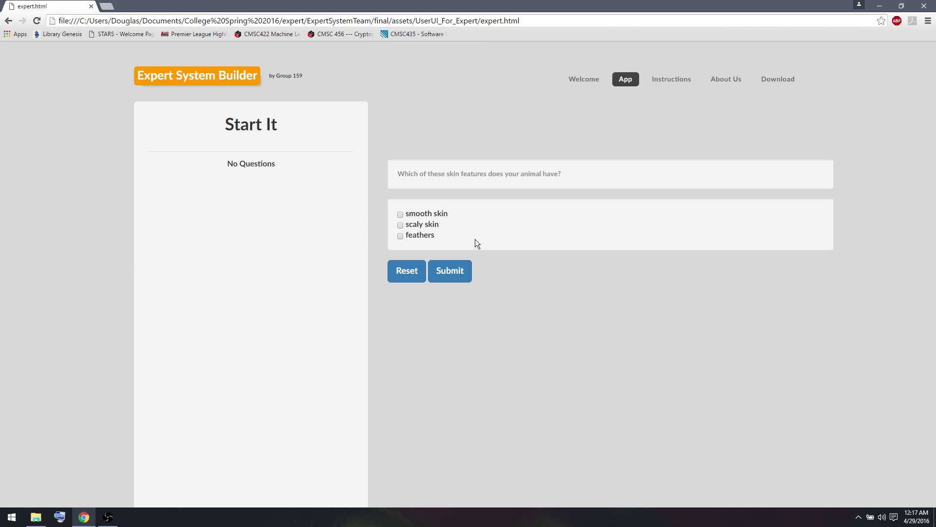
{"action": "left_click", "coordinate": [450, 271]}
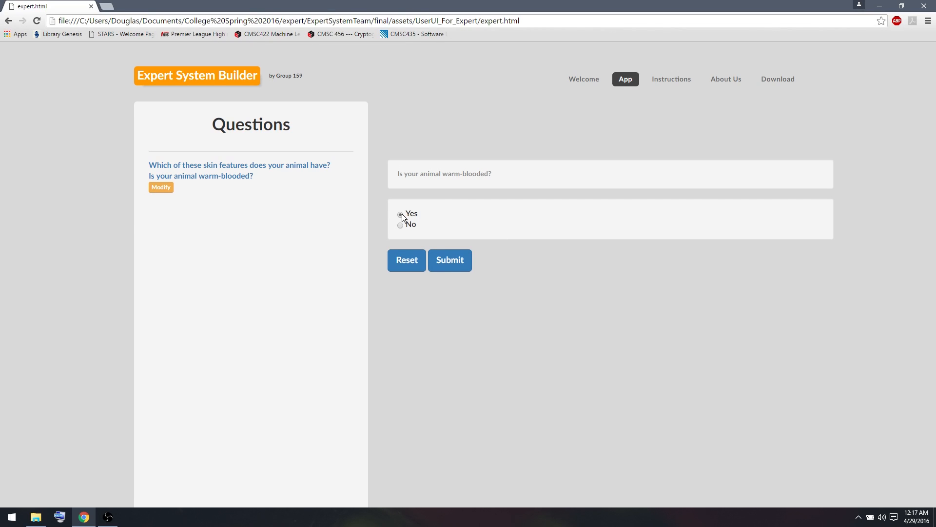
{"action": "left_click", "coordinate": [450, 260]}
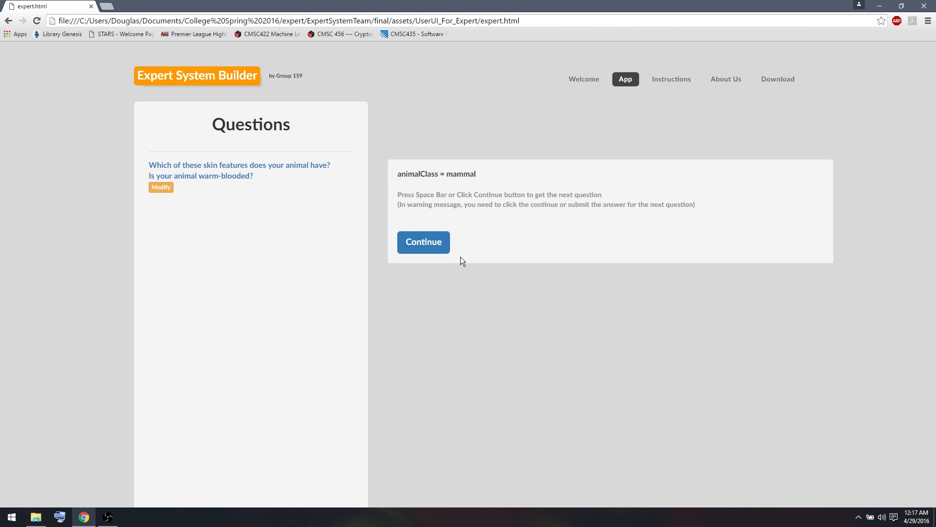
{"action": "left_click", "coordinate": [424, 242]}
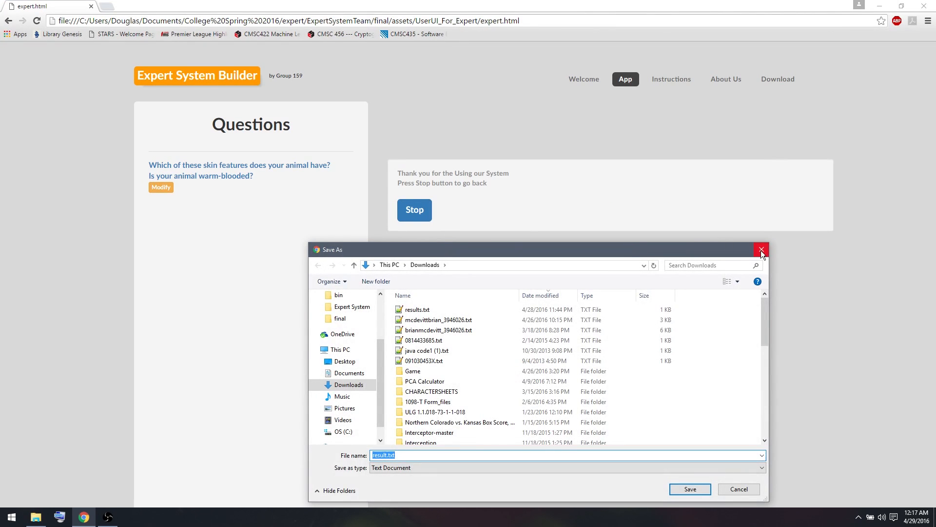
{"action": "left_click", "coordinate": [762, 250]}
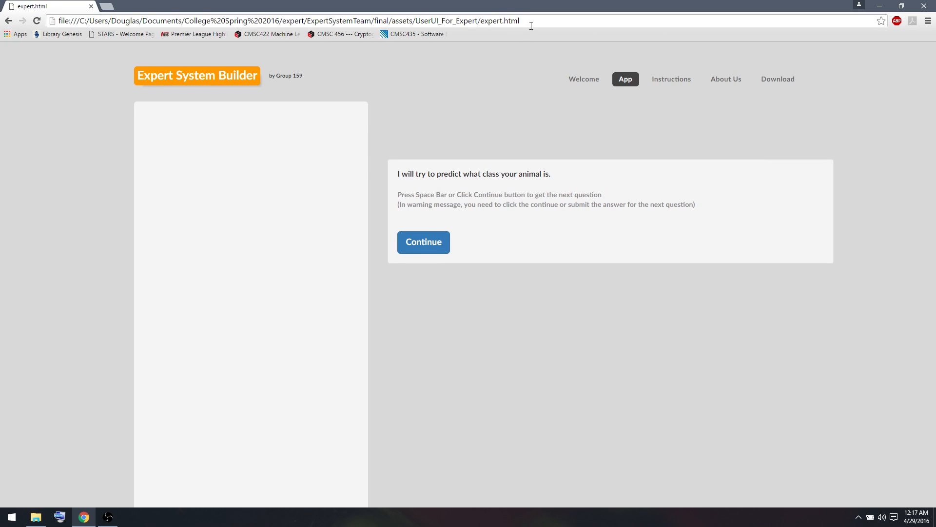
{"action": "mouse_move", "coordinate": [518, 106]}
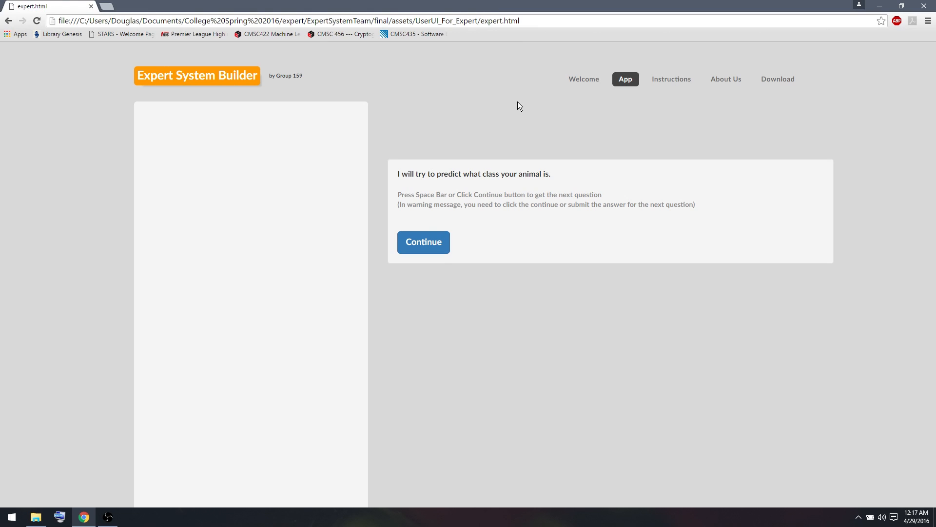
{"action": "mouse_move", "coordinate": [453, 213]}
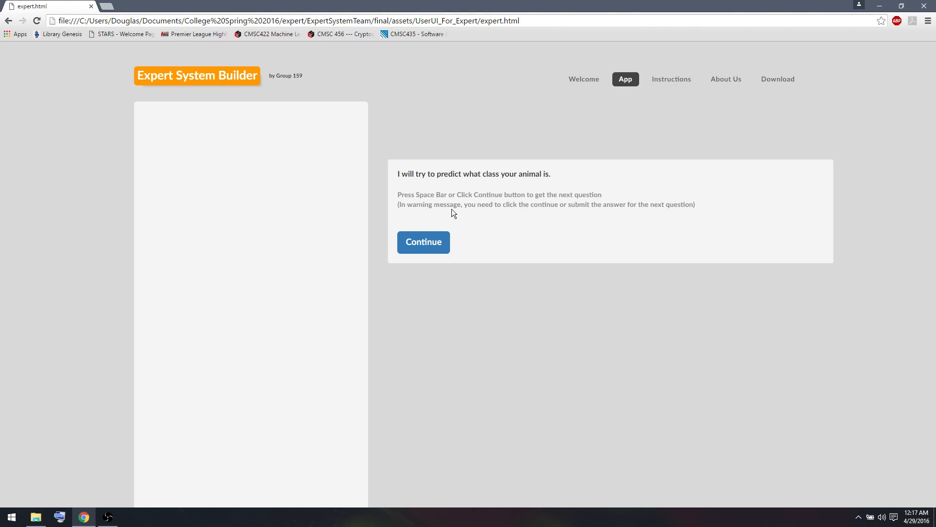
{"action": "mouse_move", "coordinate": [432, 242]}
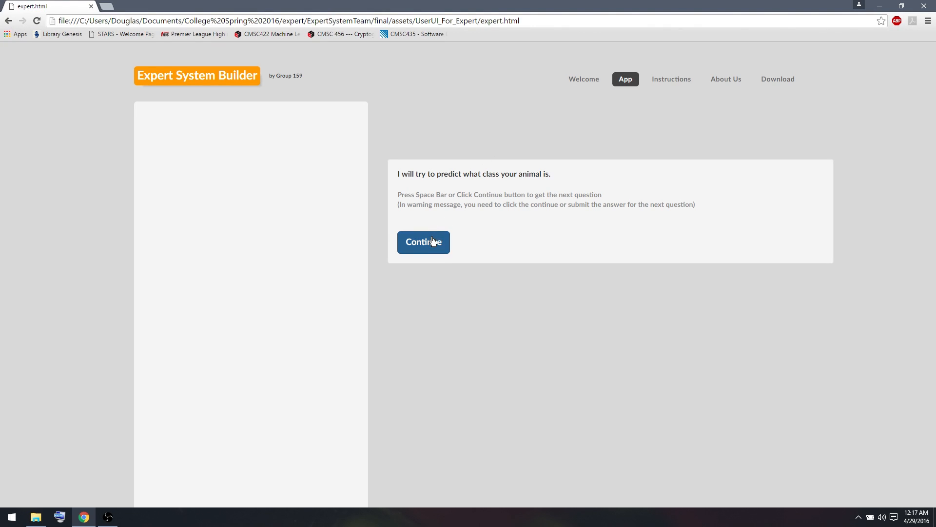
Step: Test scaly skin, not warm-blooded answers, get reptile, and restart the consultation
{"action": "left_click", "coordinate": [423, 242]}
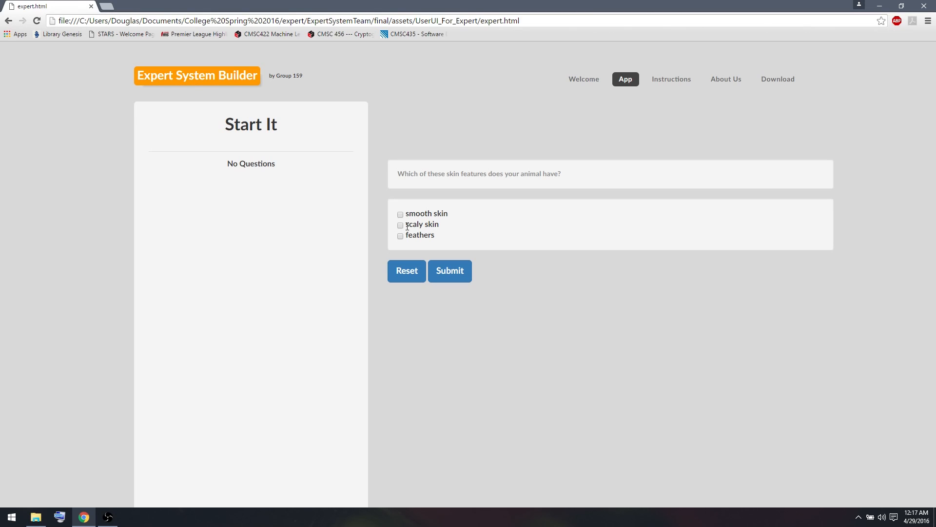
{"action": "left_click", "coordinate": [450, 270]}
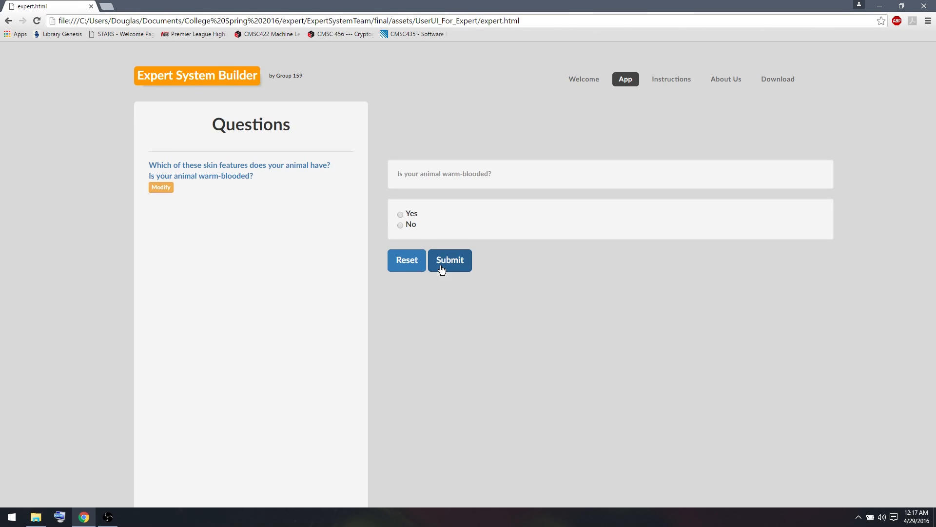
{"action": "left_click", "coordinate": [400, 225]}
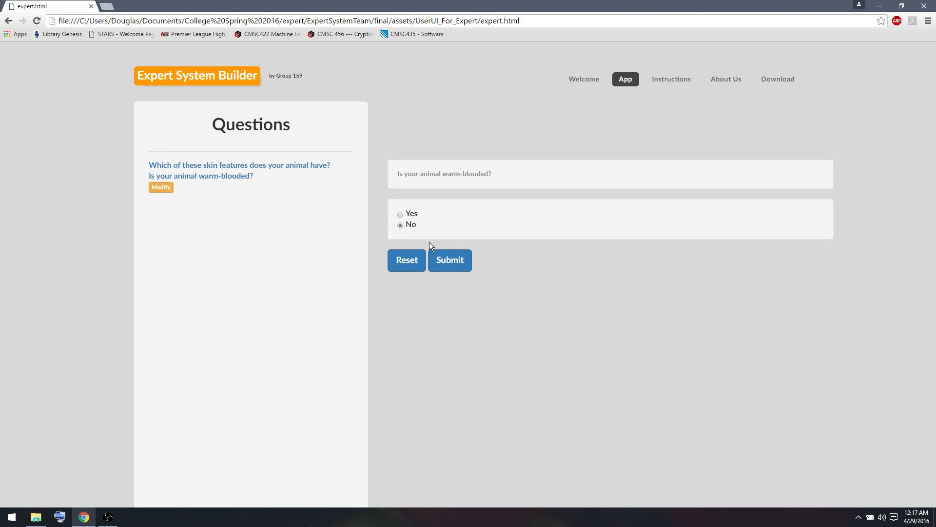
{"action": "left_click", "coordinate": [450, 260]}
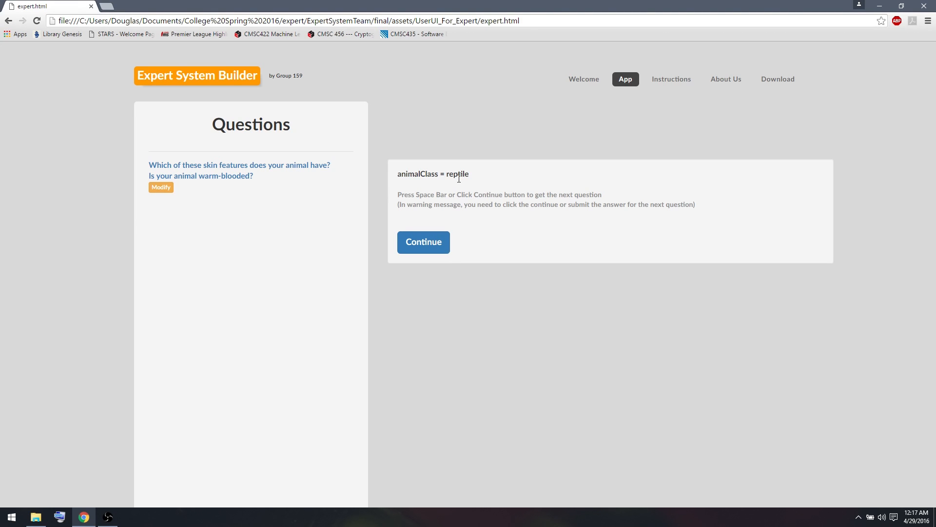
{"action": "left_click", "coordinate": [423, 242]}
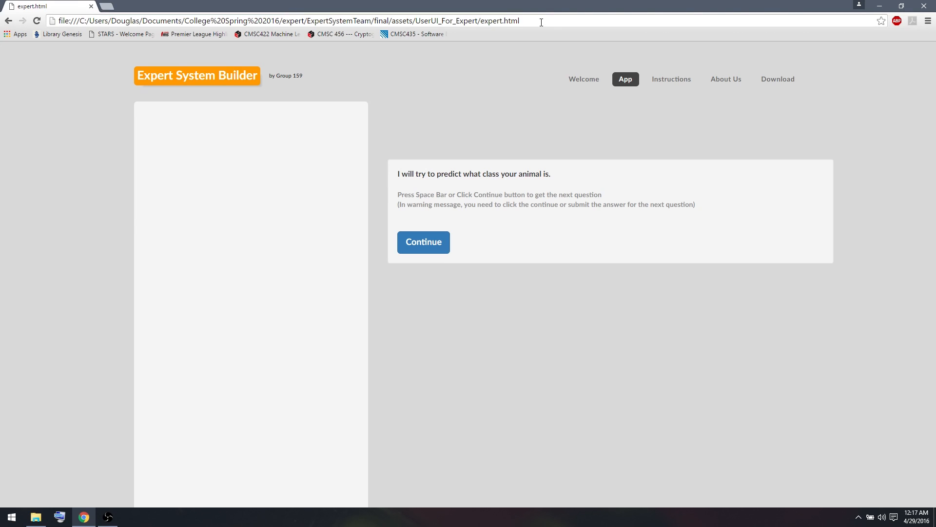
Step: Answer smooth skin, land habitat and not warm-blooded to get the amphibian classification
{"action": "left_click", "coordinate": [423, 242]}
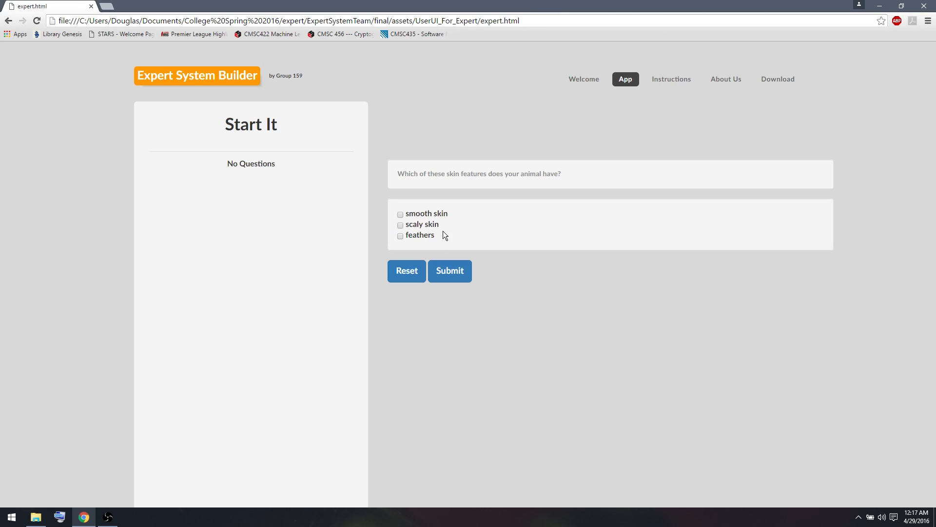
{"action": "left_click", "coordinate": [400, 213]}
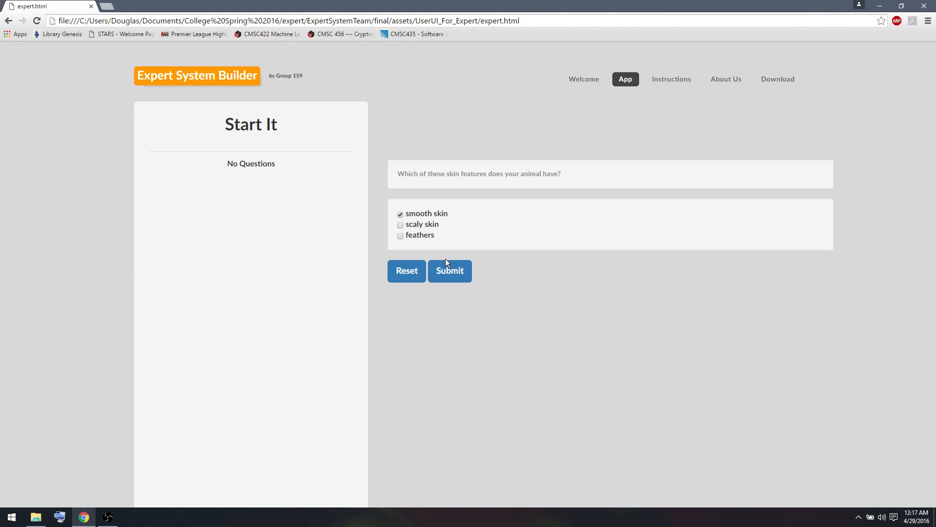
{"action": "left_click", "coordinate": [450, 271]}
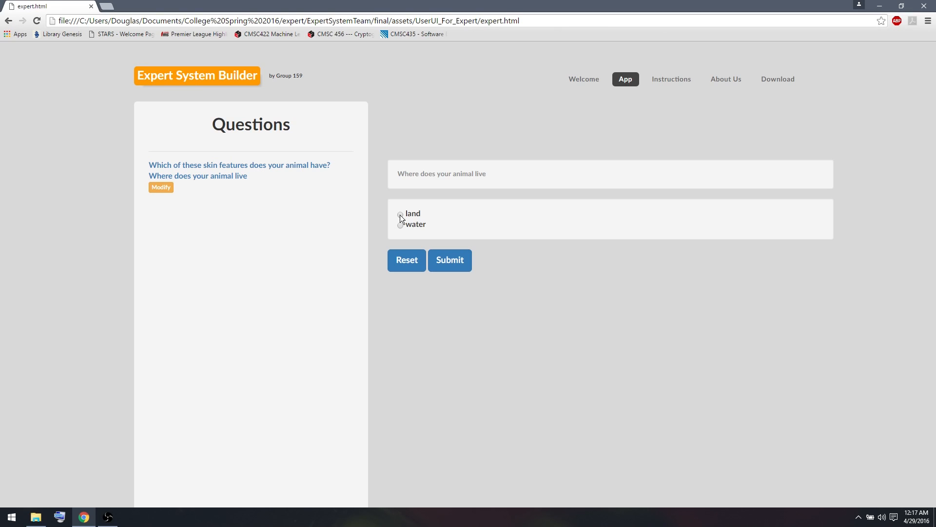
{"action": "left_click", "coordinate": [400, 214]}
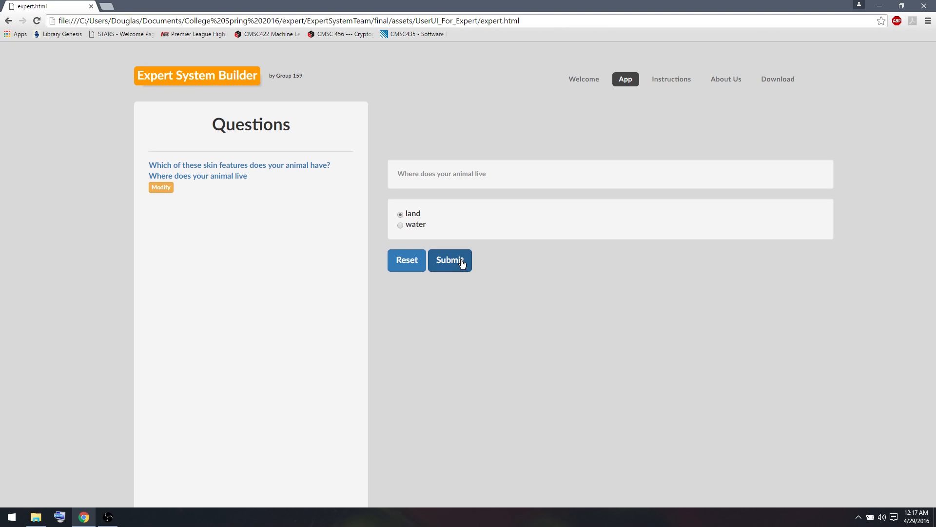
{"action": "left_click", "coordinate": [450, 260]}
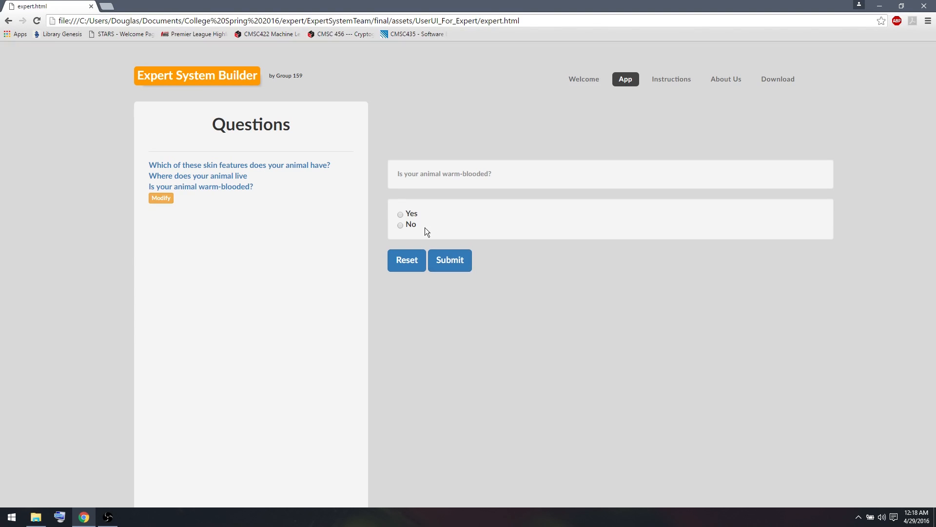
{"action": "left_click", "coordinate": [400, 225]}
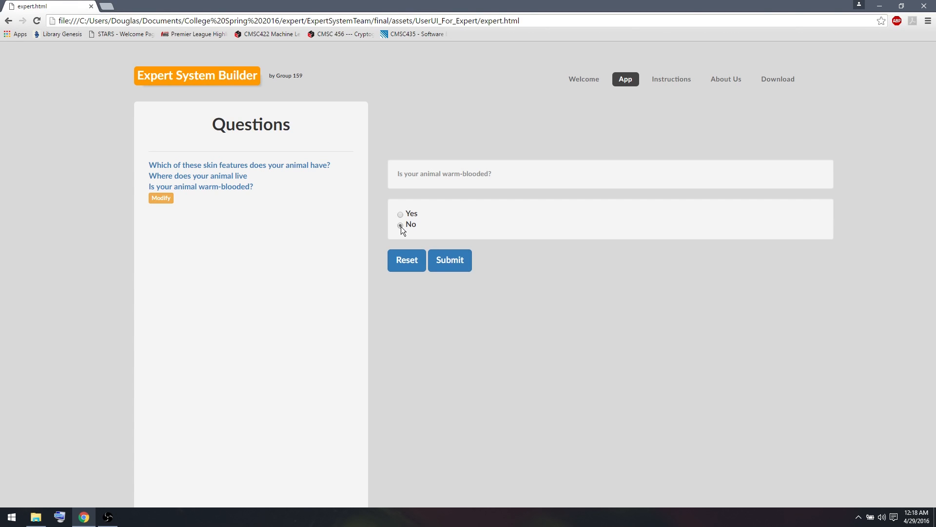
{"action": "left_click", "coordinate": [450, 260]}
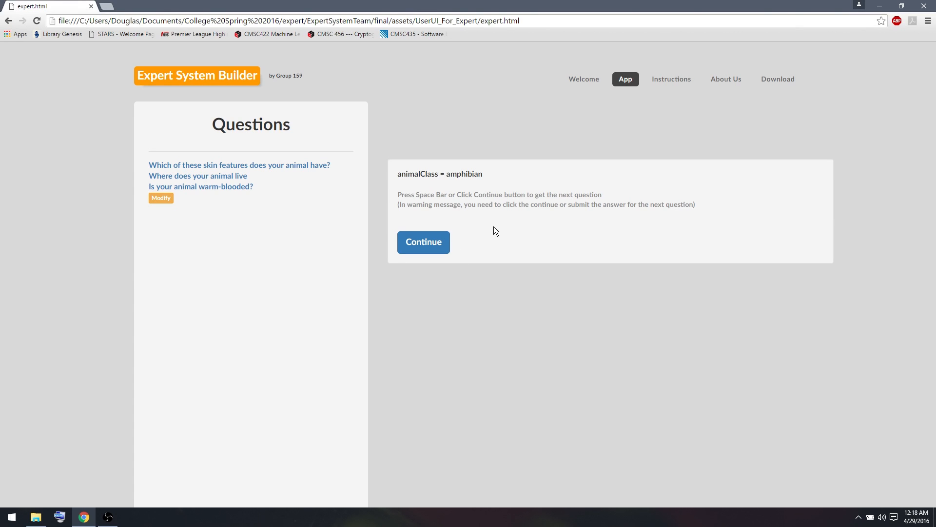
{"action": "mouse_move", "coordinate": [476, 239]}
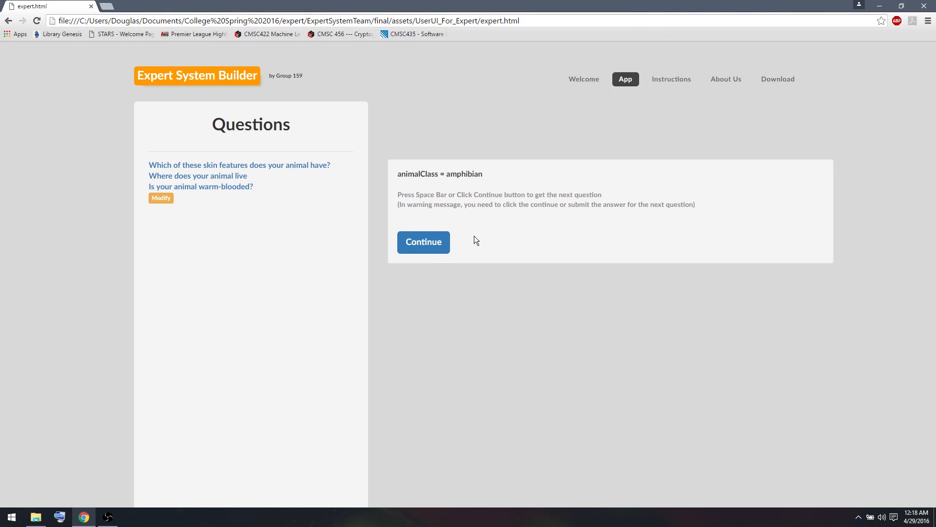
Step: Save the consultation log as result.txt and open it
{"action": "left_click", "coordinate": [424, 242]}
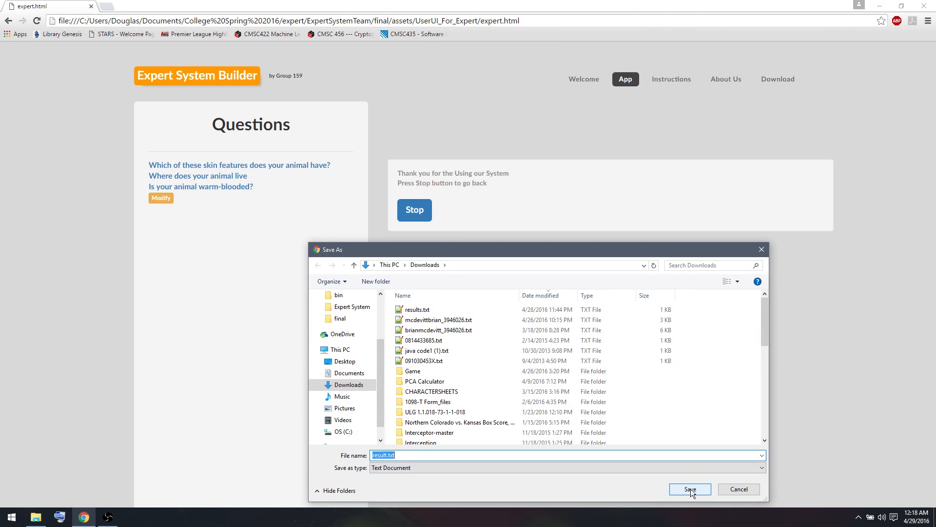
{"action": "left_click", "coordinate": [690, 489]}
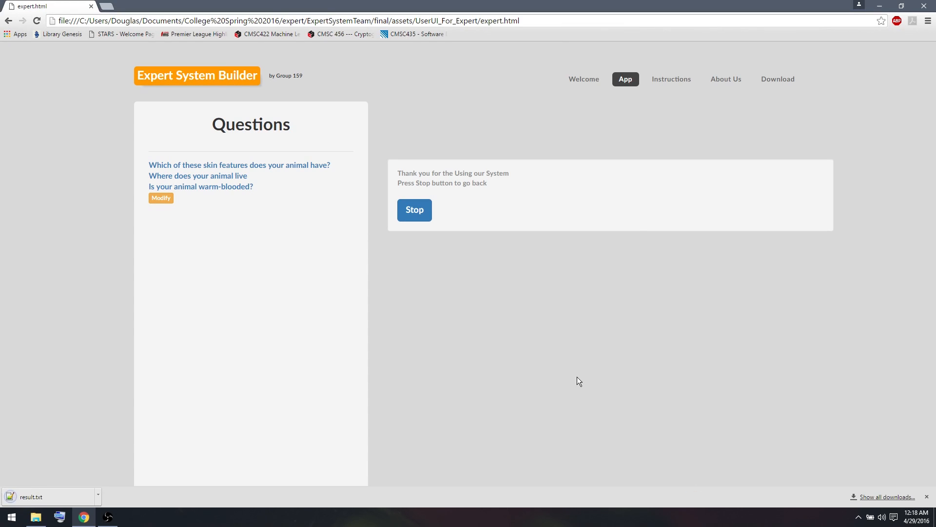
{"action": "mouse_move", "coordinate": [66, 498]}
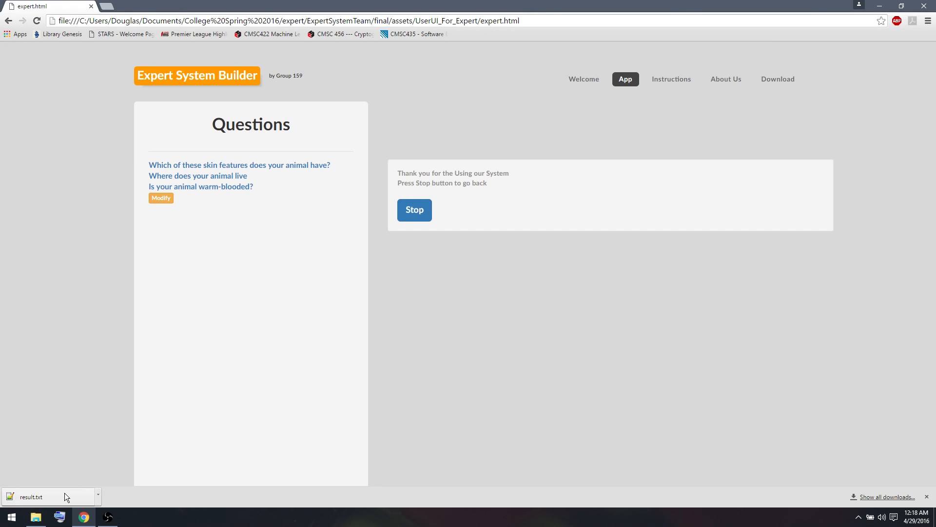
{"action": "left_click", "coordinate": [32, 496]}
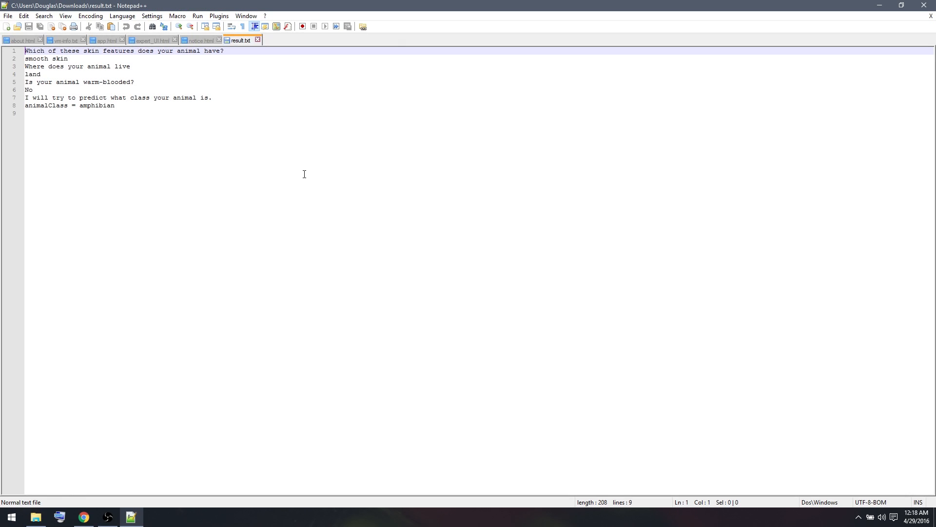
{"action": "mouse_move", "coordinate": [249, 72]}
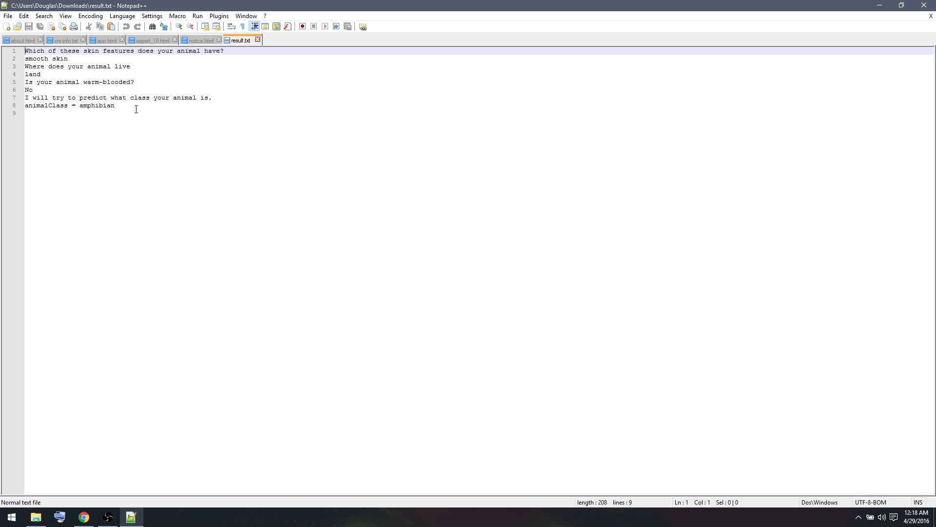
{"action": "mouse_move", "coordinate": [182, 312]}
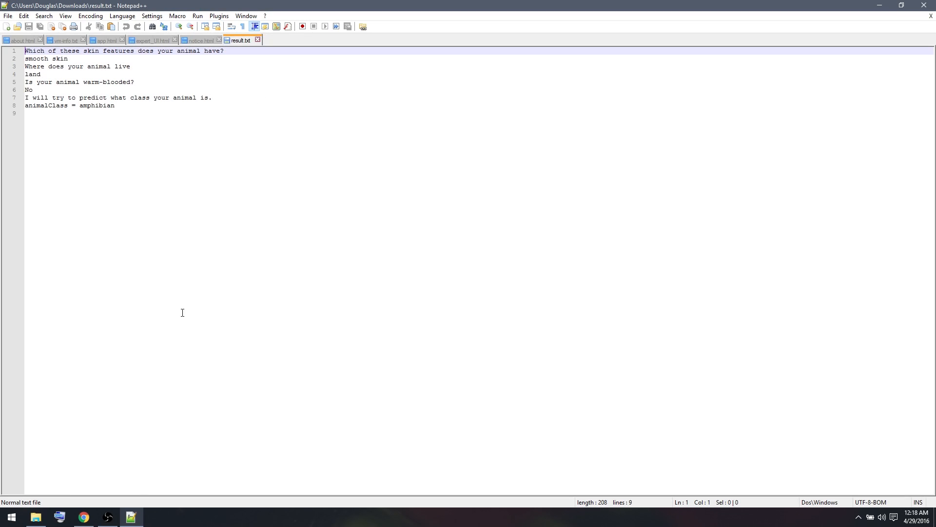
{"action": "mouse_move", "coordinate": [108, 516]}
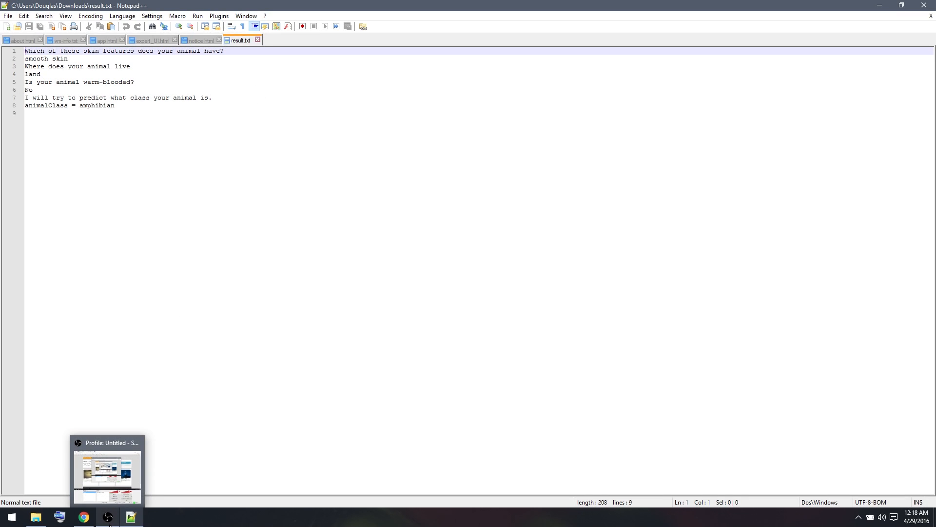